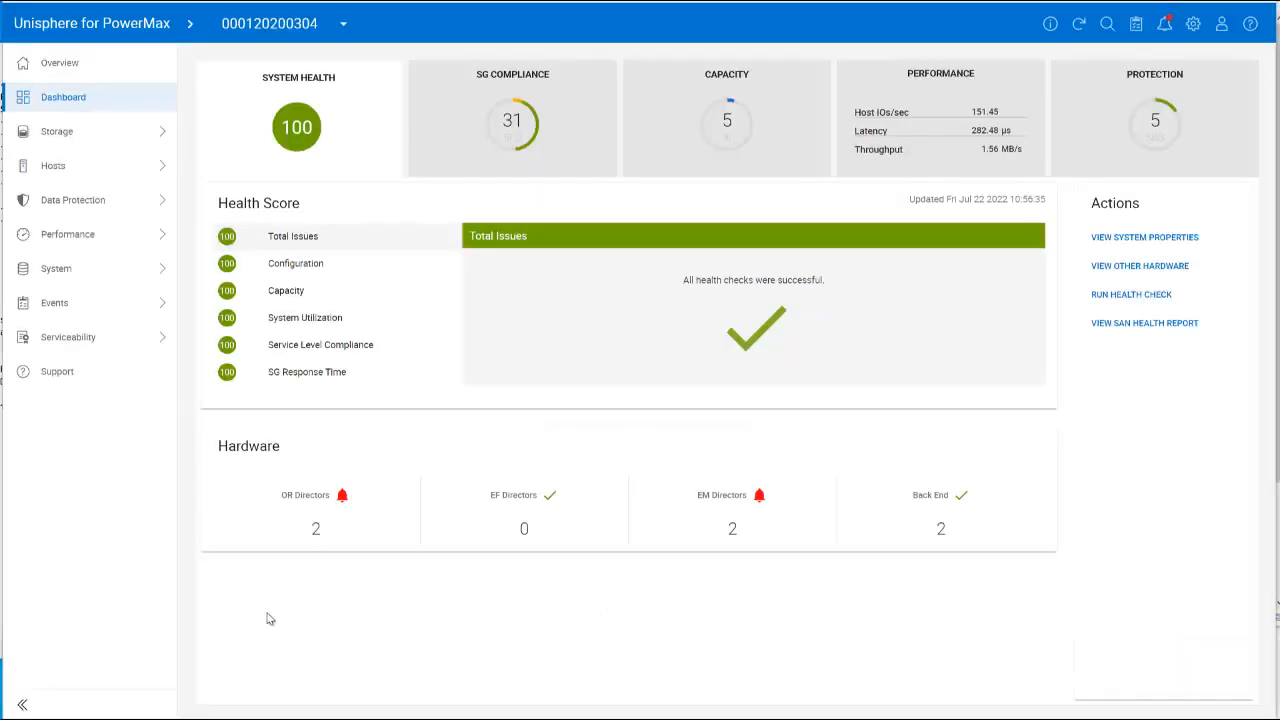
pyautogui.click(72, 199)
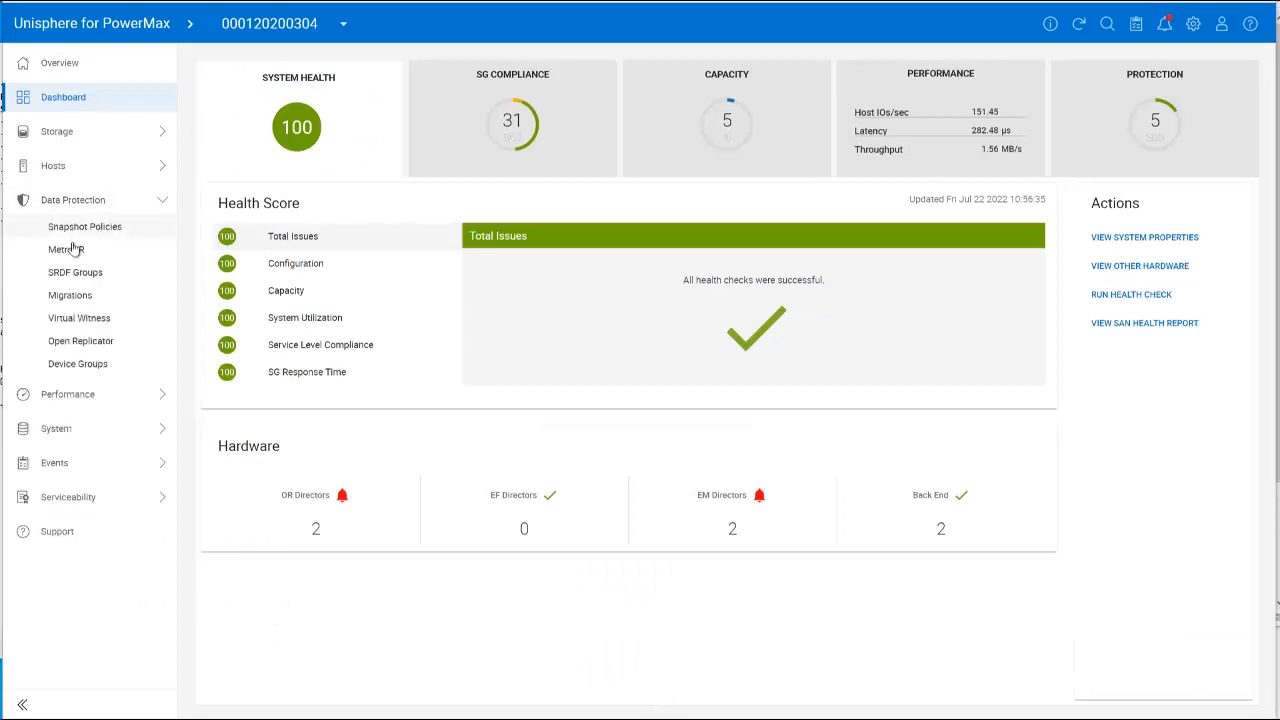
pyautogui.click(75, 272)
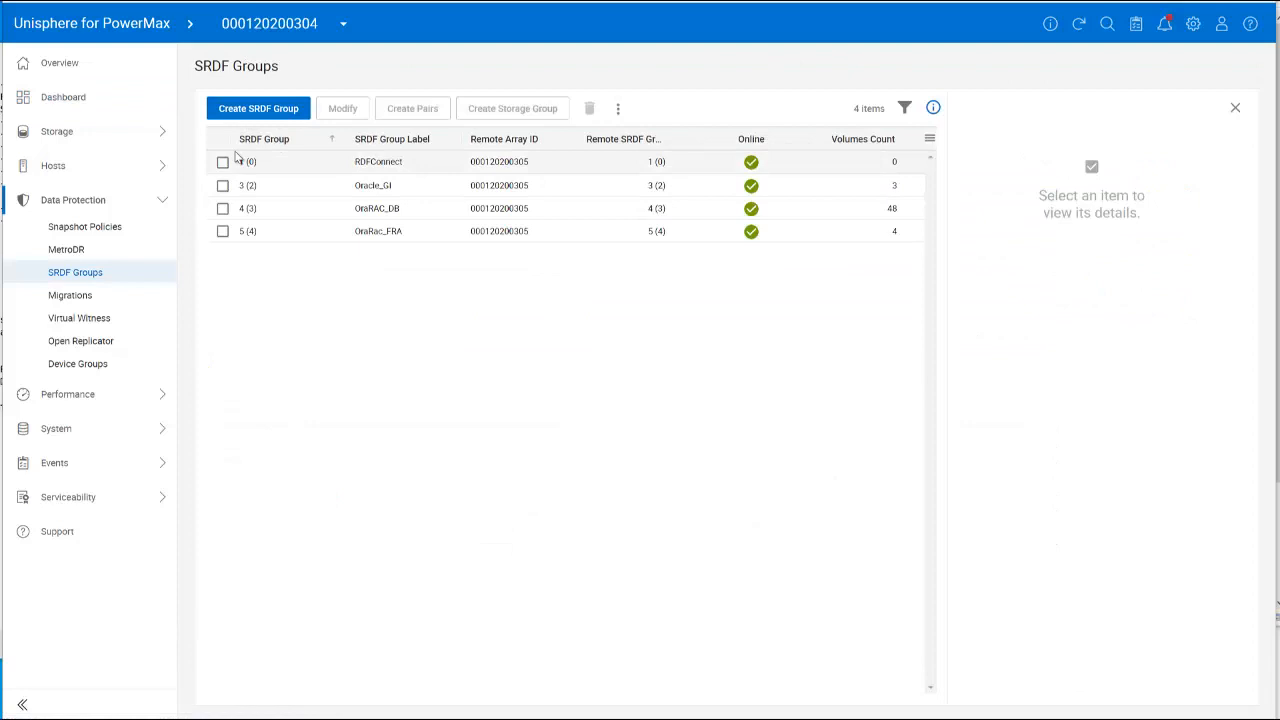
pyautogui.click(222, 161)
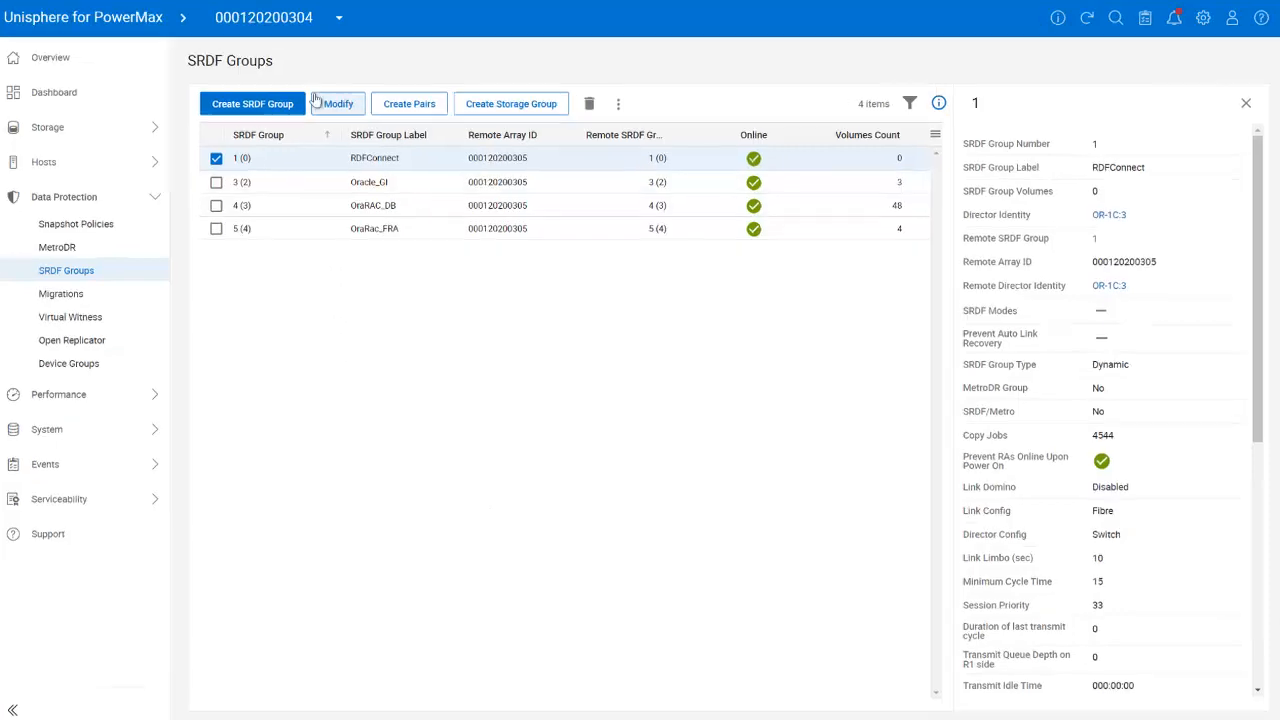
pyautogui.click(252, 103)
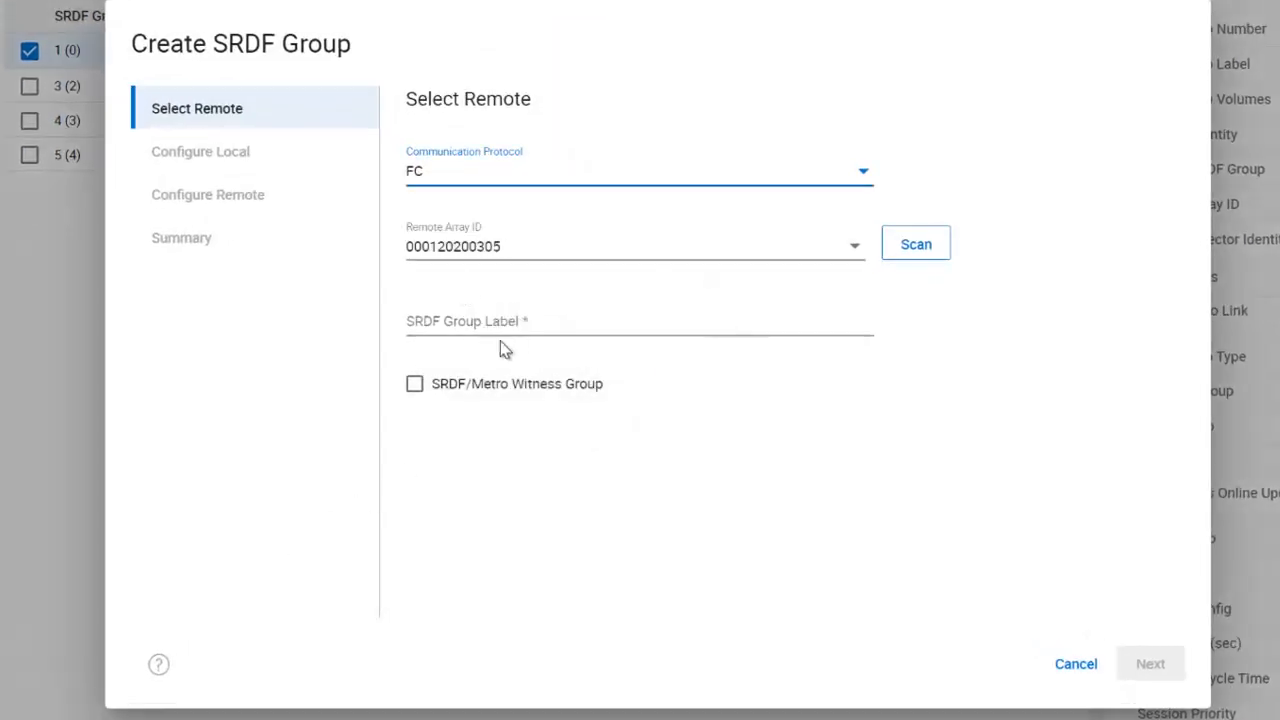
# - Label the group SWING_RG and select local ports OR-1C:3 and OR-2C:3
pyautogui.write('SWING_RG')
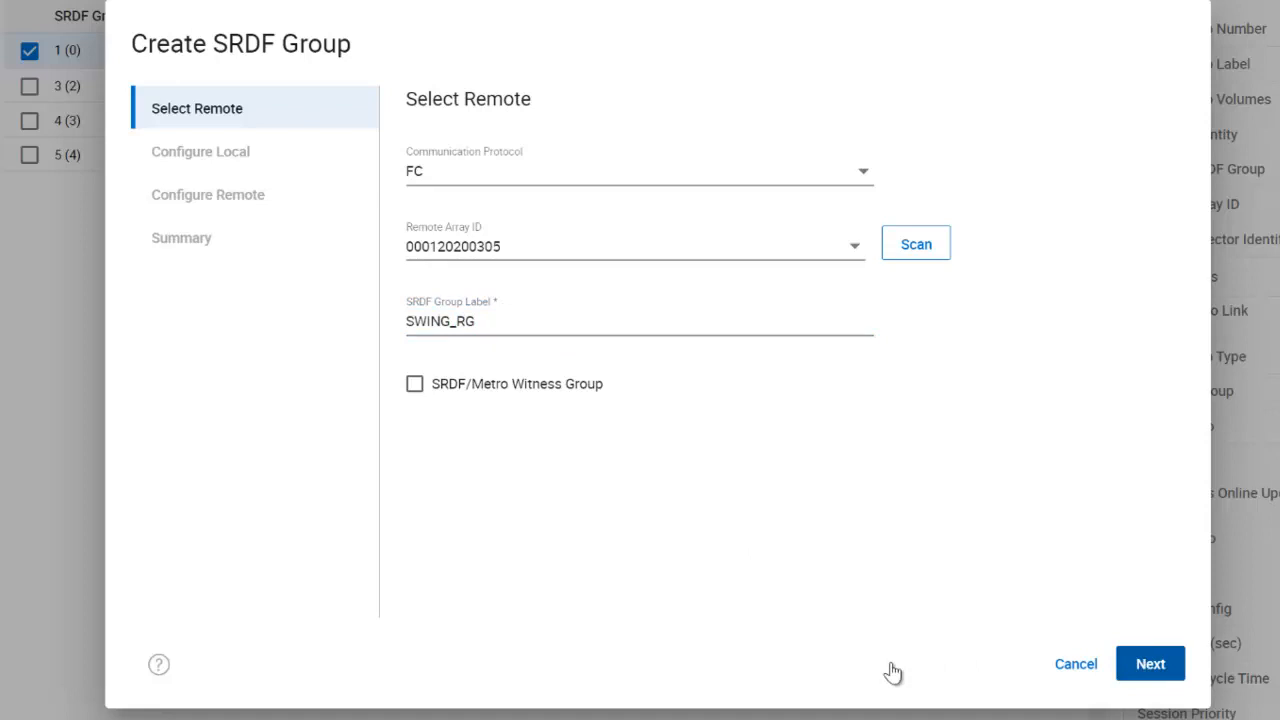
pyautogui.click(1150, 663)
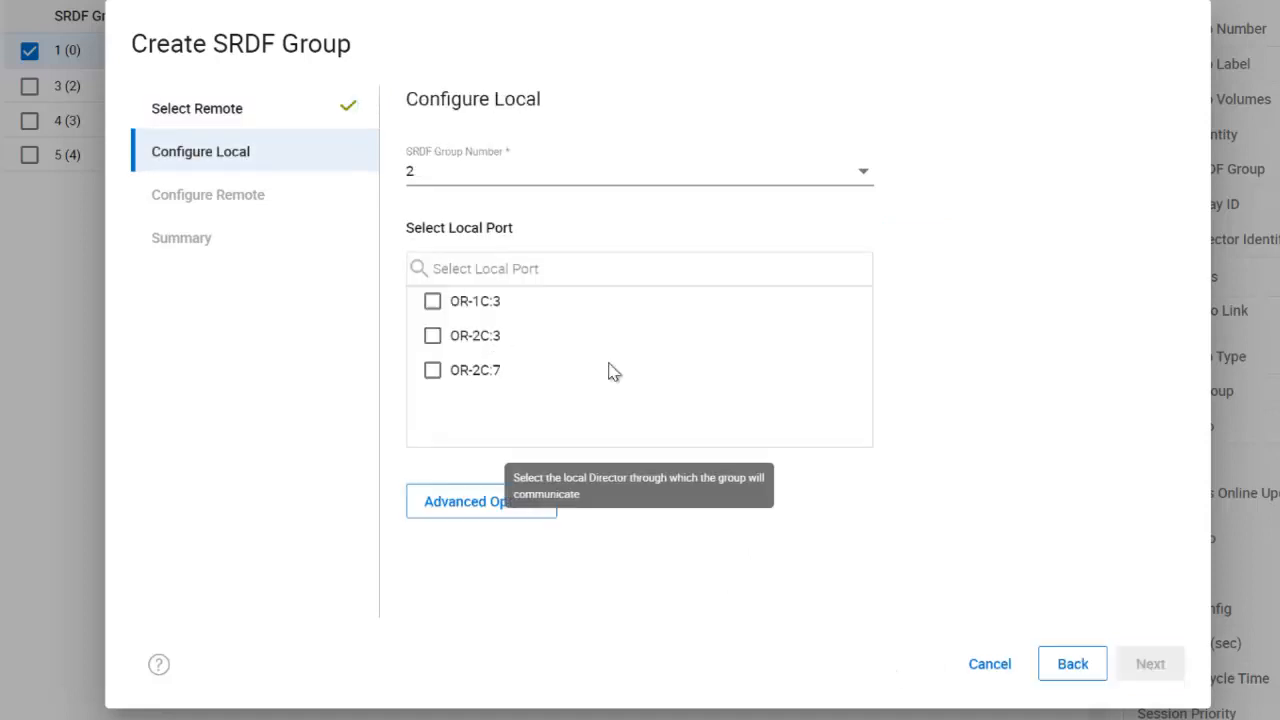
pyautogui.click(432, 301)
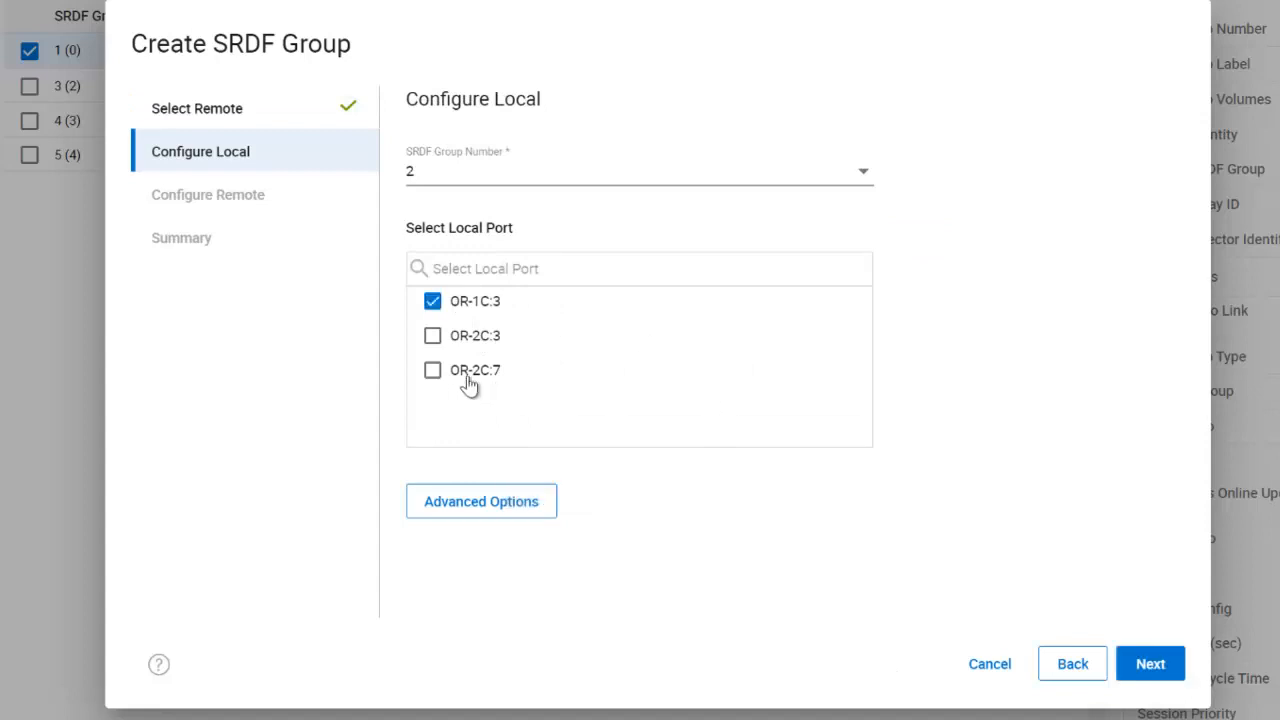
pyautogui.click(432, 335)
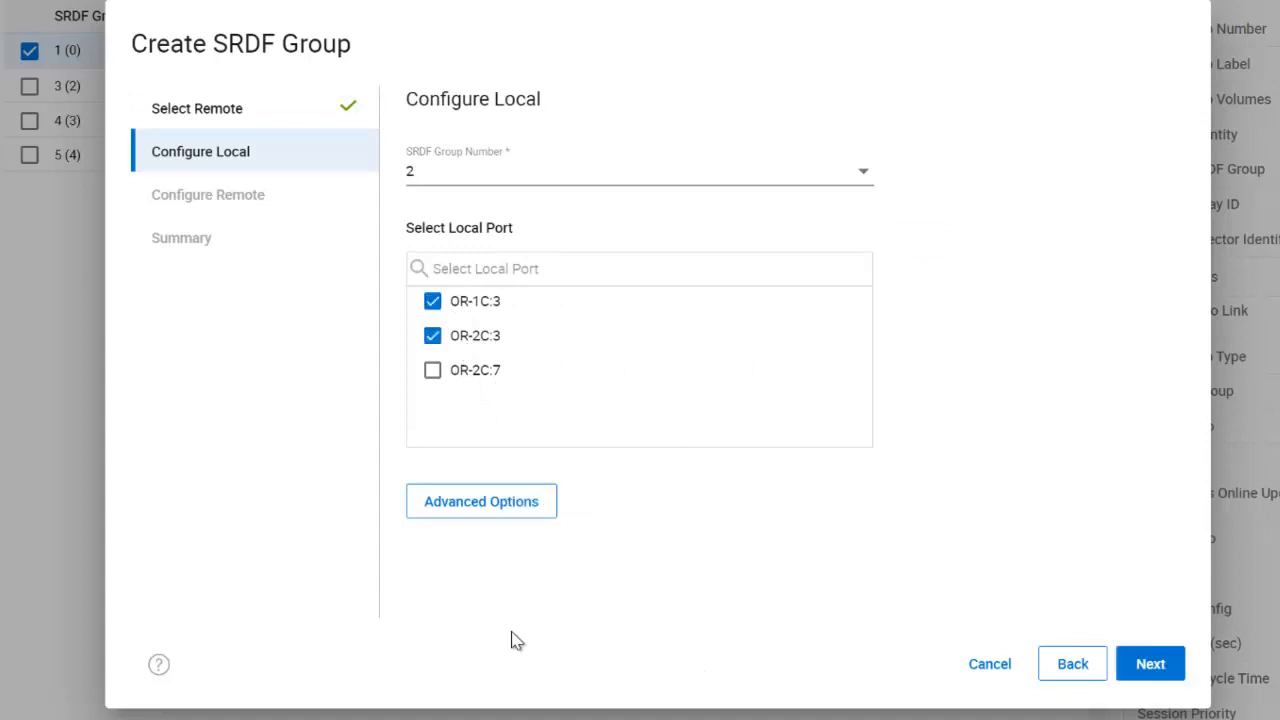
pyautogui.moveTo(515, 601)
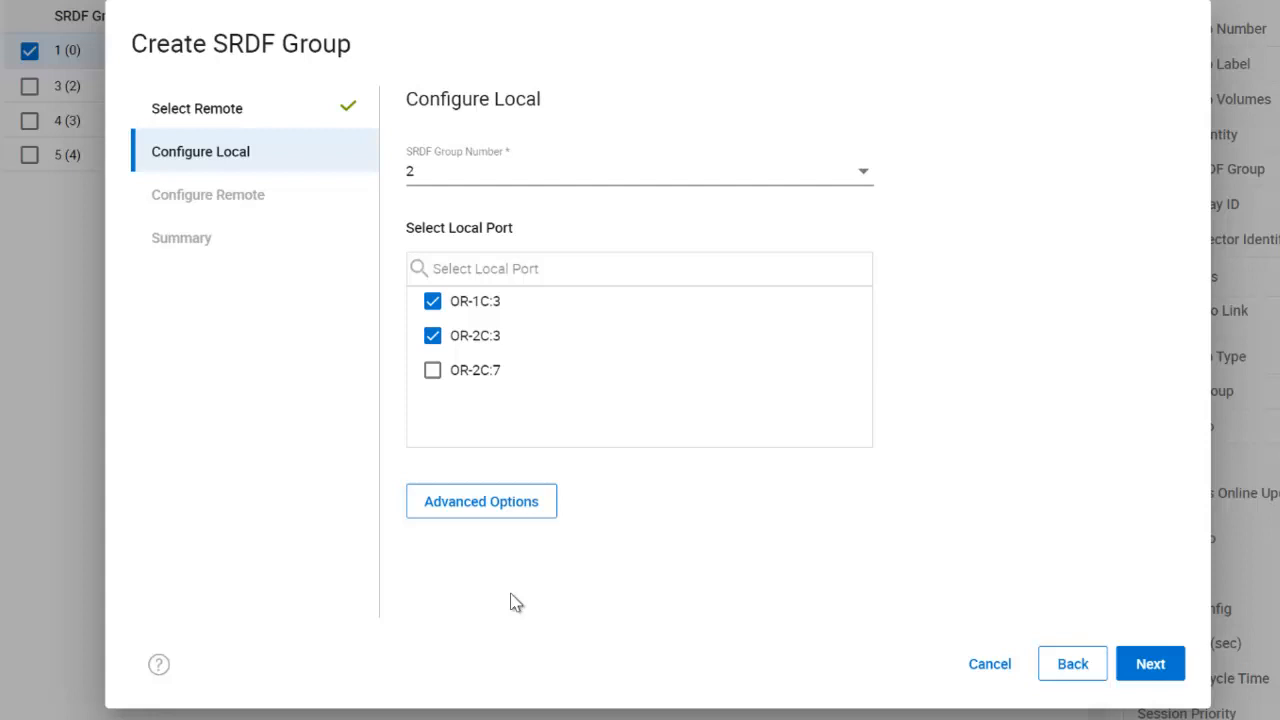
pyautogui.moveTo(481, 501)
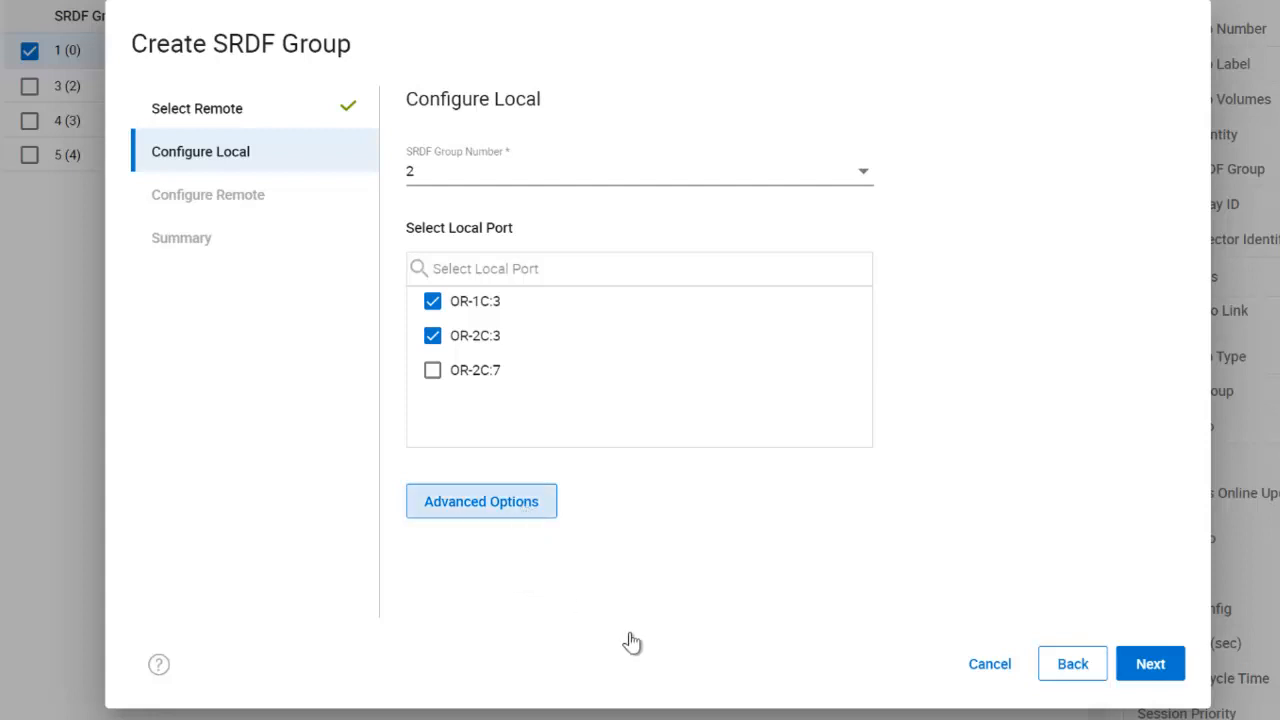
# - Enable local auto link recovery with a link limbo period of 10
pyautogui.click(481, 501)
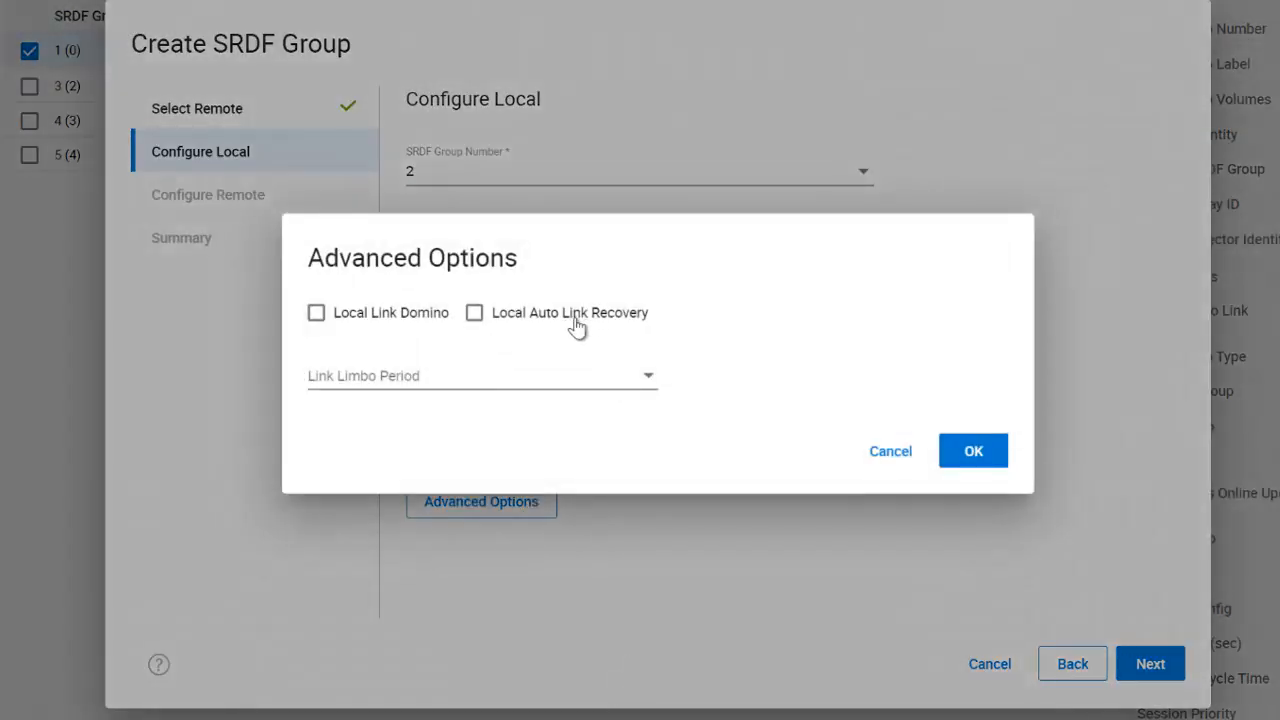
pyautogui.click(474, 312)
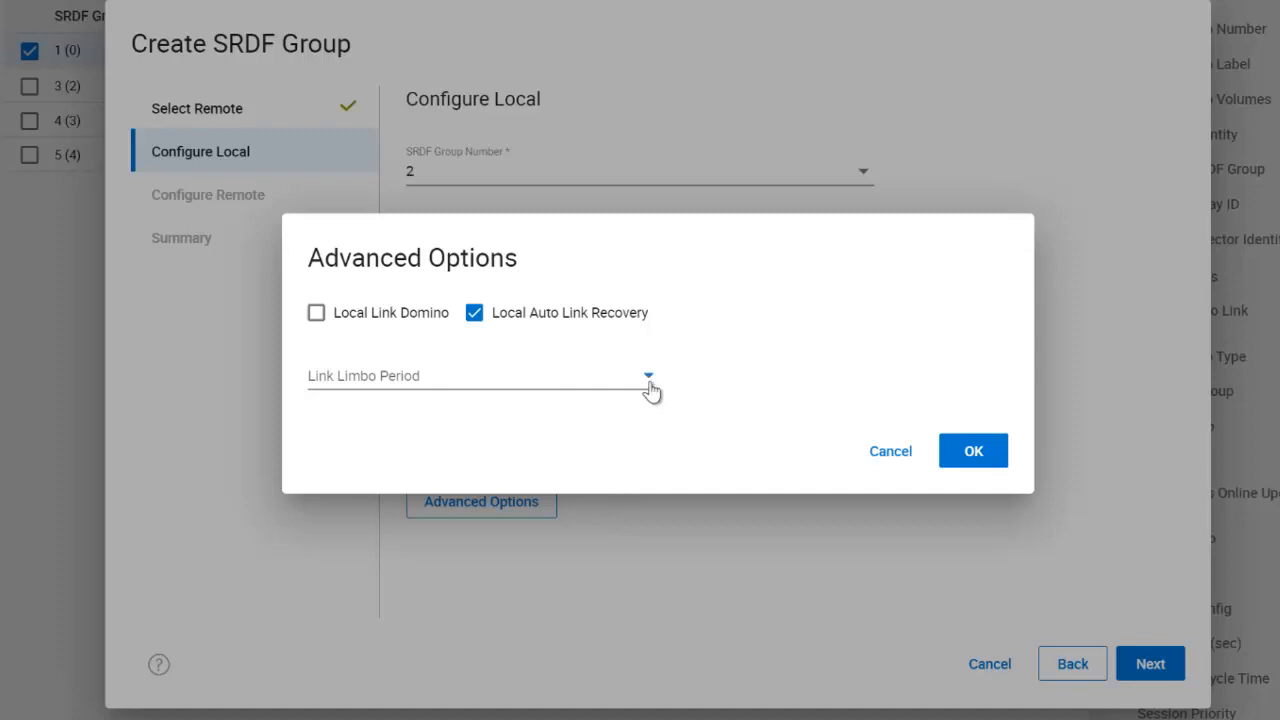
pyautogui.click(648, 376)
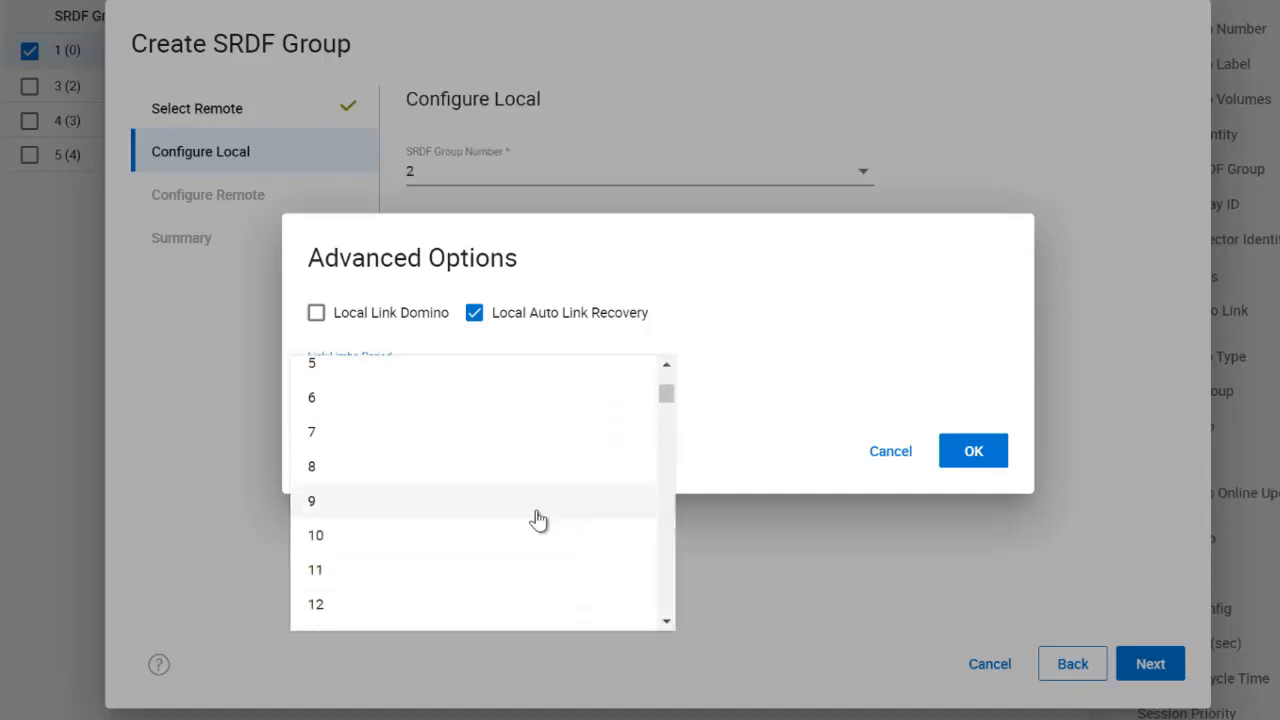
pyautogui.click(315, 534)
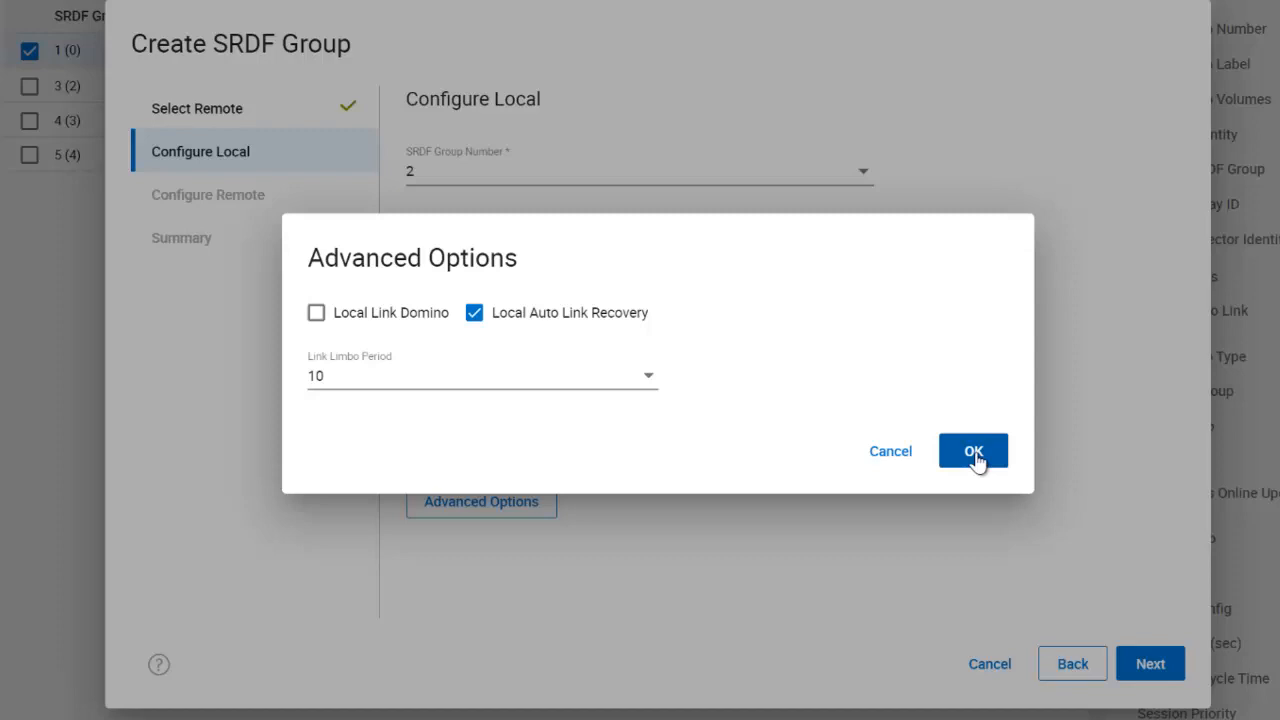
pyautogui.click(972, 451)
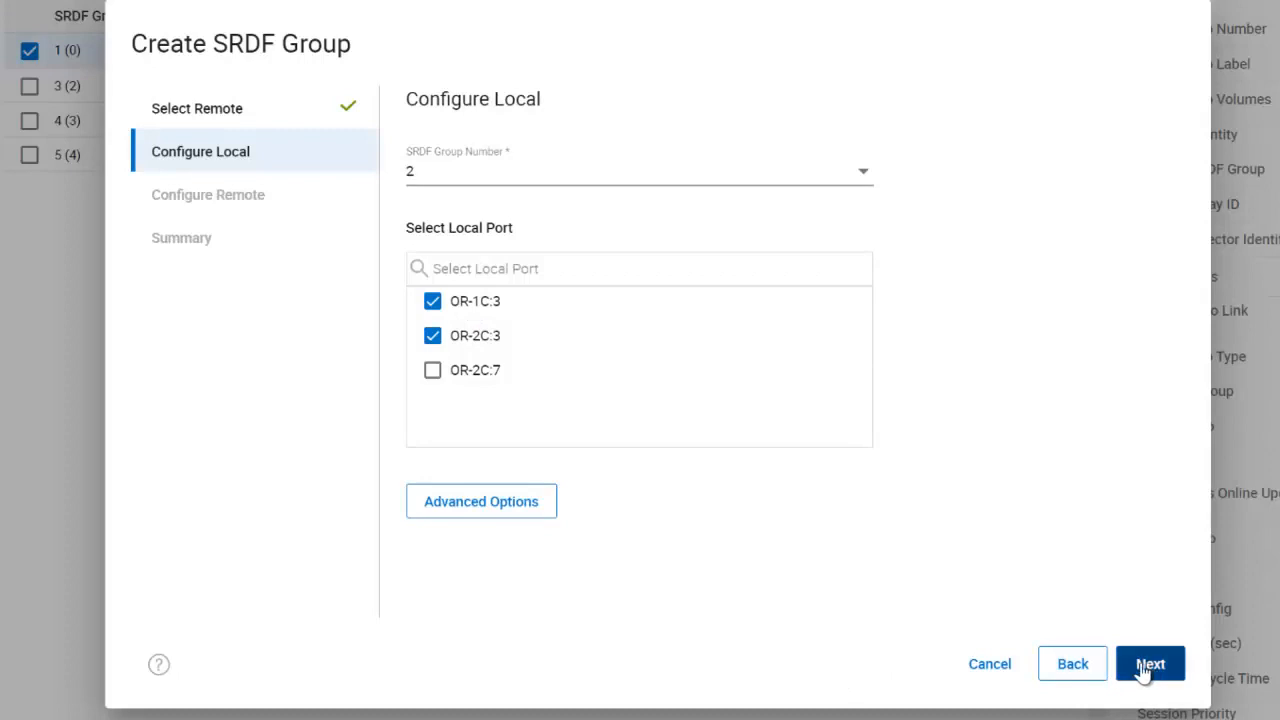
# - Configure the remote side with its advanced link options confirmed
pyautogui.click(1150, 663)
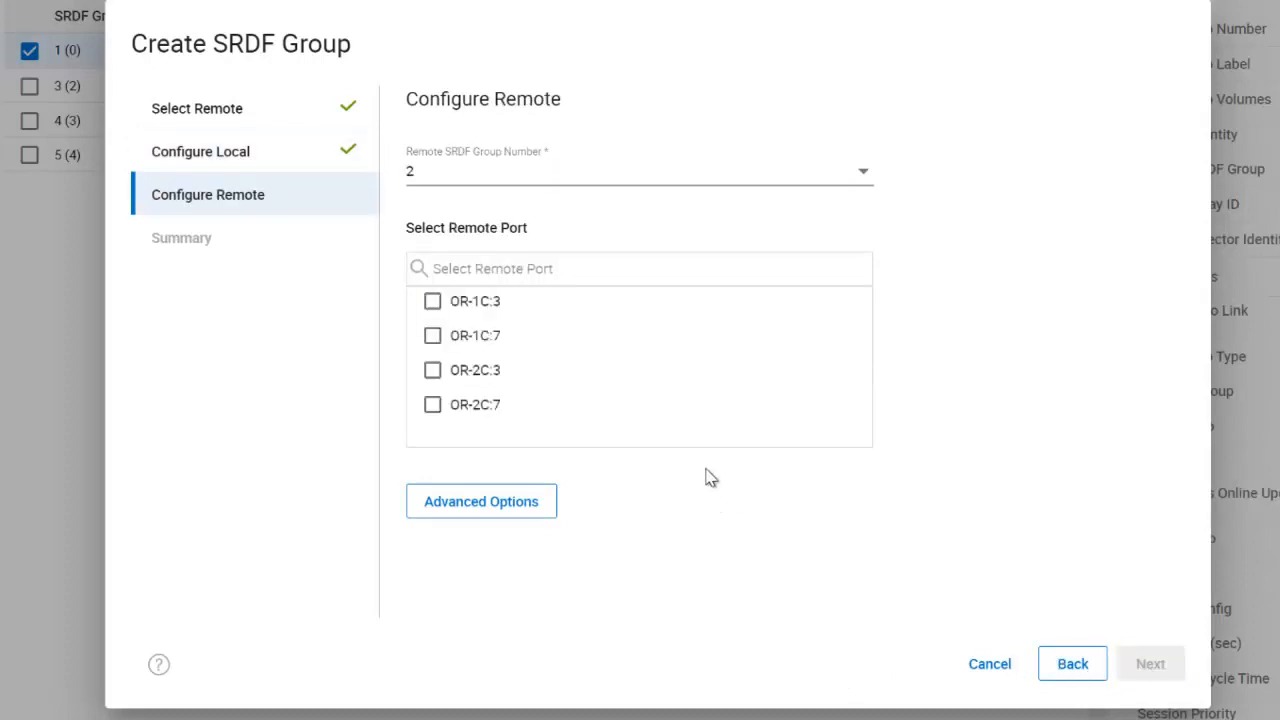
pyautogui.moveTo(478, 380)
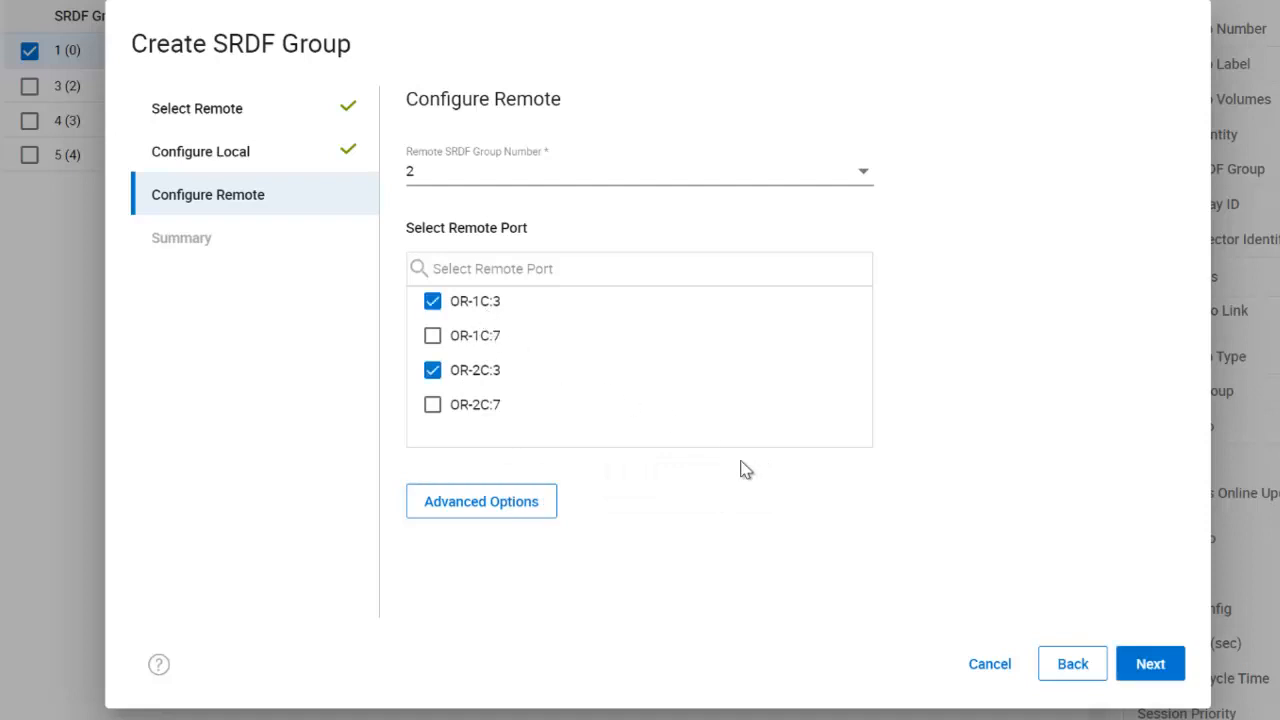
pyautogui.click(481, 501)
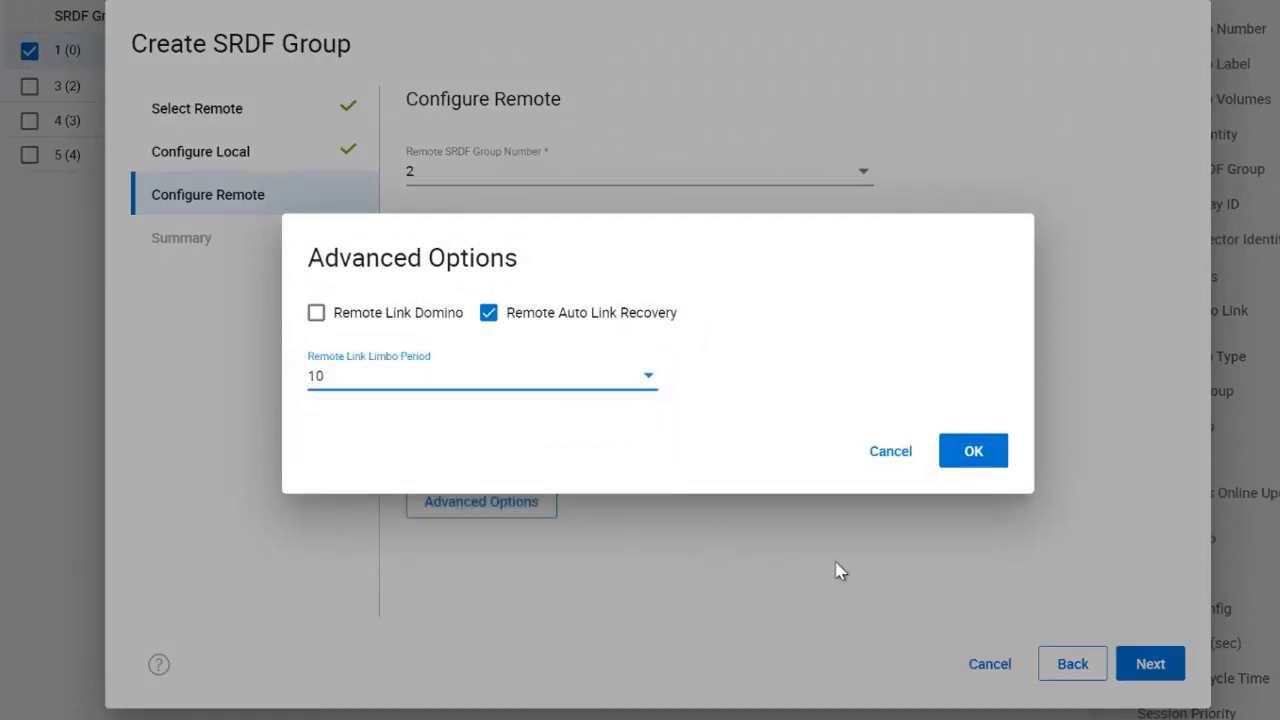
pyautogui.click(972, 451)
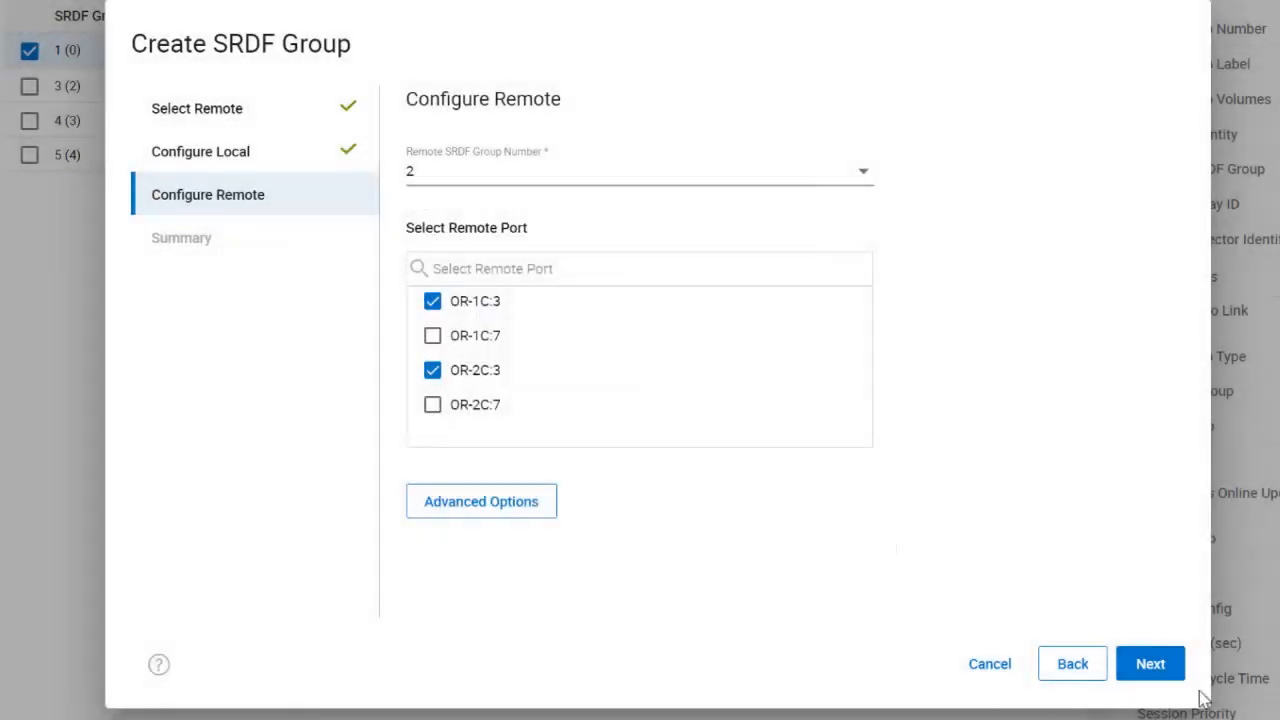
# - Review the summary, run the SWING_RG group creation, and dismiss the success report
pyautogui.click(1150, 663)
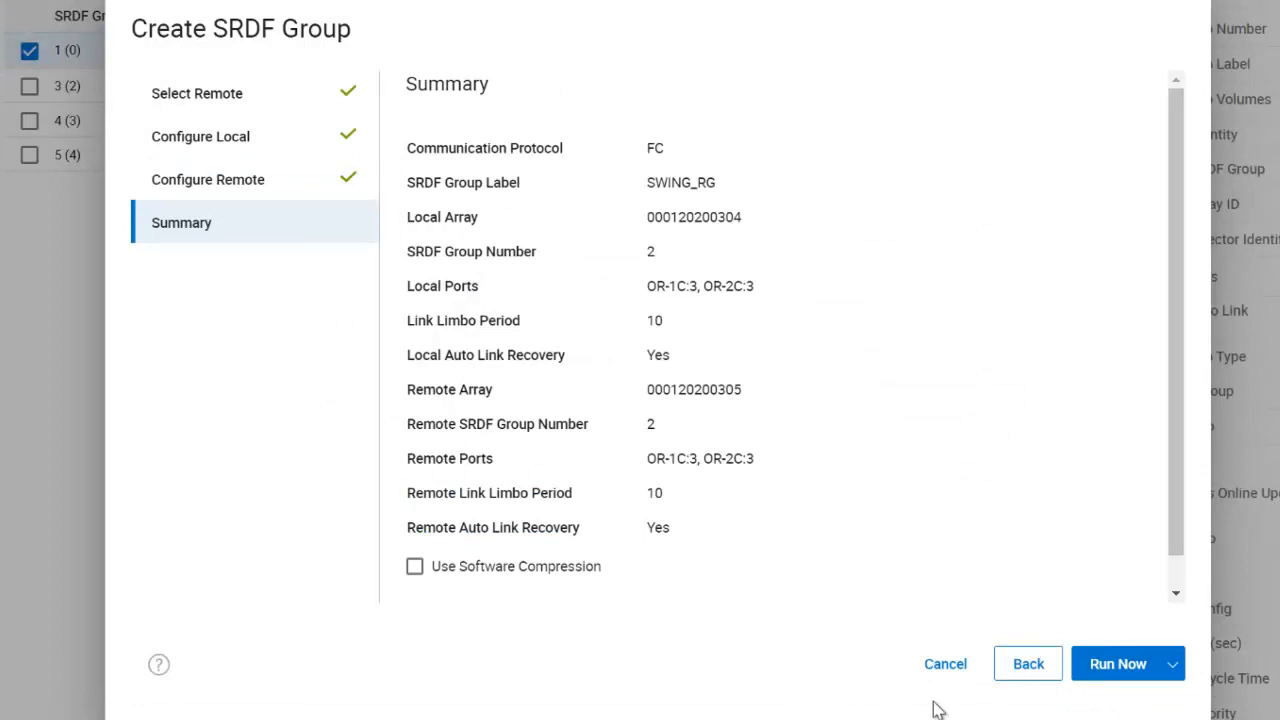
pyautogui.scroll(-3)
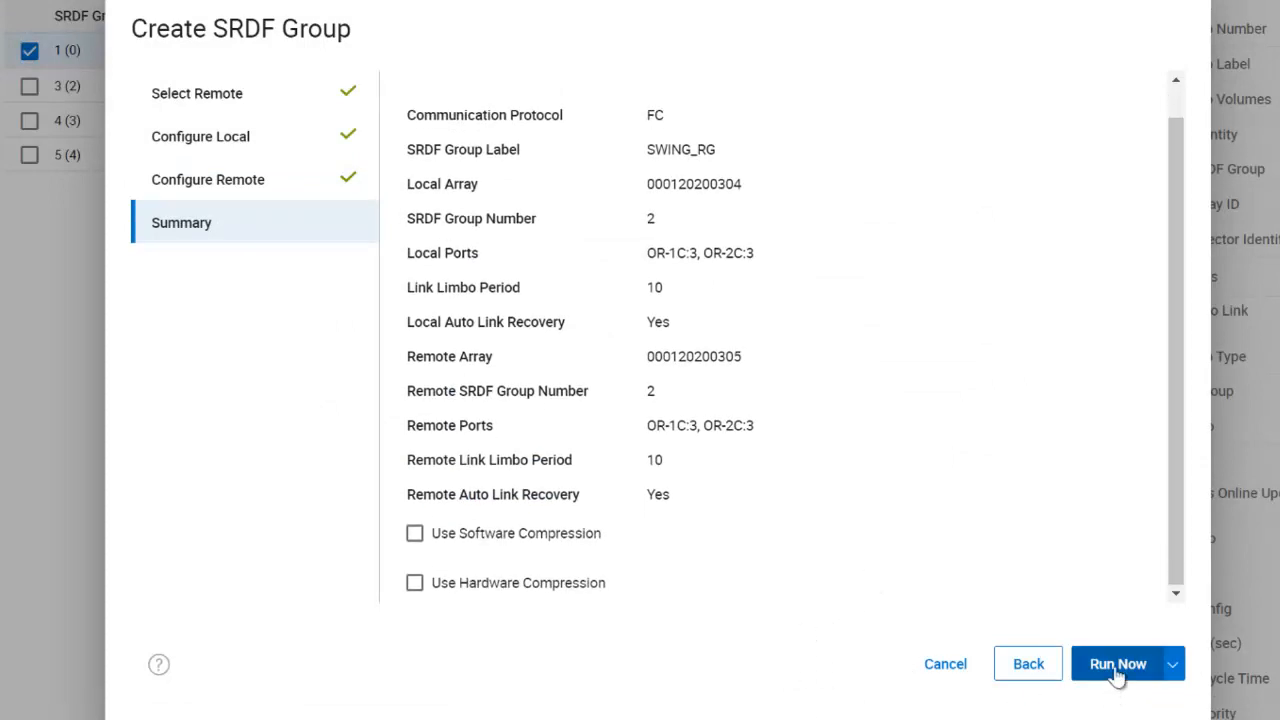
pyautogui.click(1117, 663)
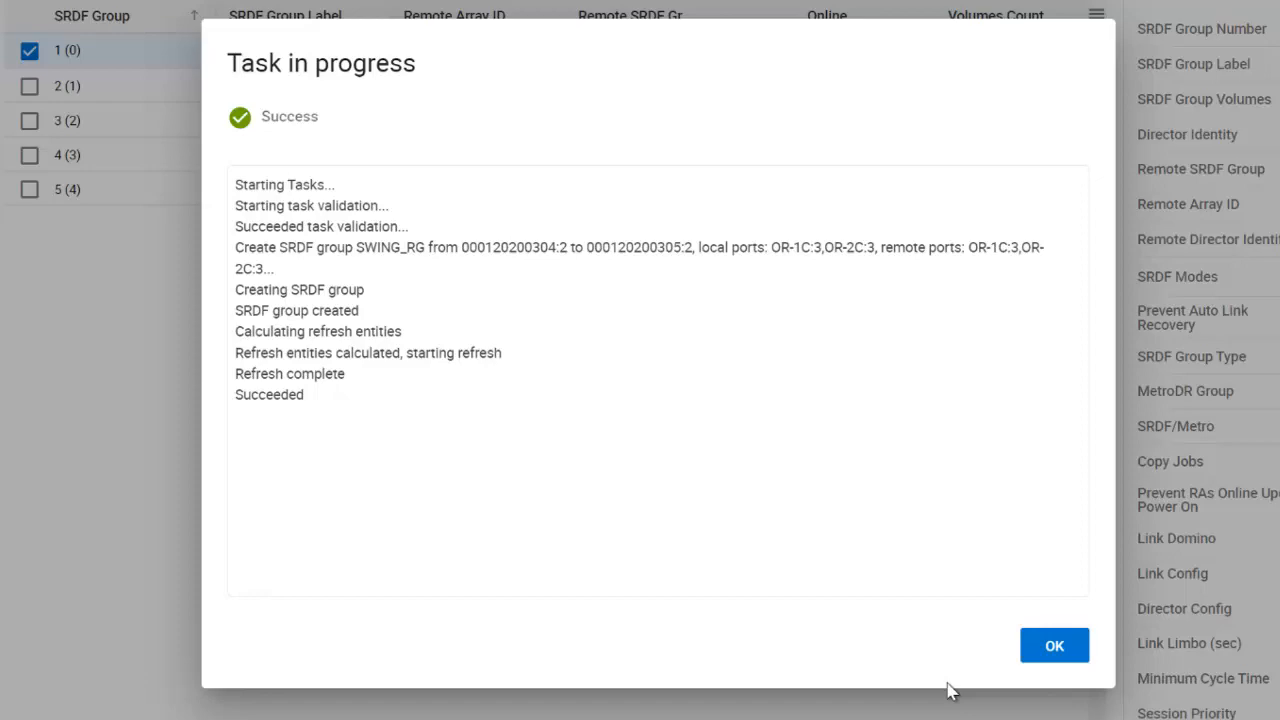
pyautogui.click(1054, 645)
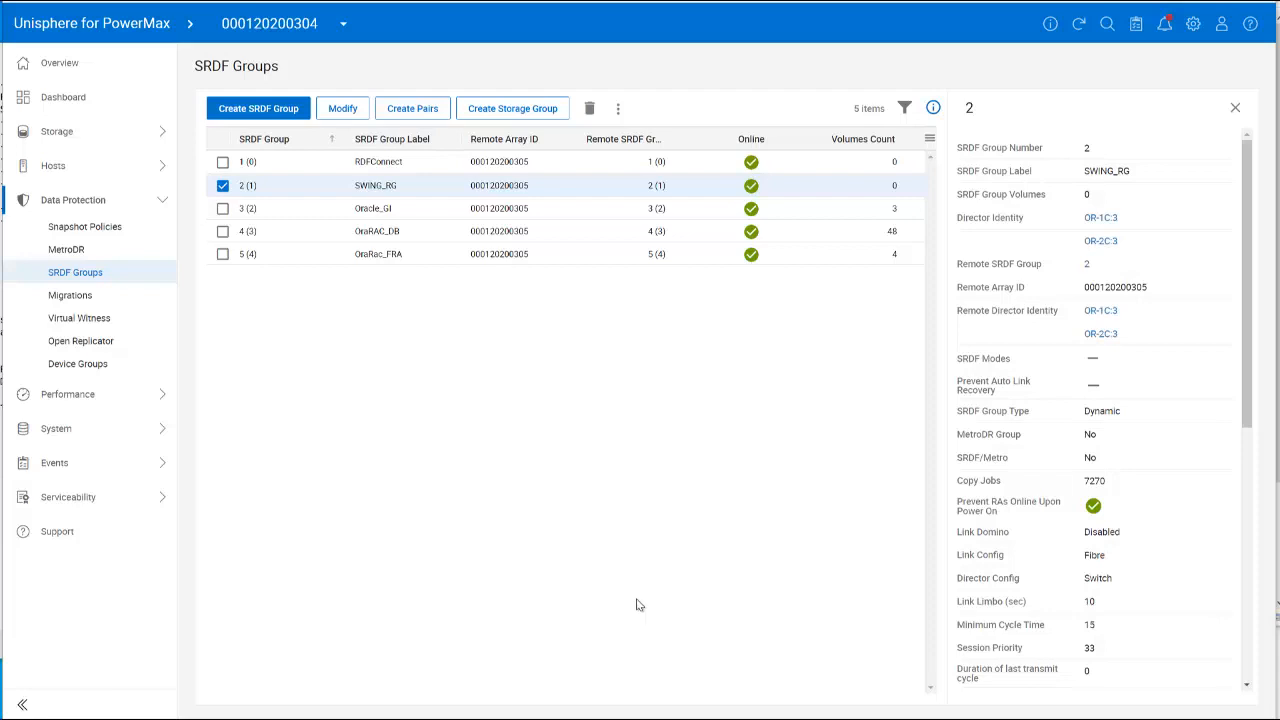
# - Protect storage group SWING_SG using Setup Remote Replication using SRDF
pyautogui.click(79, 157)
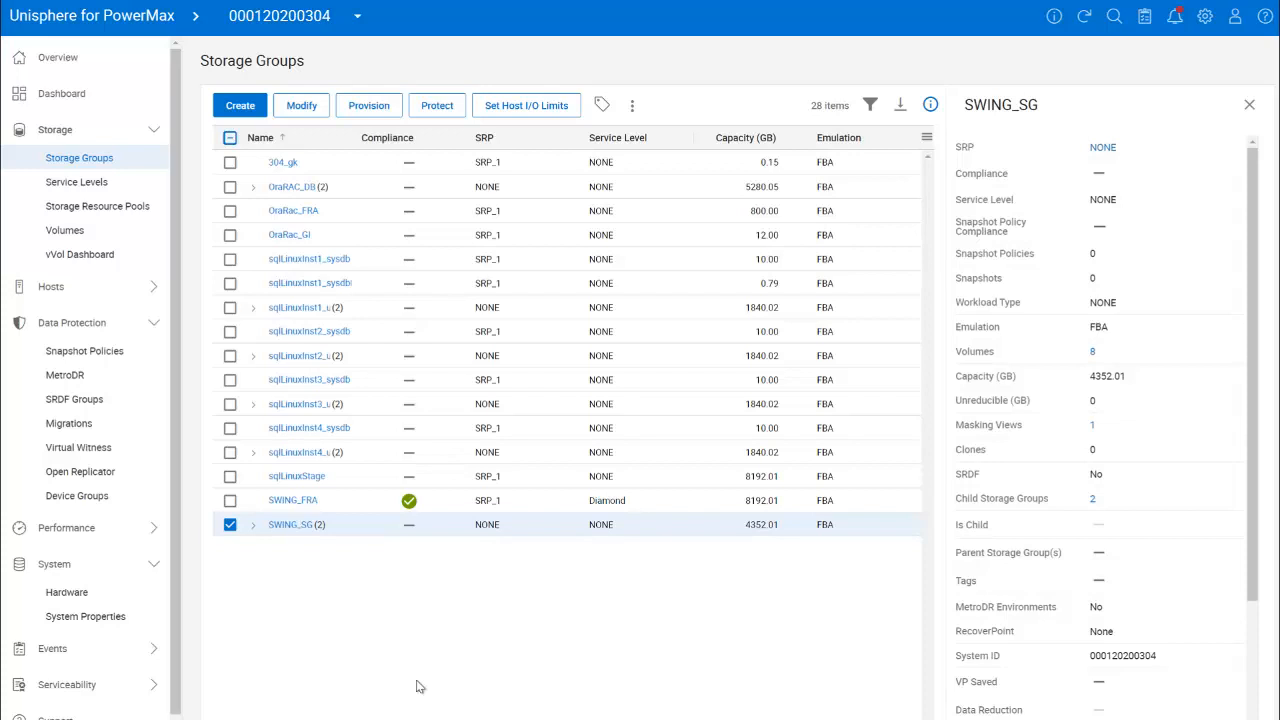
pyautogui.moveTo(428, 420)
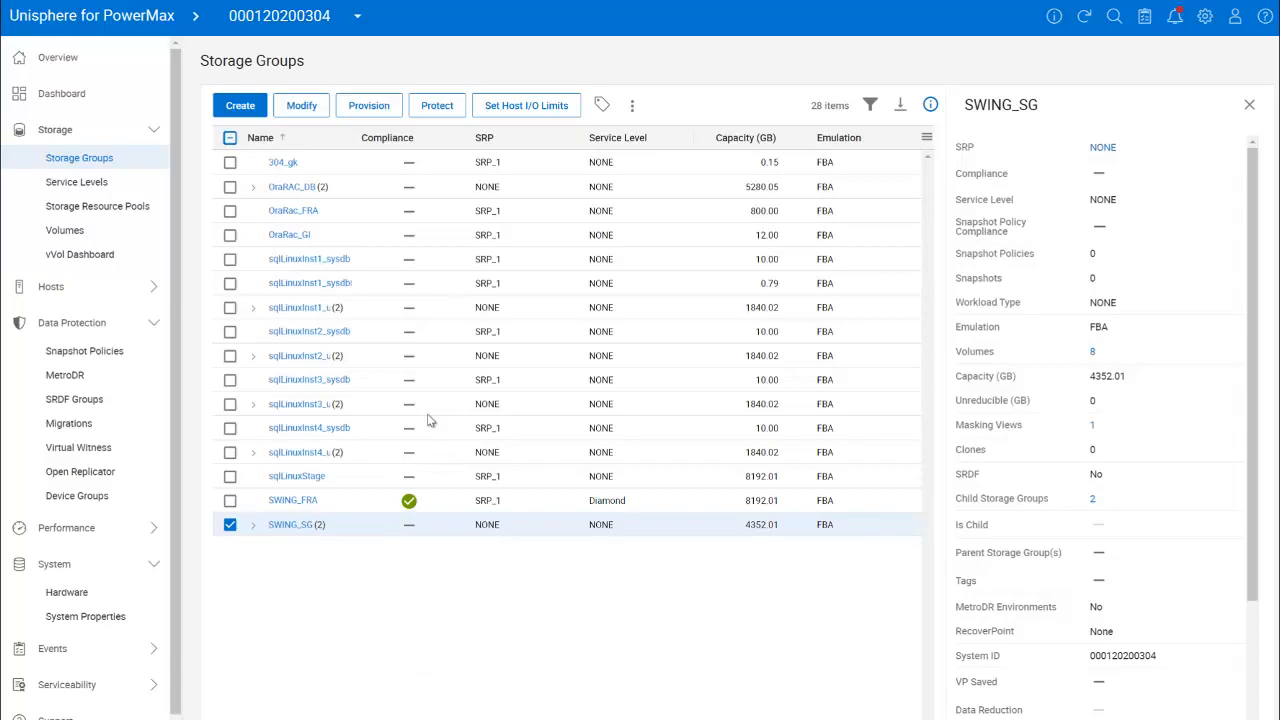
pyautogui.moveTo(437, 105)
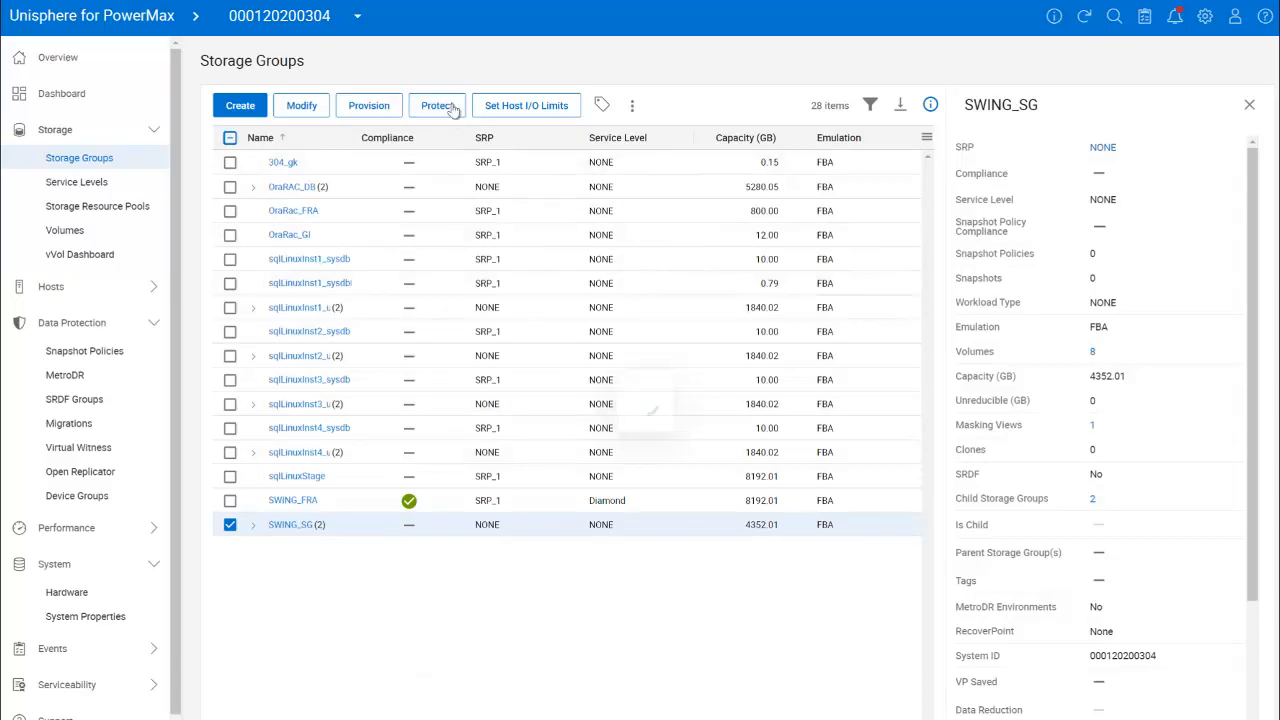
pyautogui.click(437, 105)
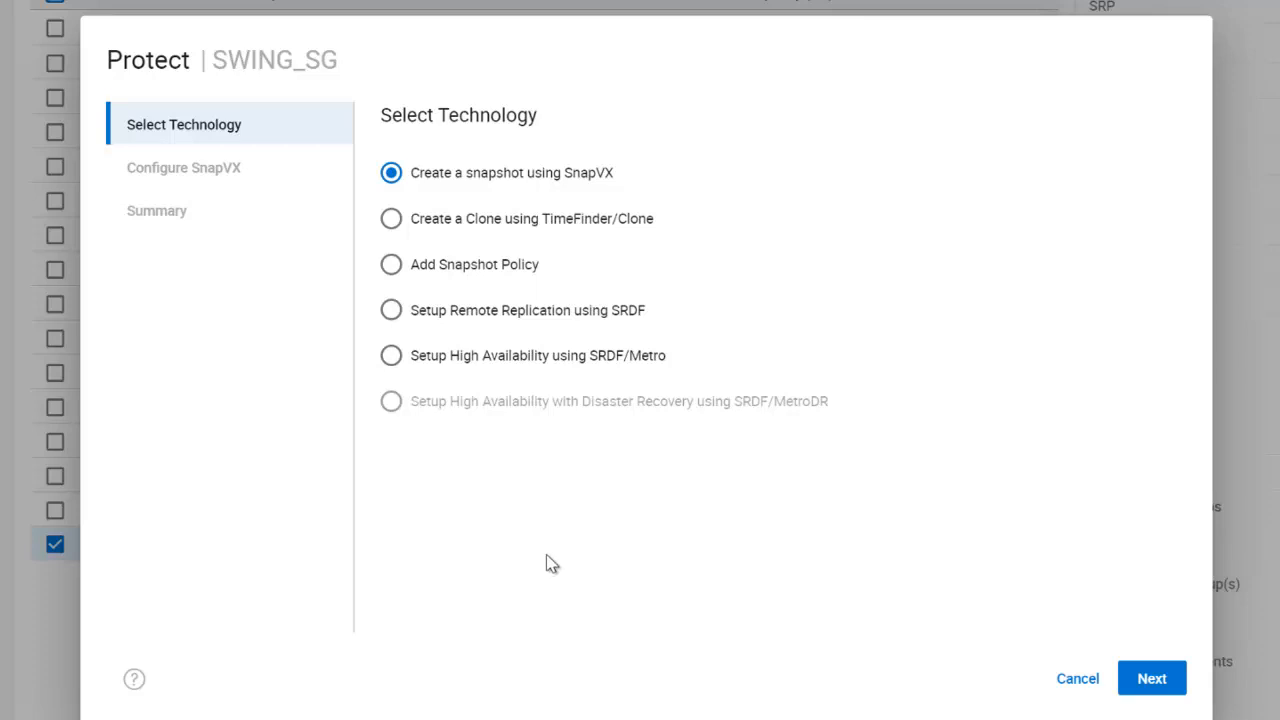
pyautogui.click(390, 310)
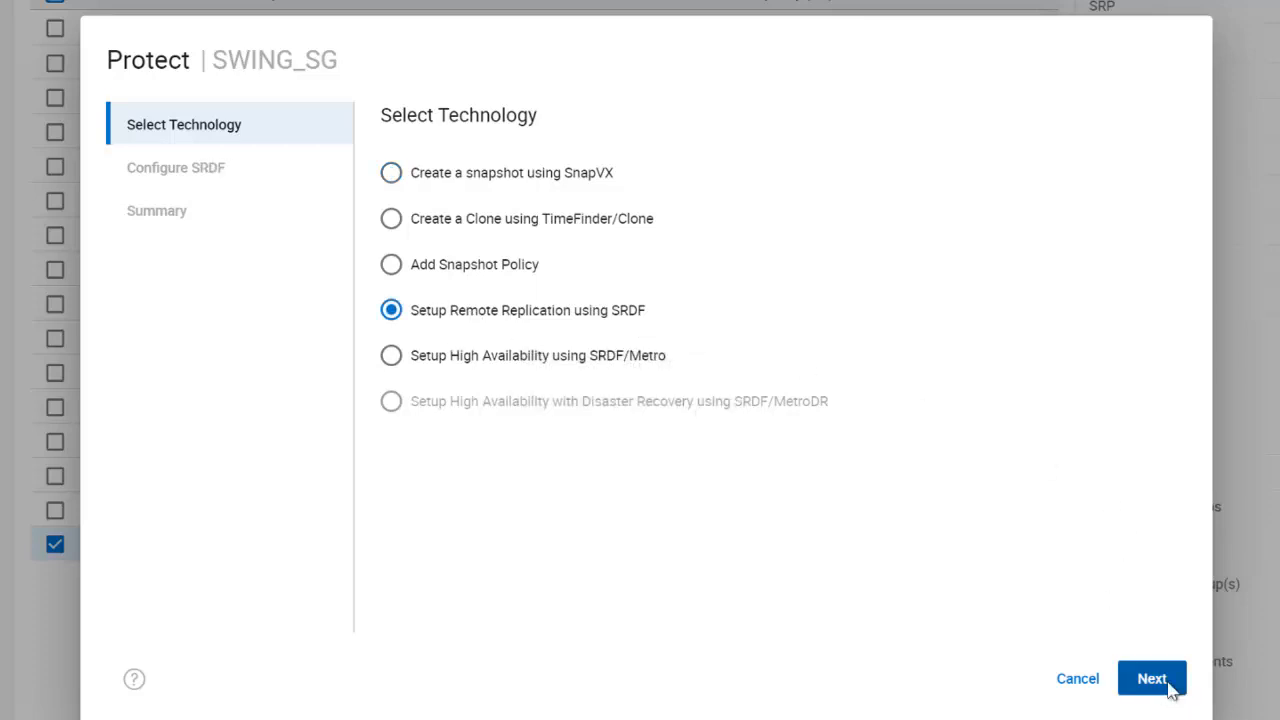
pyautogui.click(1151, 678)
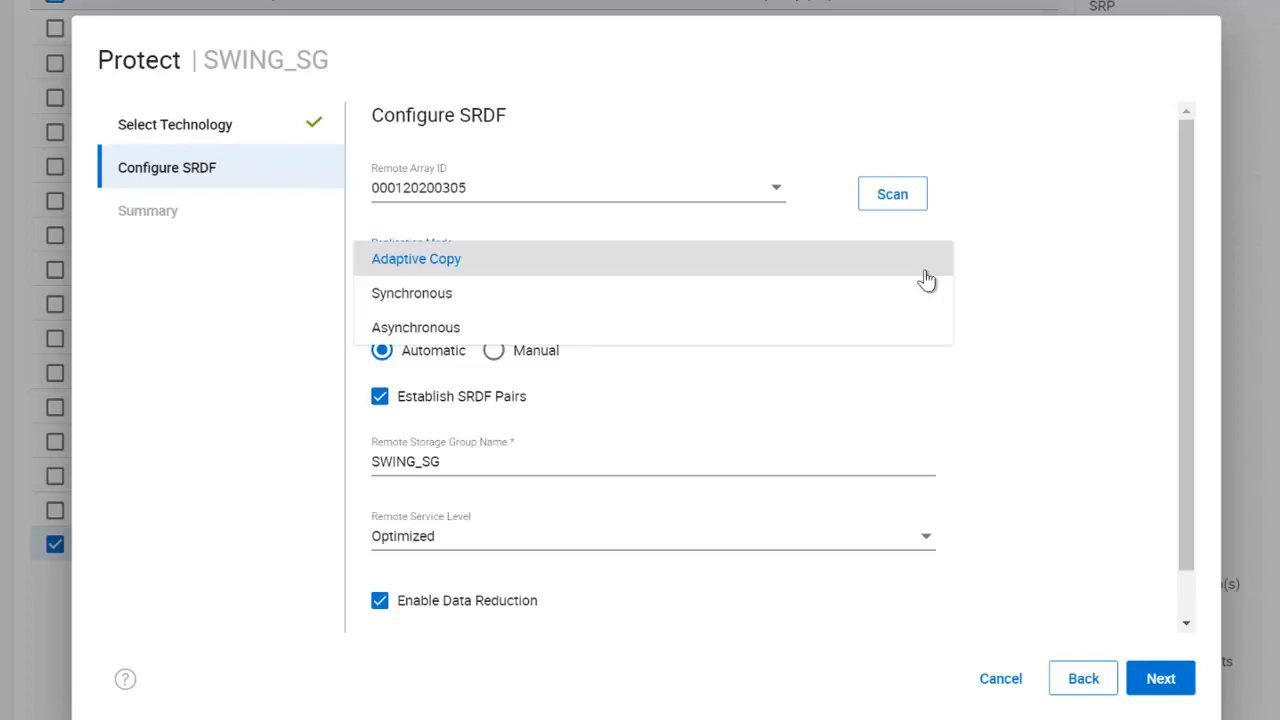
# - Keep Adaptive Copy mode and manually select SRDF group SWING_RG (2)
pyautogui.click(416, 258)
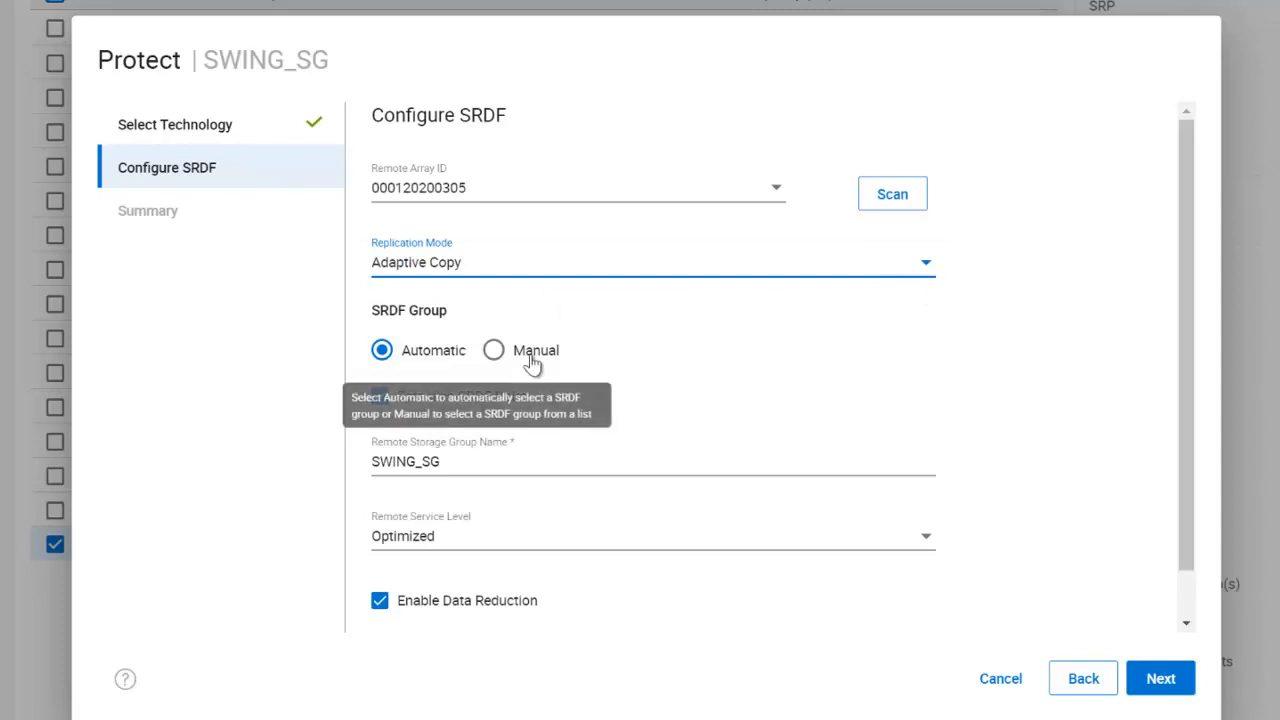
pyautogui.click(493, 350)
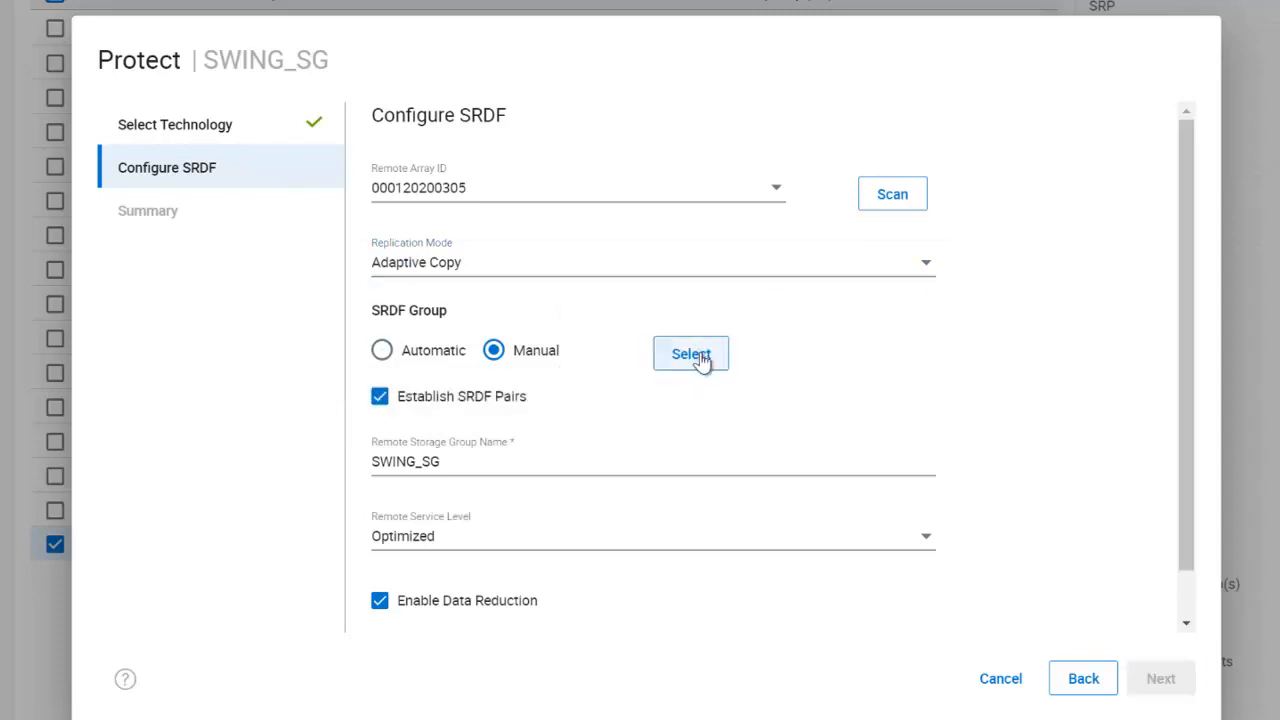
pyautogui.click(690, 353)
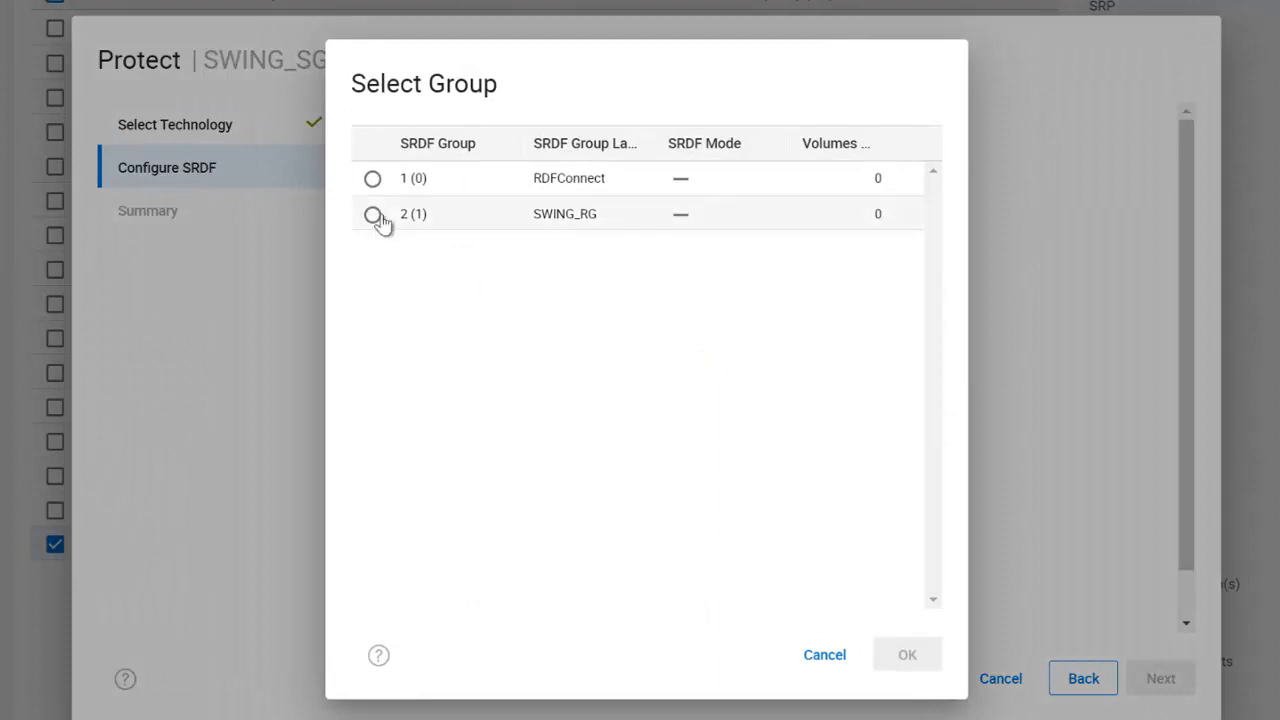
pyautogui.click(372, 213)
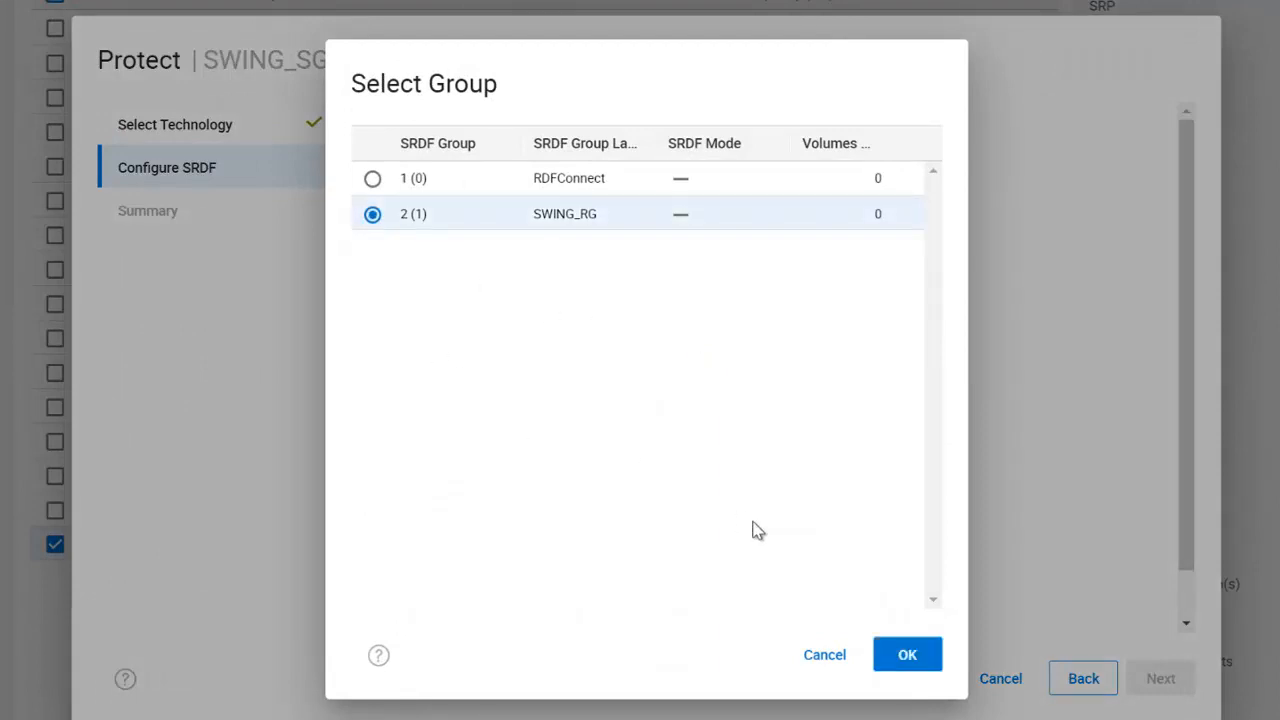
pyautogui.click(906, 654)
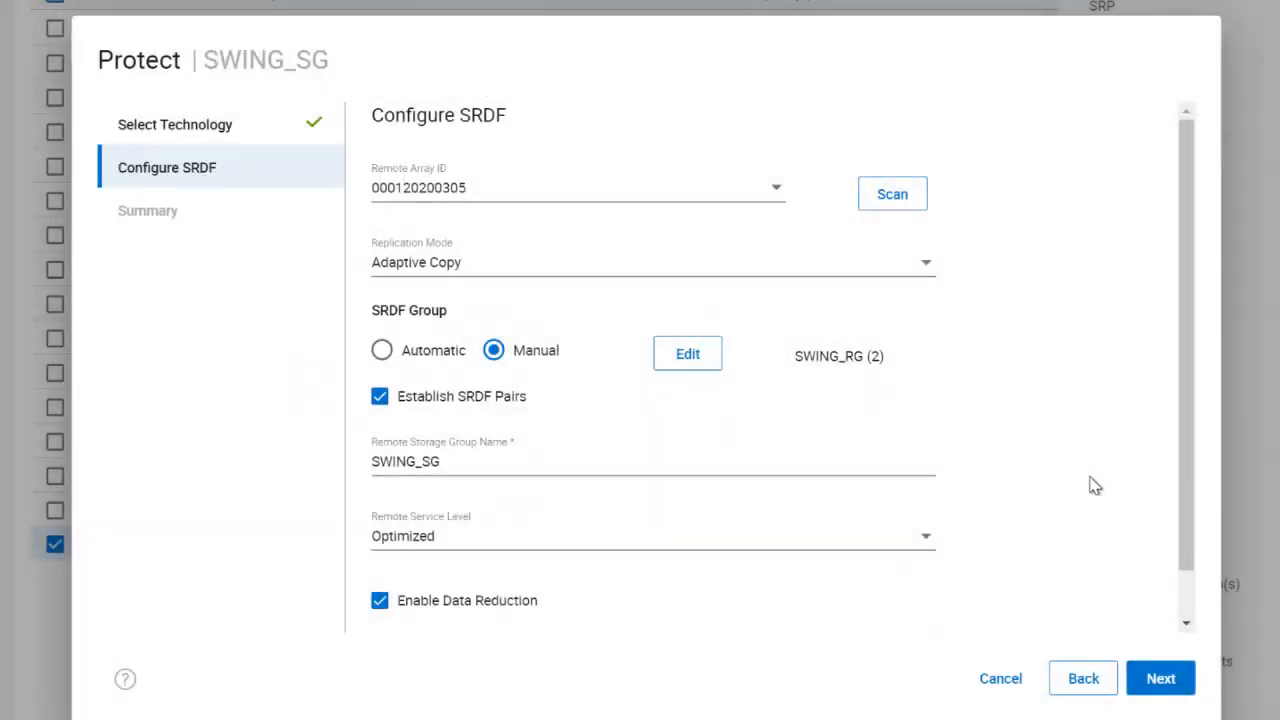
# - Set the remote service level to Optimized
pyautogui.scroll(-3)
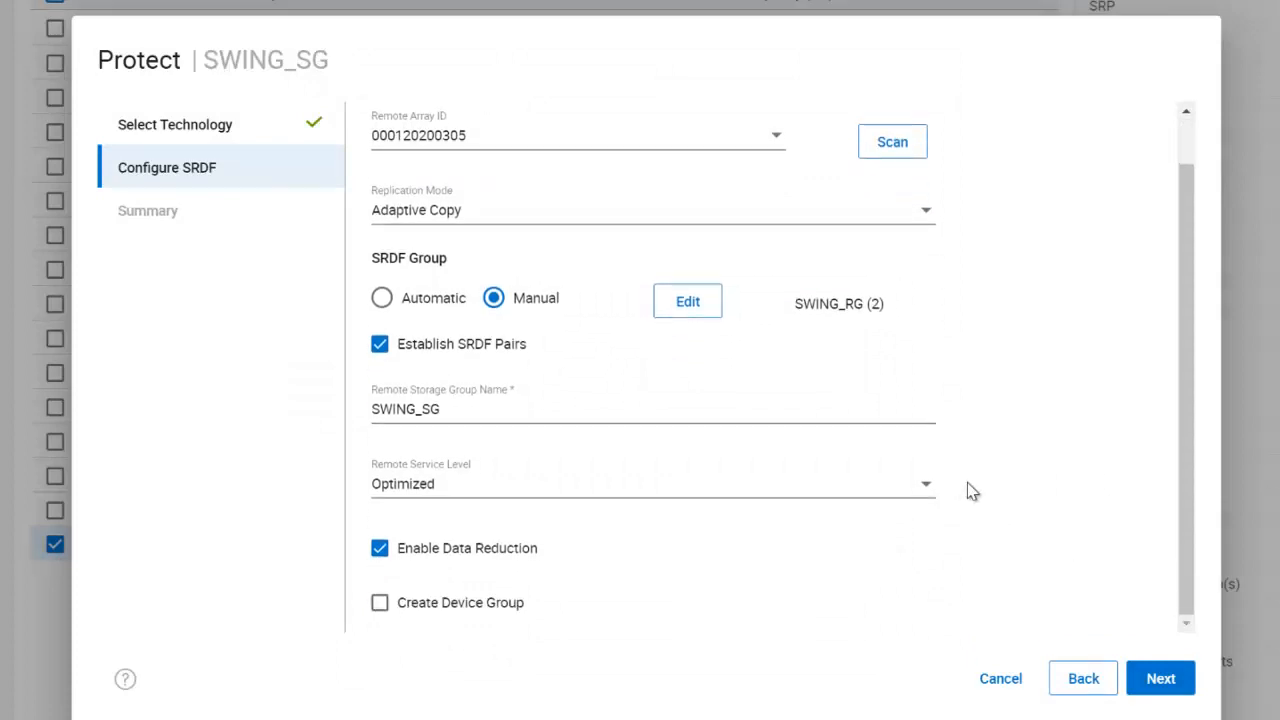
pyautogui.click(652, 483)
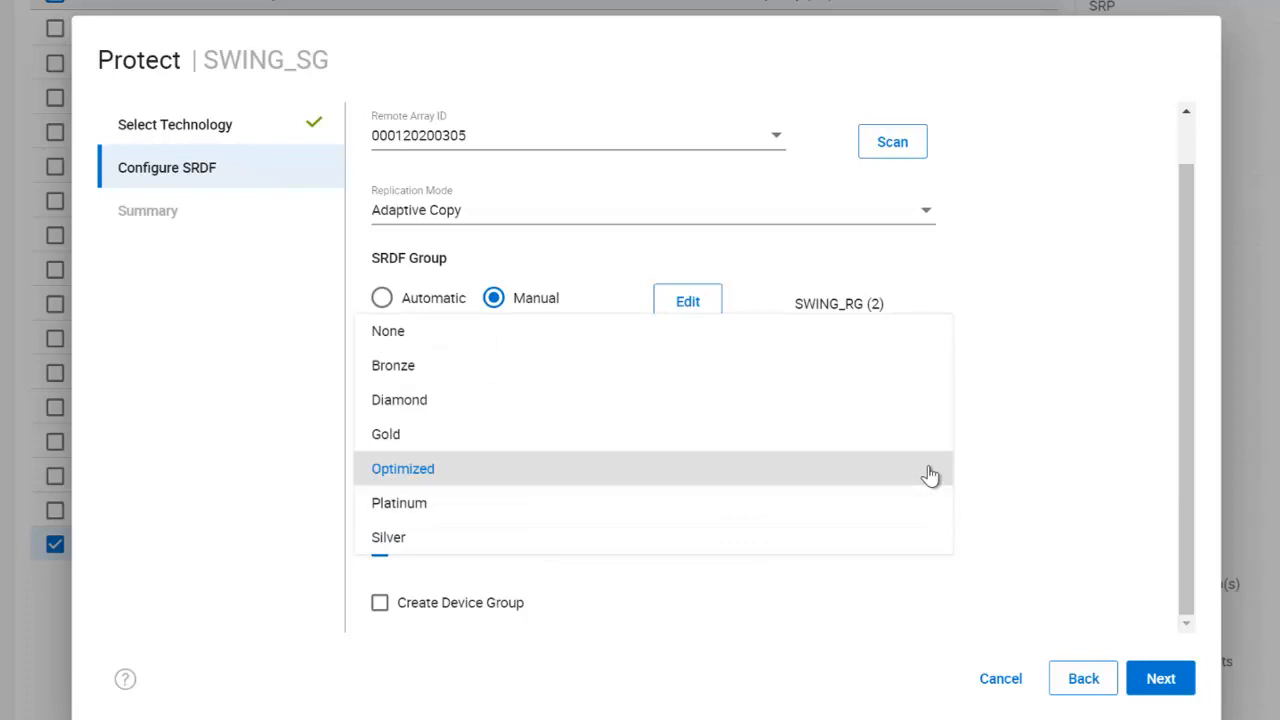
pyautogui.click(402, 468)
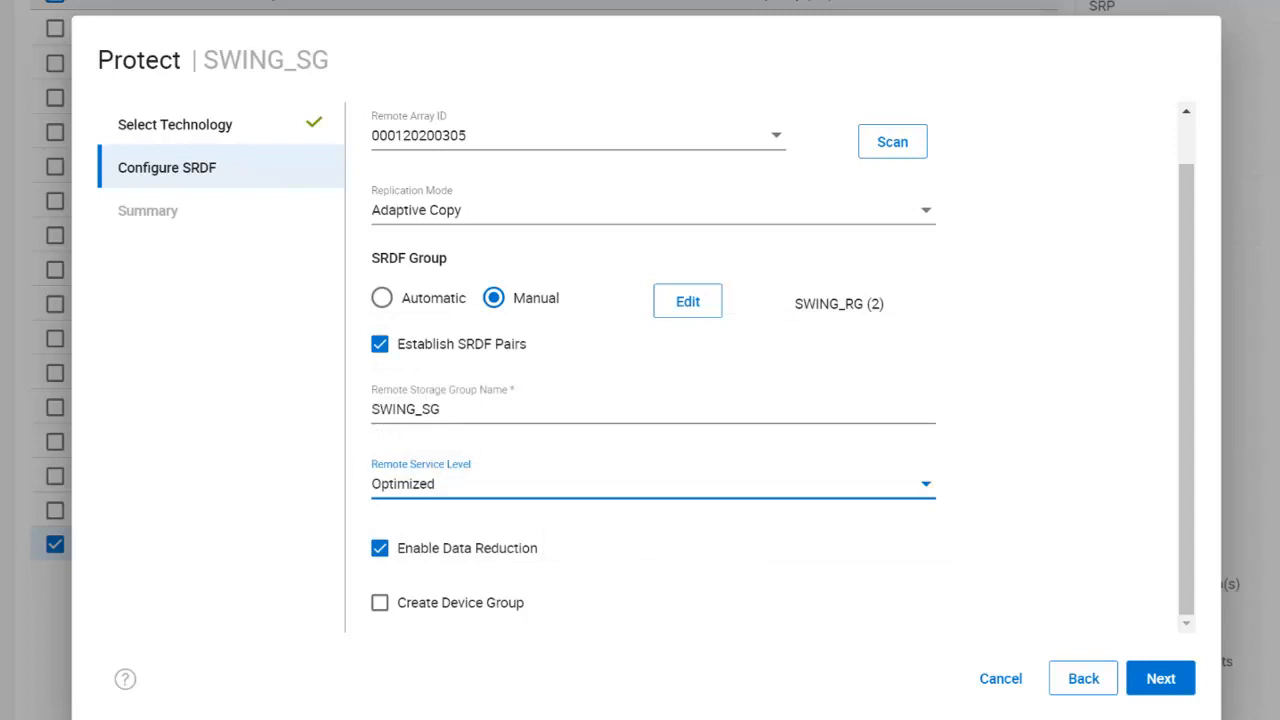
# - Run the SWING_SG SRDF protection task and dismiss the completed report
pyautogui.click(1160, 678)
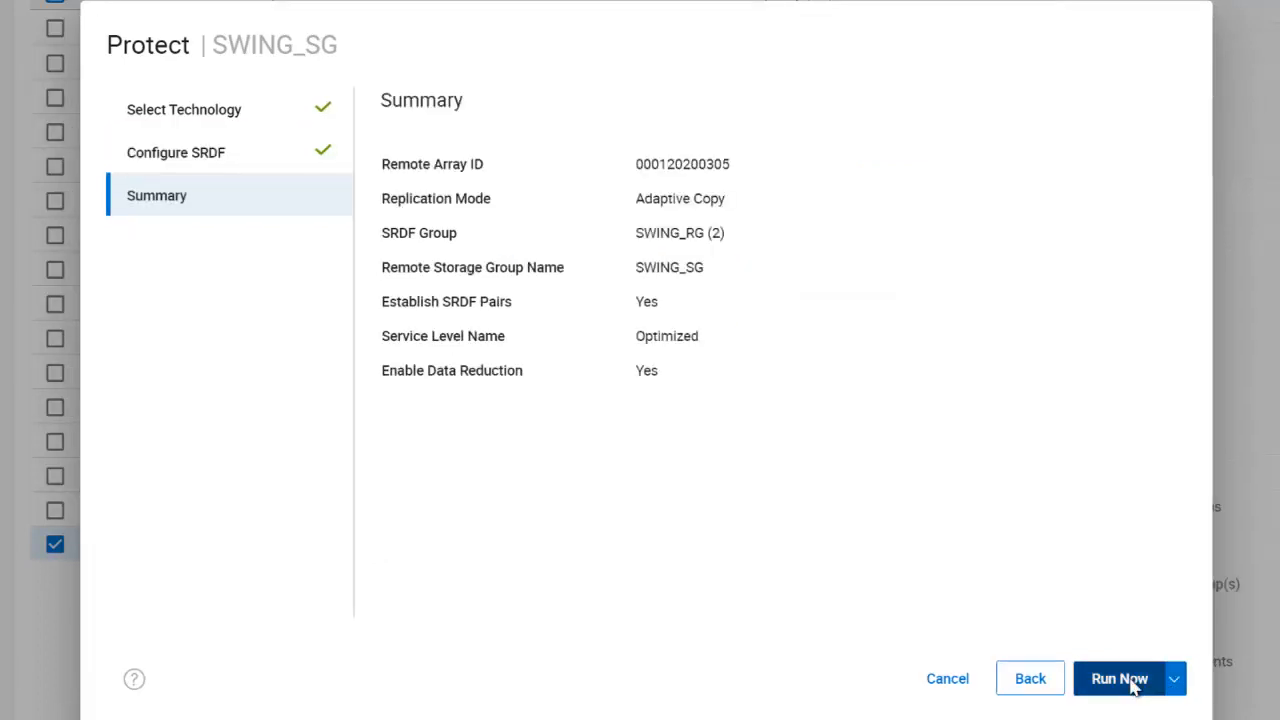
pyautogui.click(1119, 678)
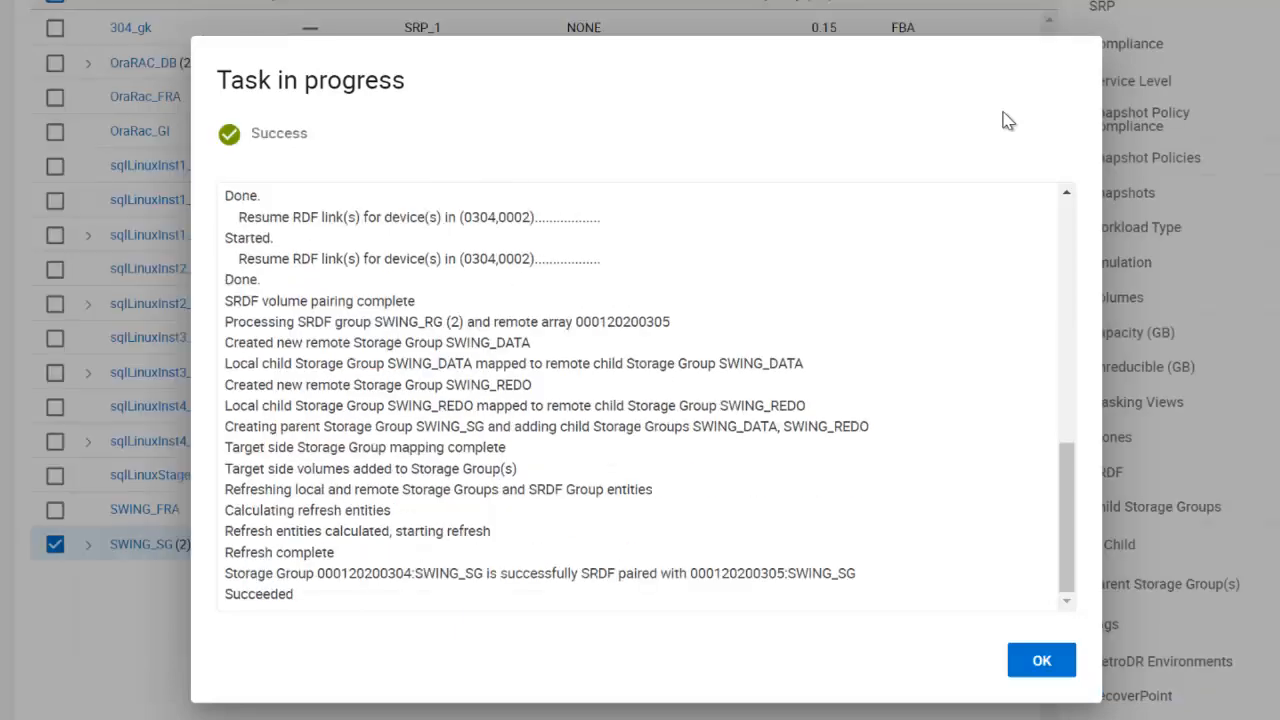
pyautogui.click(1041, 660)
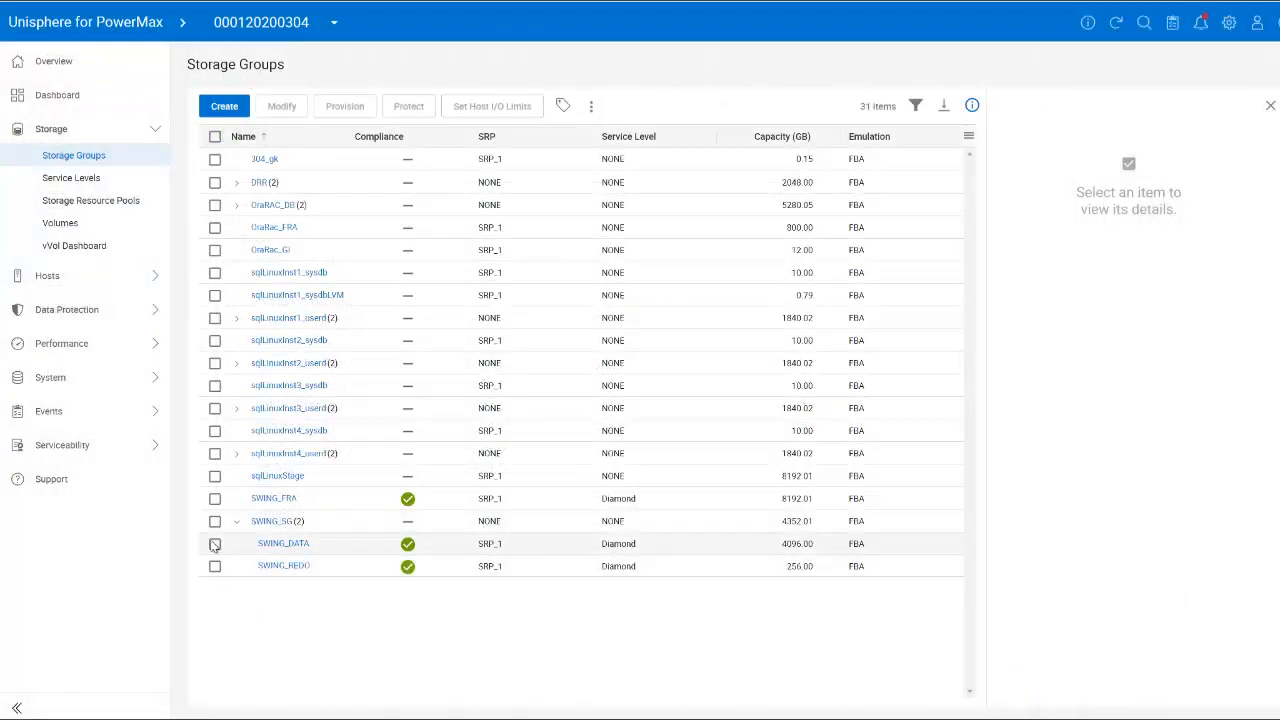
pyautogui.click(214, 543)
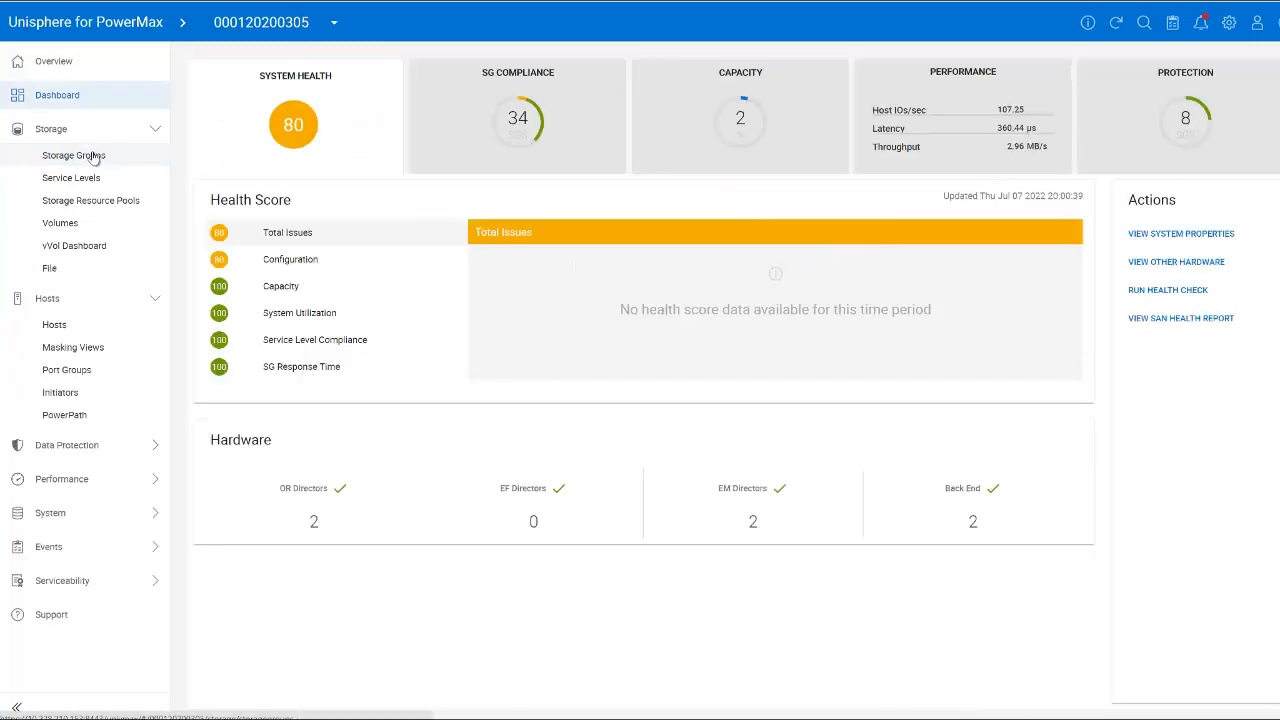
pyautogui.click(73, 155)
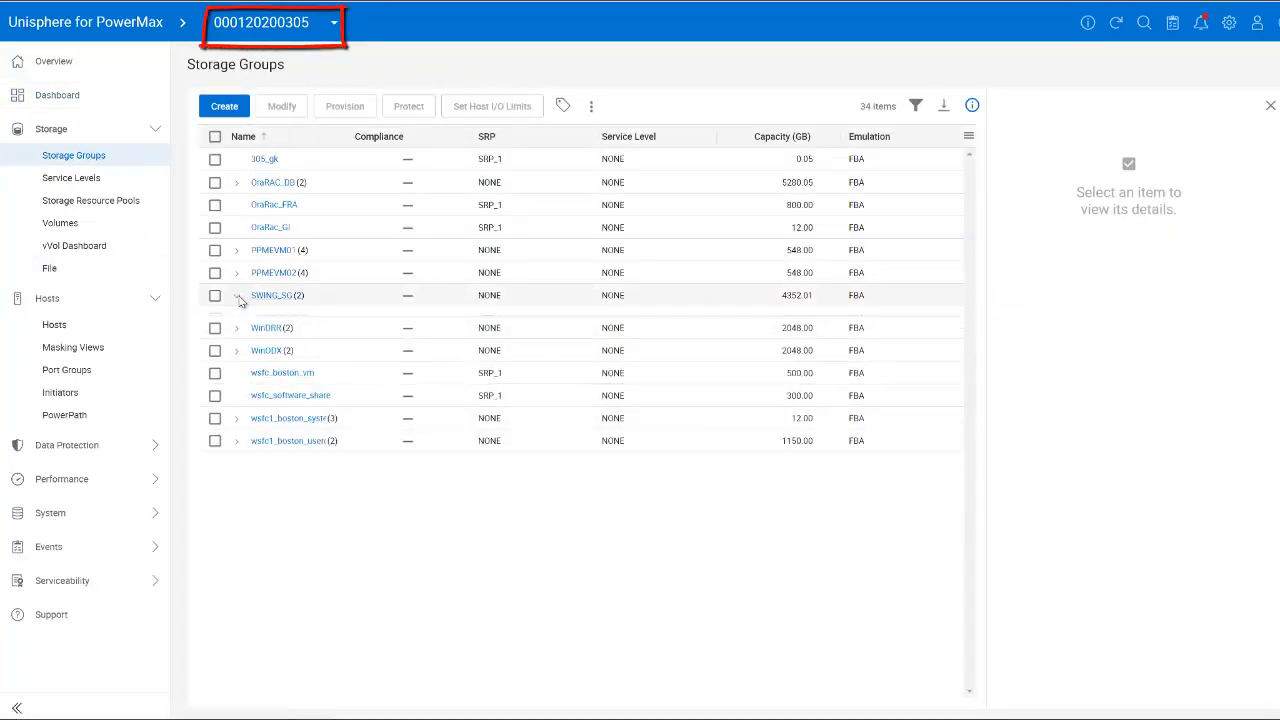
pyautogui.click(237, 295)
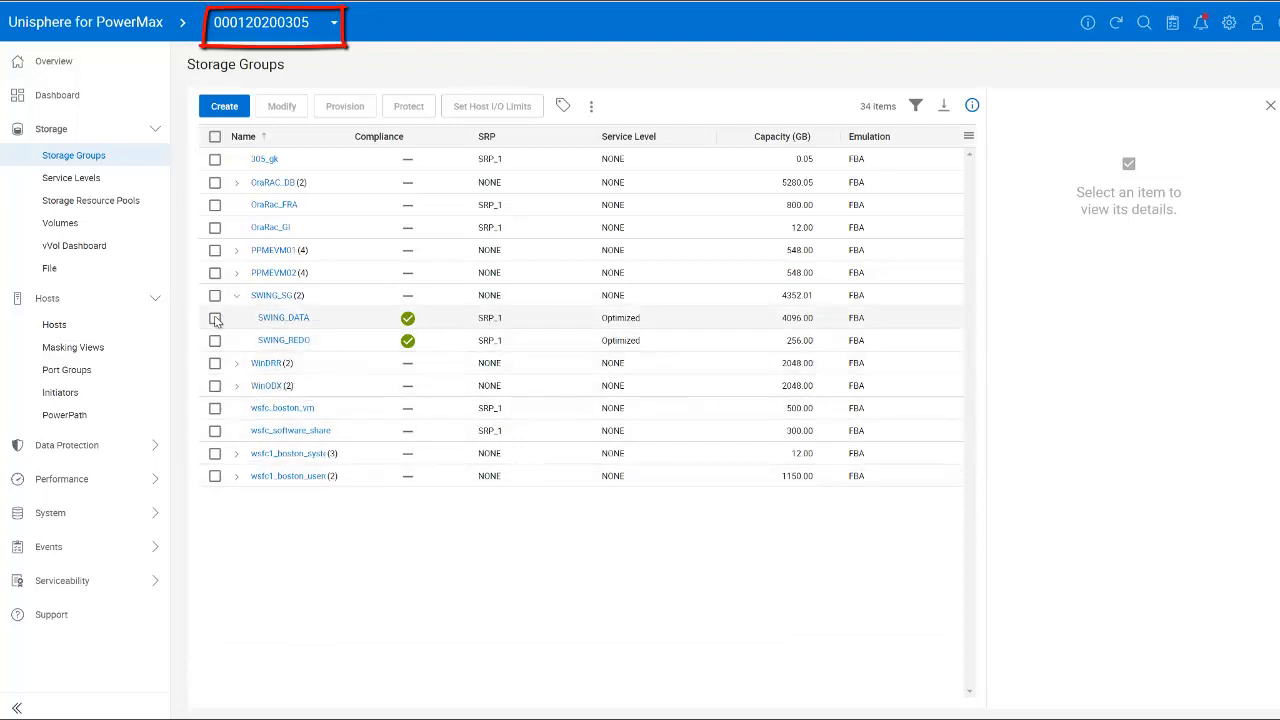
pyautogui.click(214, 317)
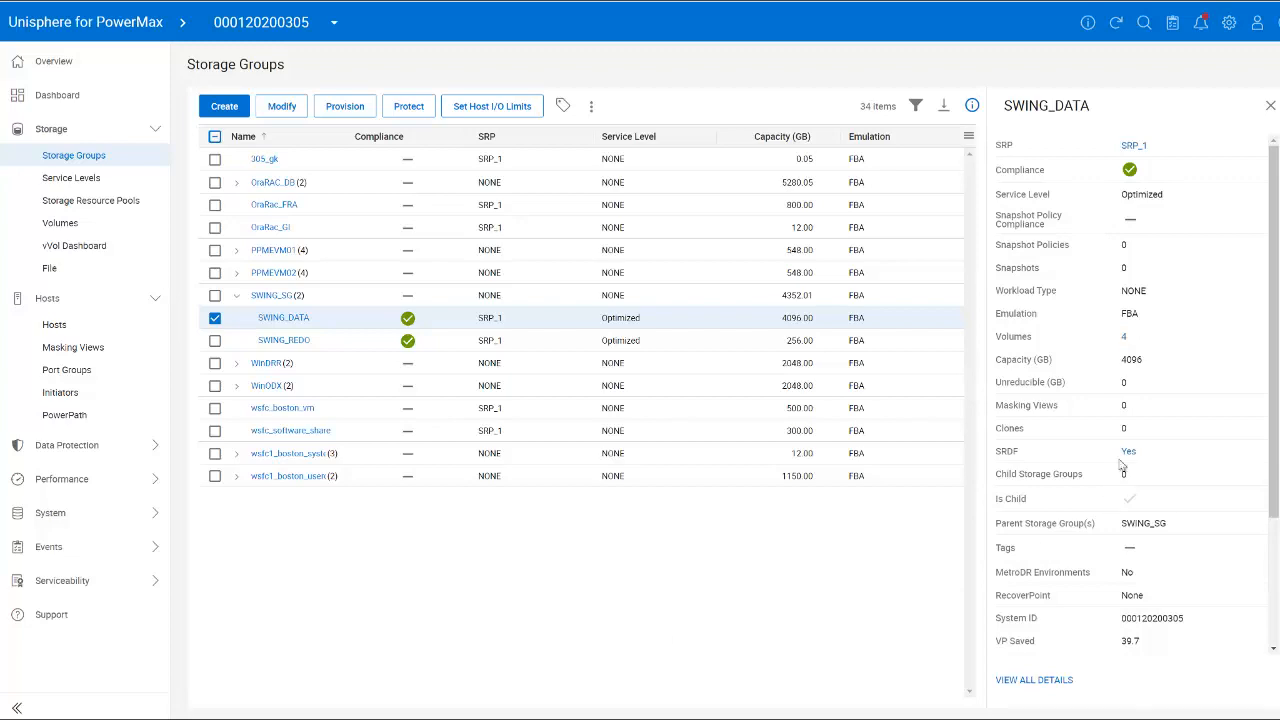
pyautogui.click(1128, 451)
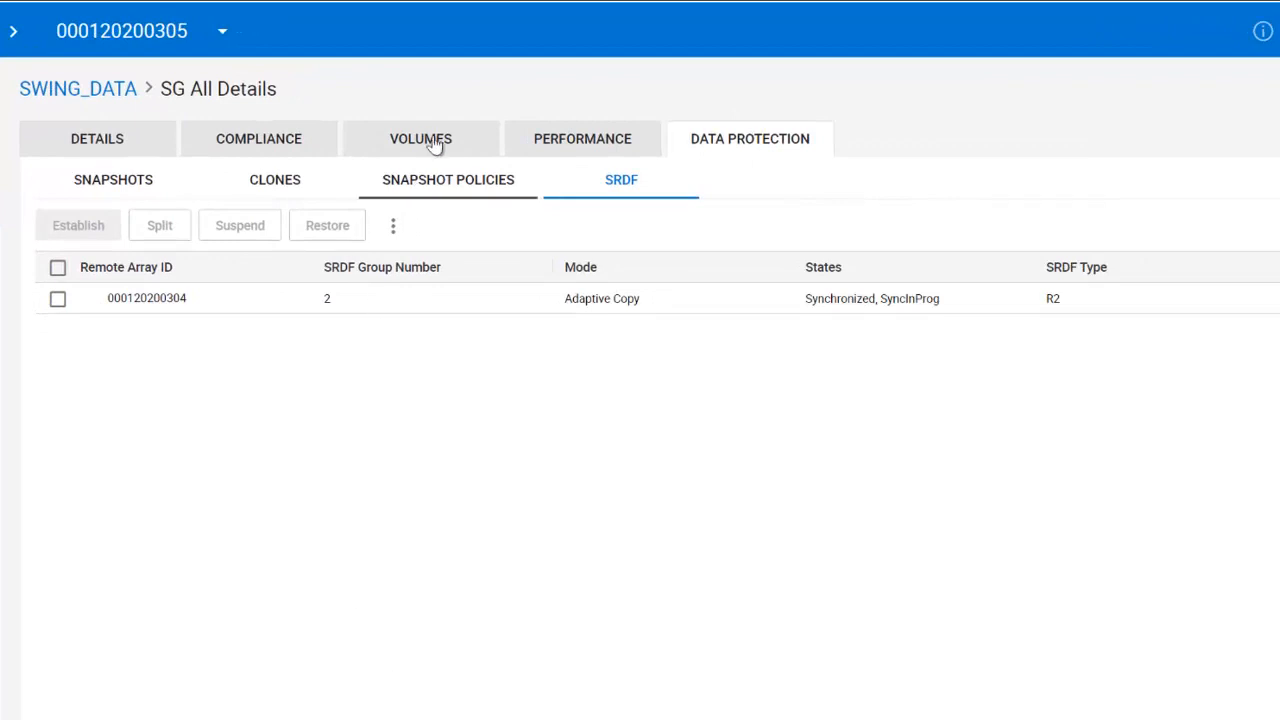
pyautogui.click(420, 138)
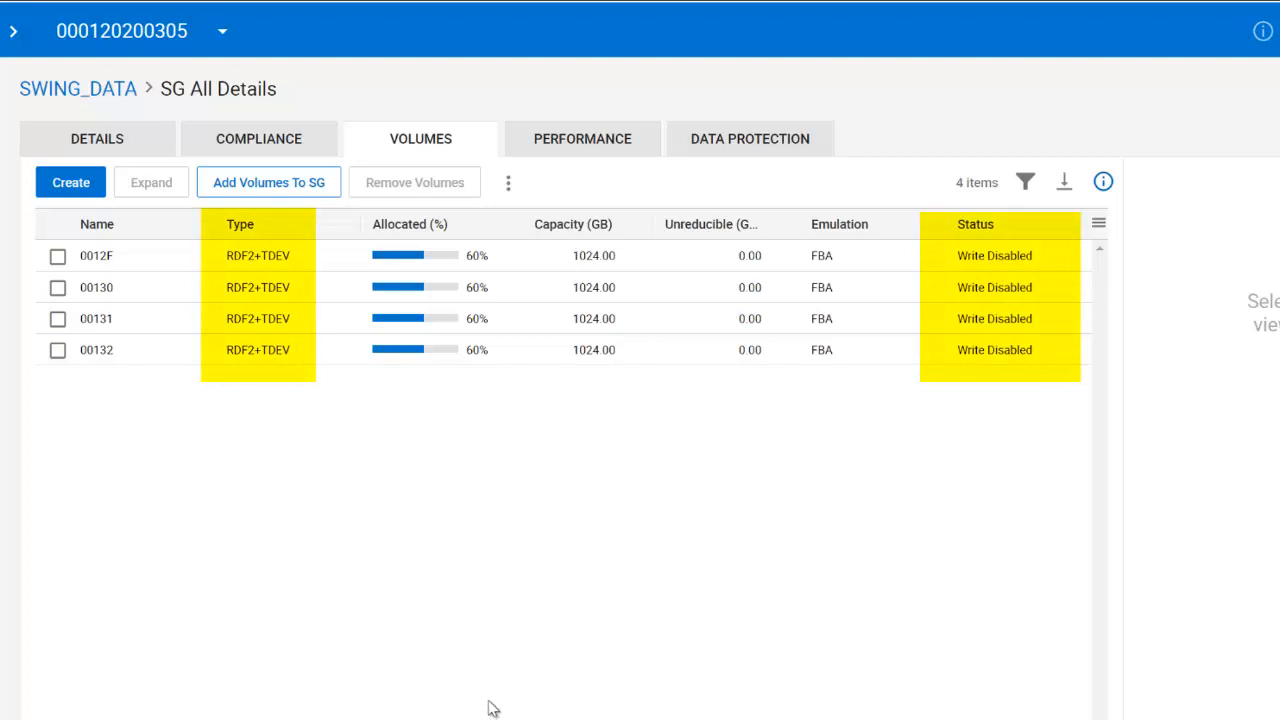
pyautogui.click(222, 31)
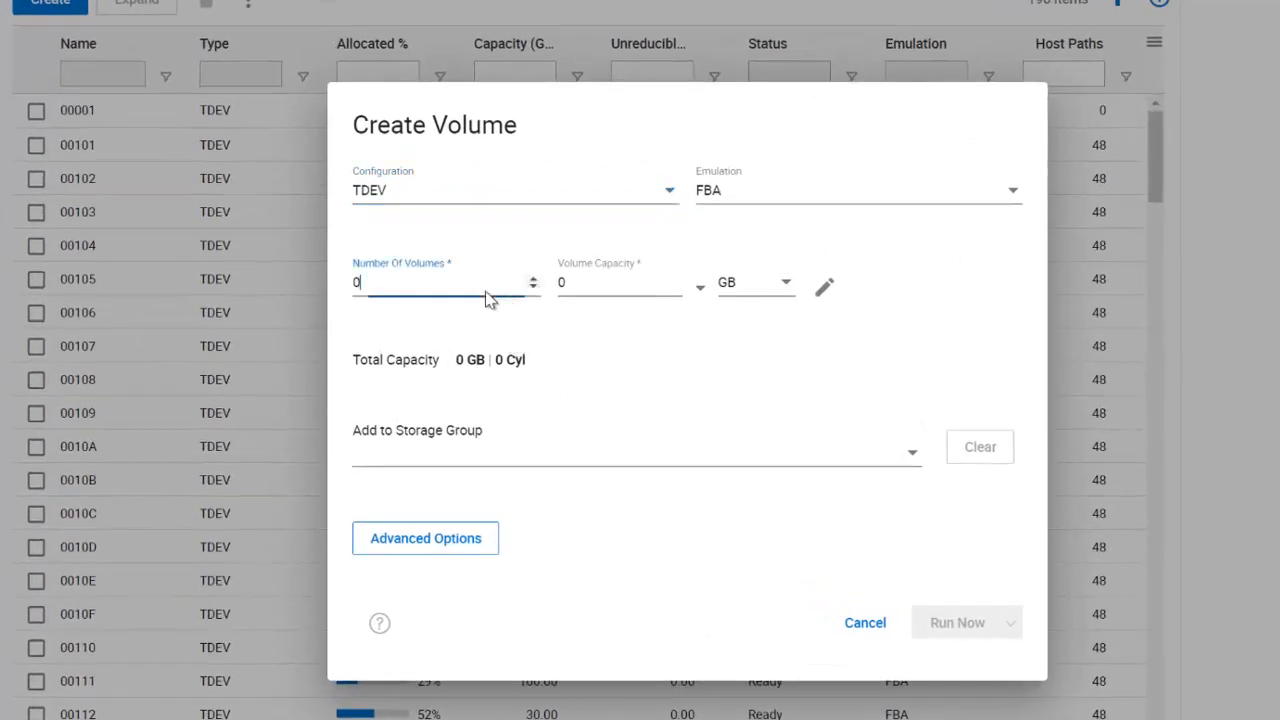
# - Try 10 volumes with a name-plus-number identifier, then reopen a blank Create Volume form
pyautogui.write('10')
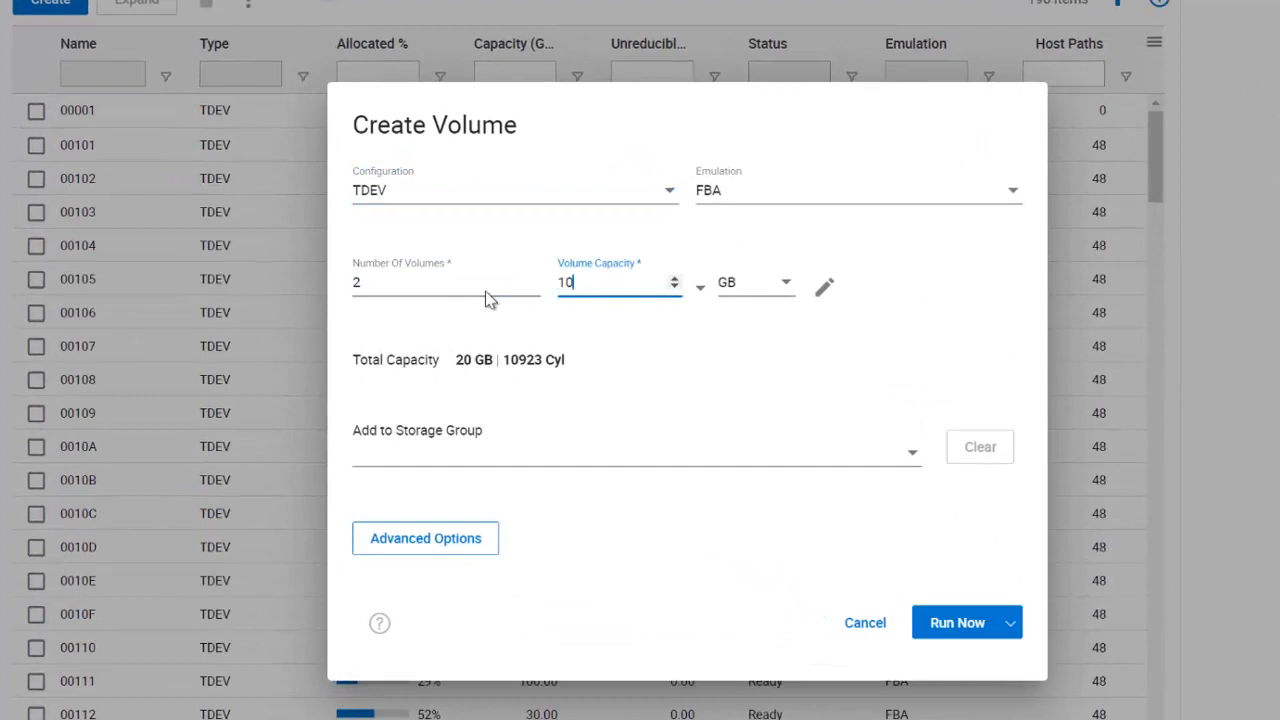
pyautogui.click(425, 538)
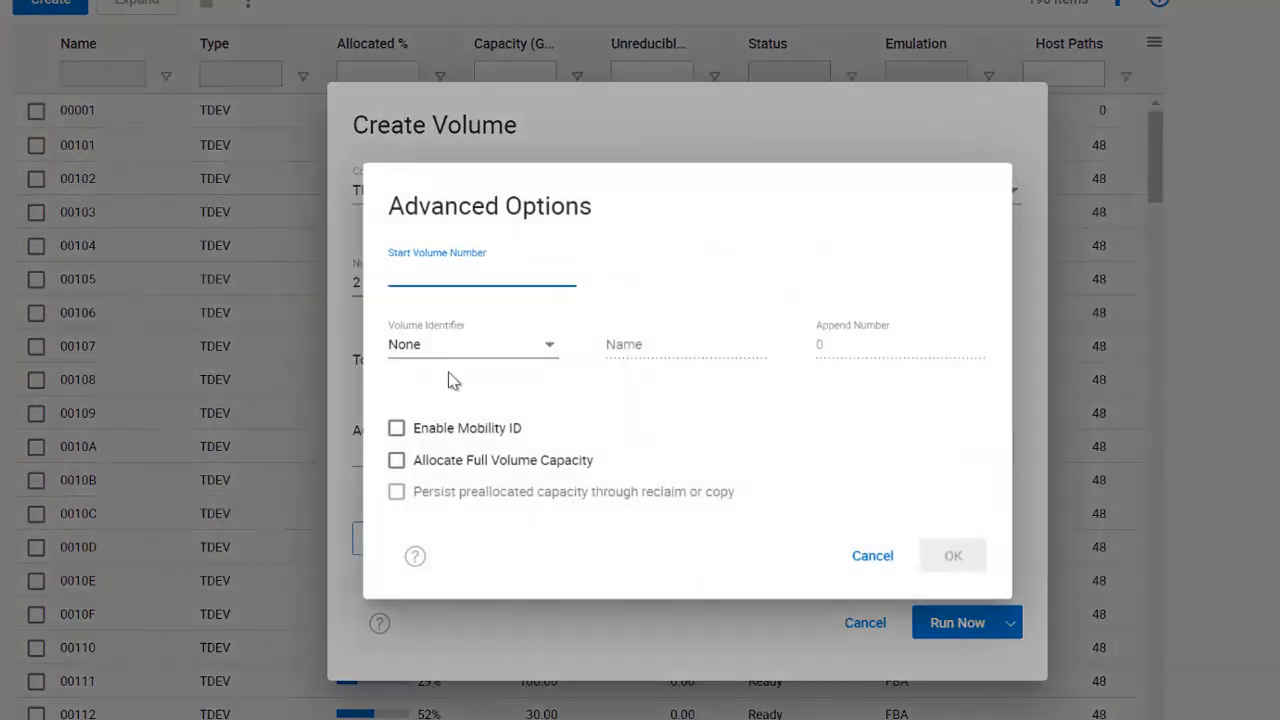
pyautogui.click(472, 344)
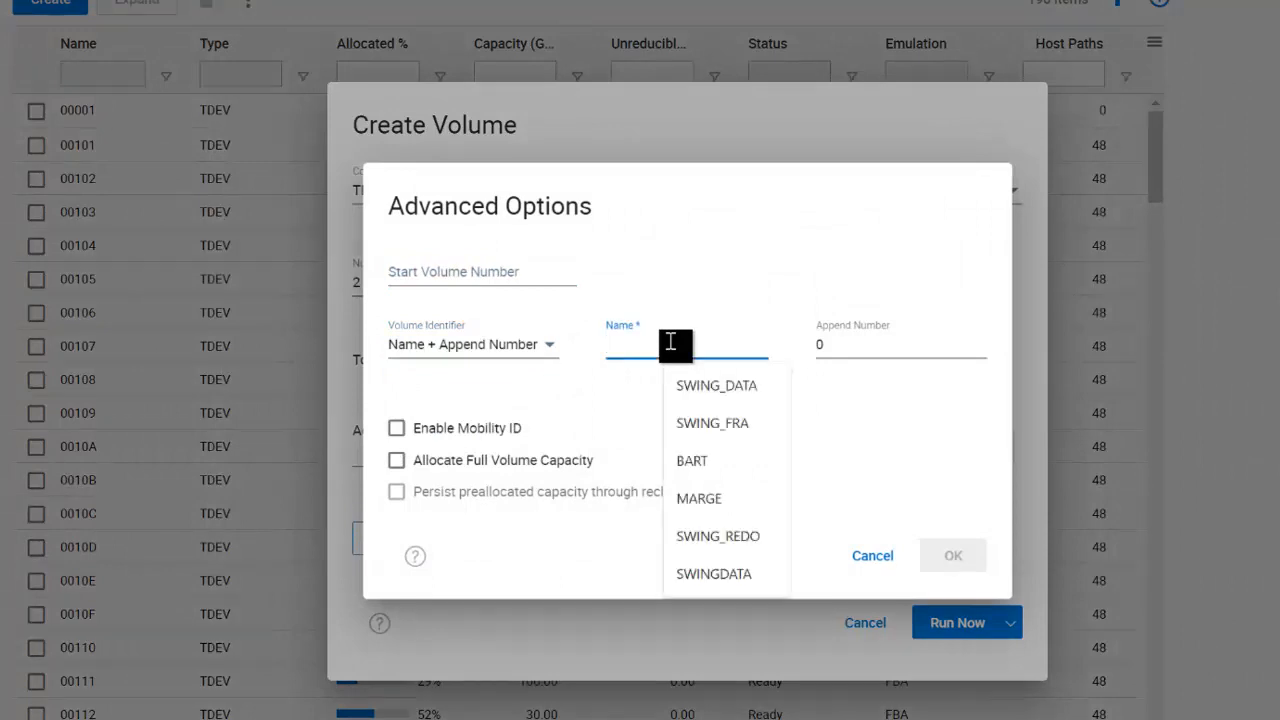
pyautogui.click(716, 385)
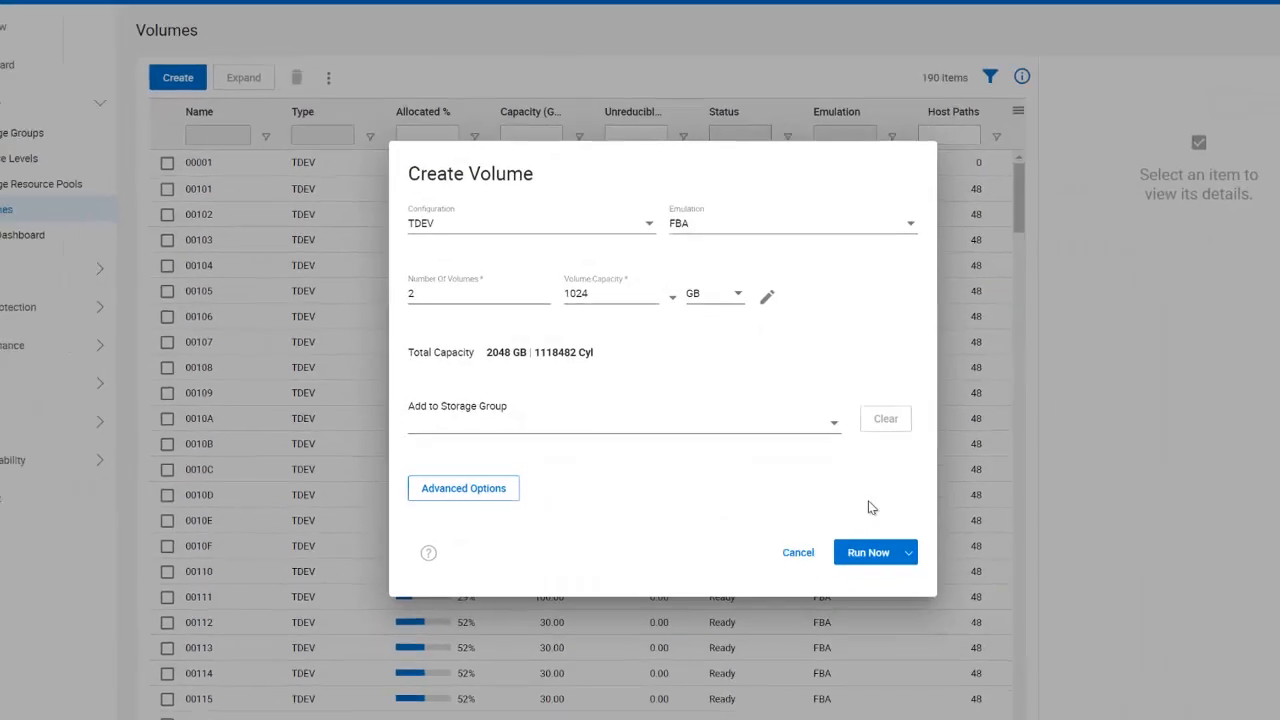
pyautogui.click(868, 552)
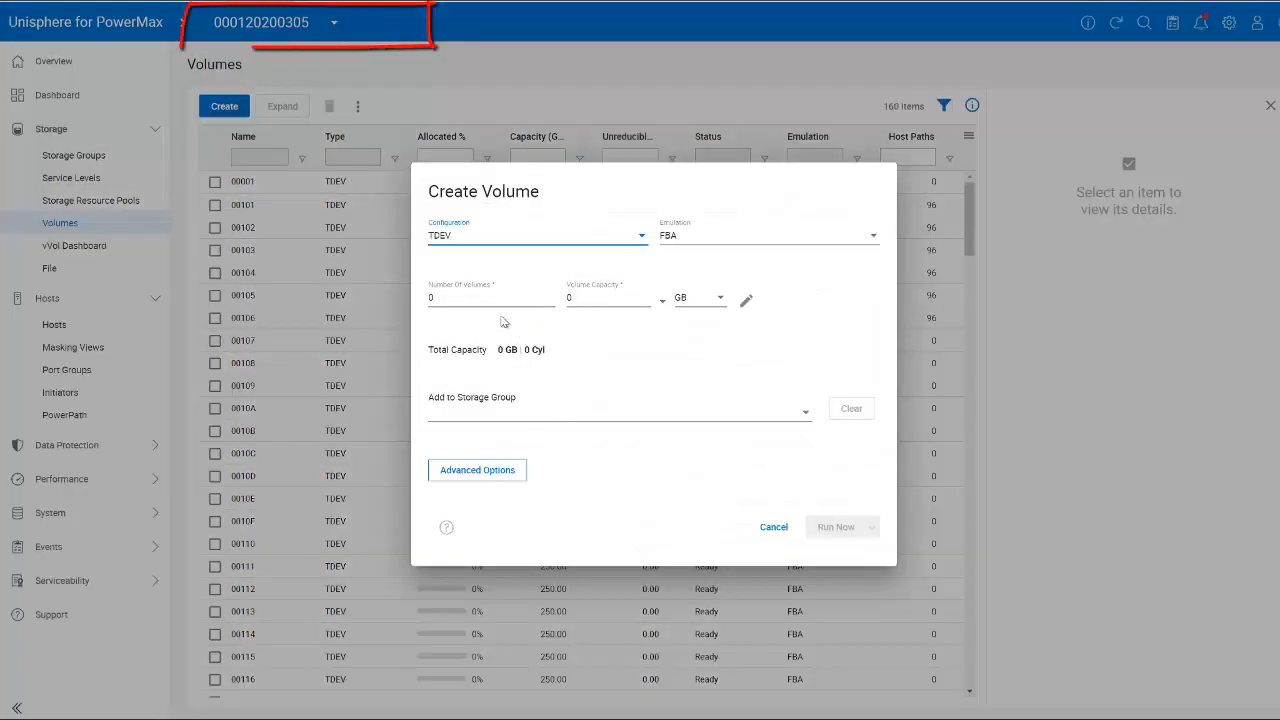
# - Create 2 volumes of 1024 GB named SWING_DATA with append number 4
pyautogui.write('2')
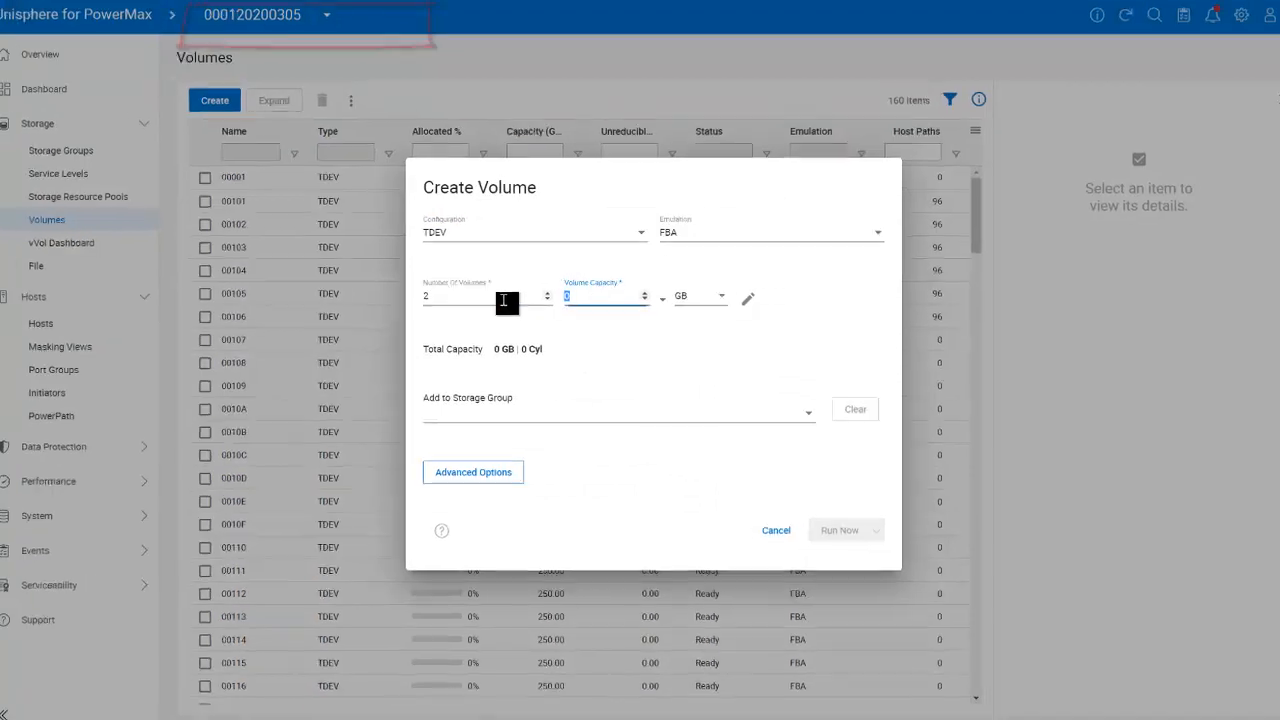
pyautogui.write('1024')
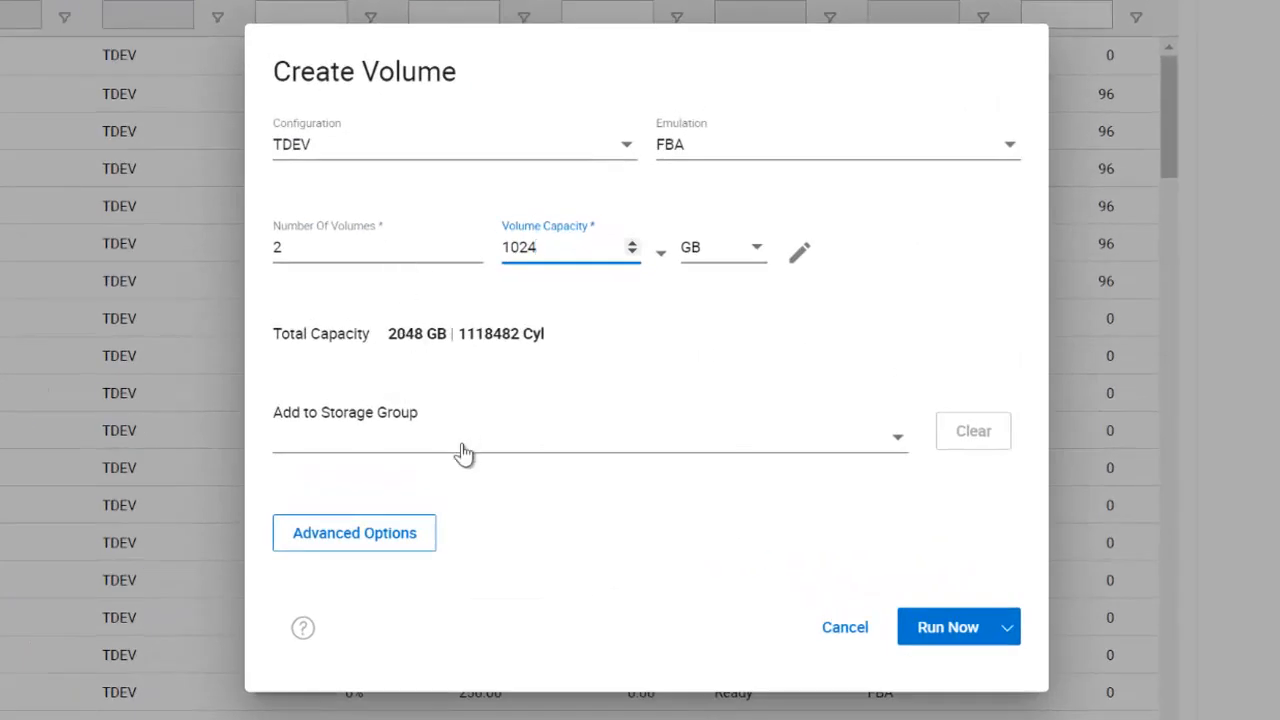
pyautogui.click(354, 532)
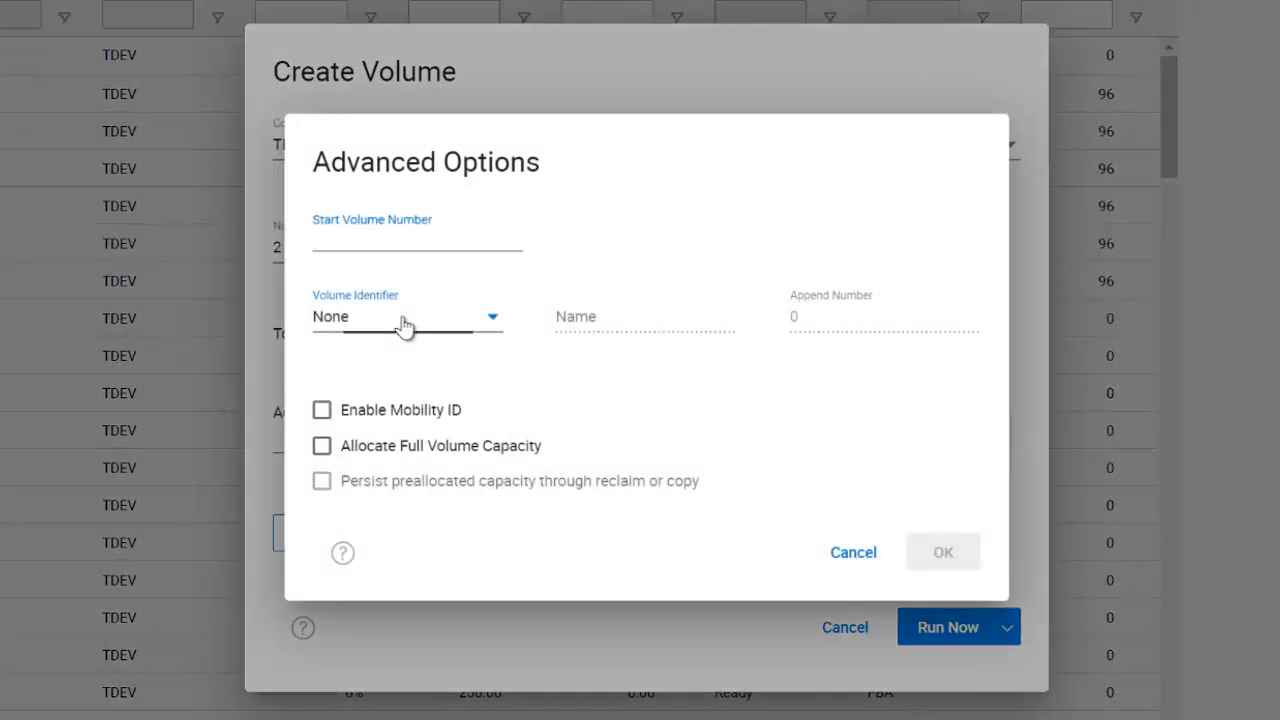
pyautogui.click(405, 316)
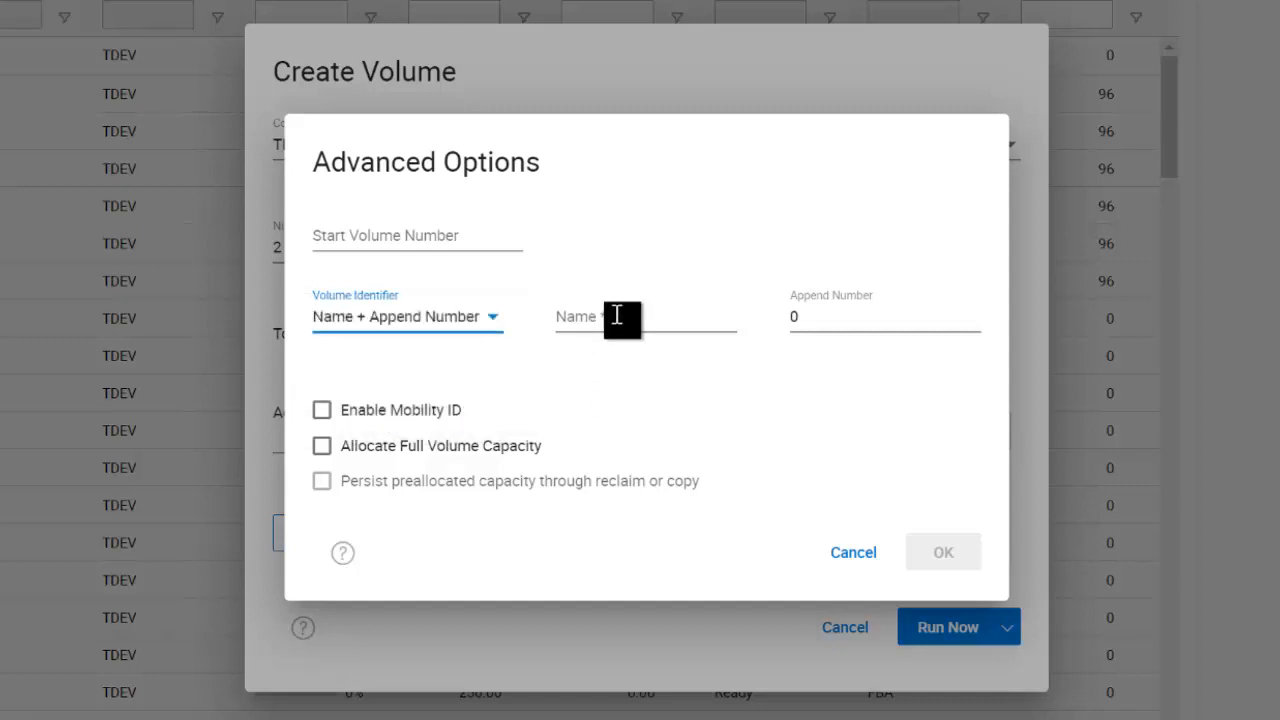
pyautogui.write('SWING')
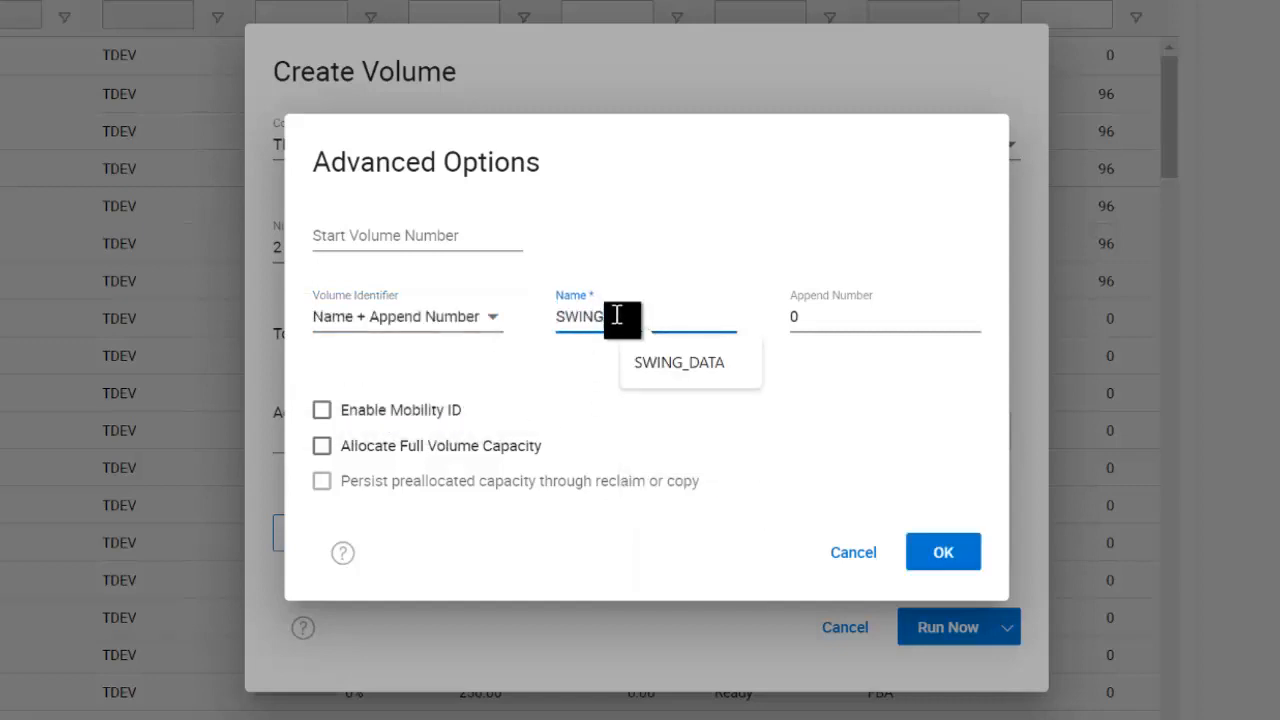
pyautogui.click(678, 362)
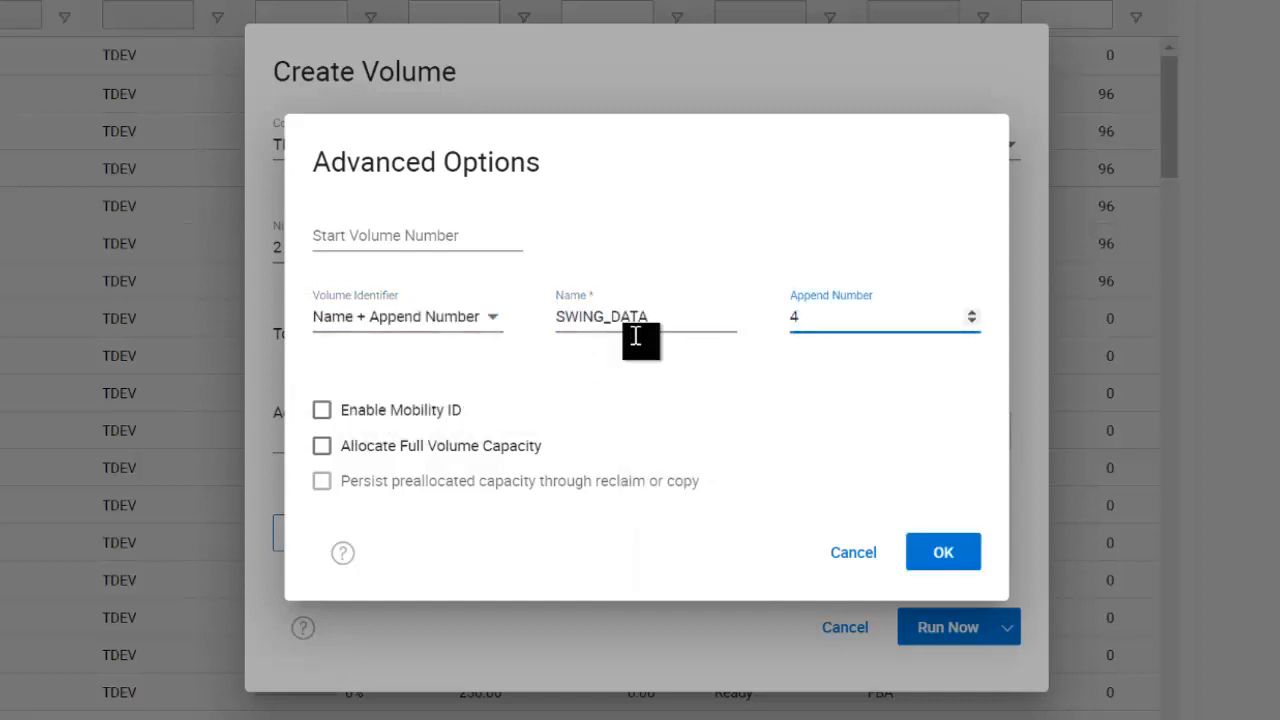
pyautogui.click(942, 551)
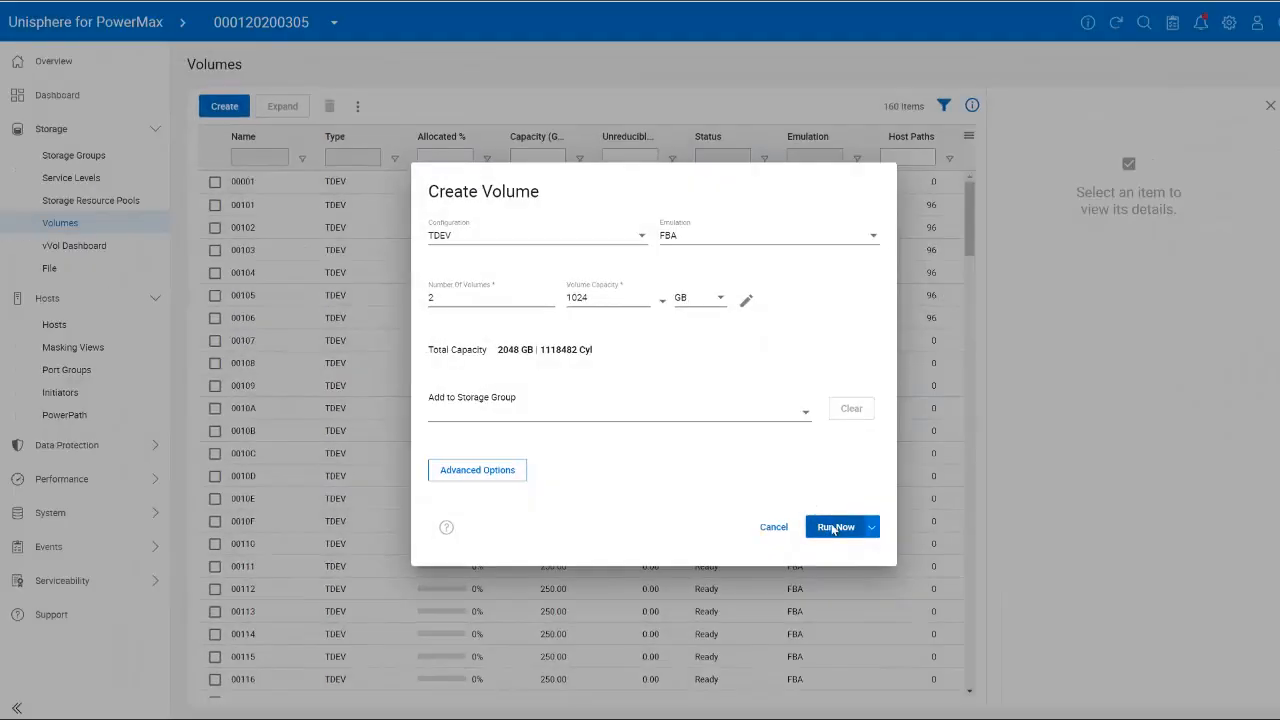
pyautogui.click(835, 527)
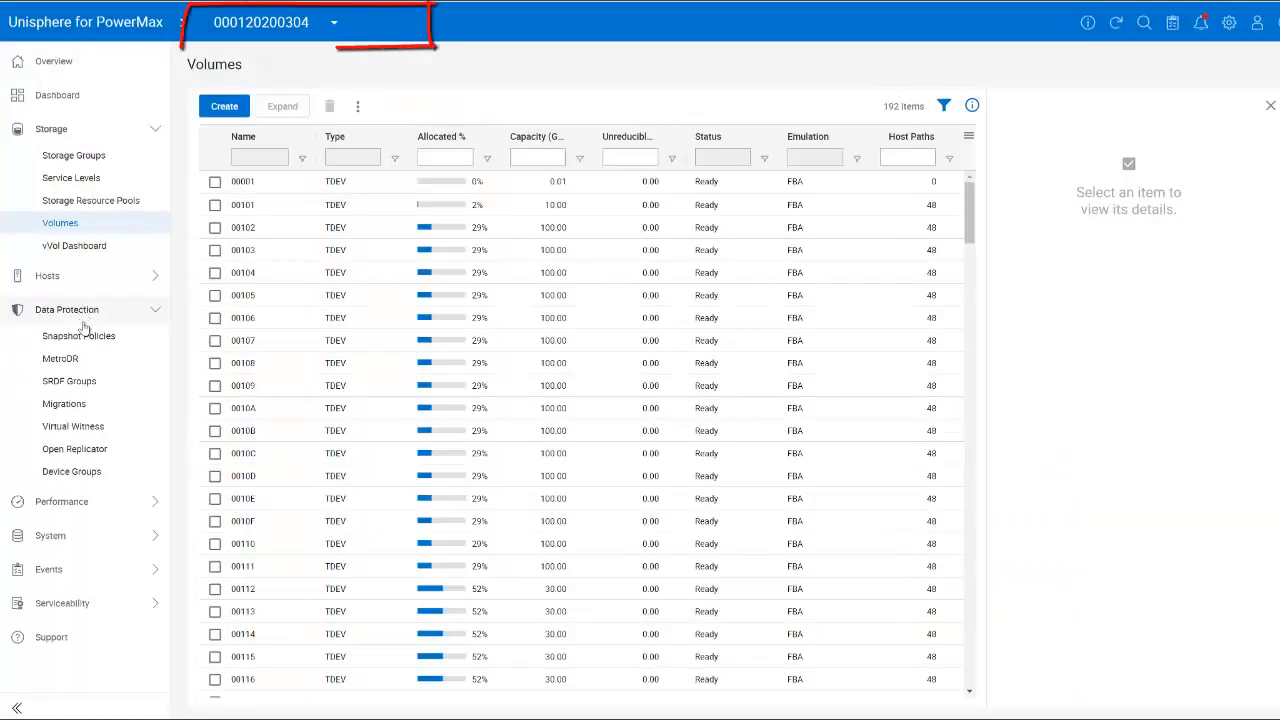
# - Start creating SRDF pairs in the SWING_RG group
pyautogui.click(68, 381)
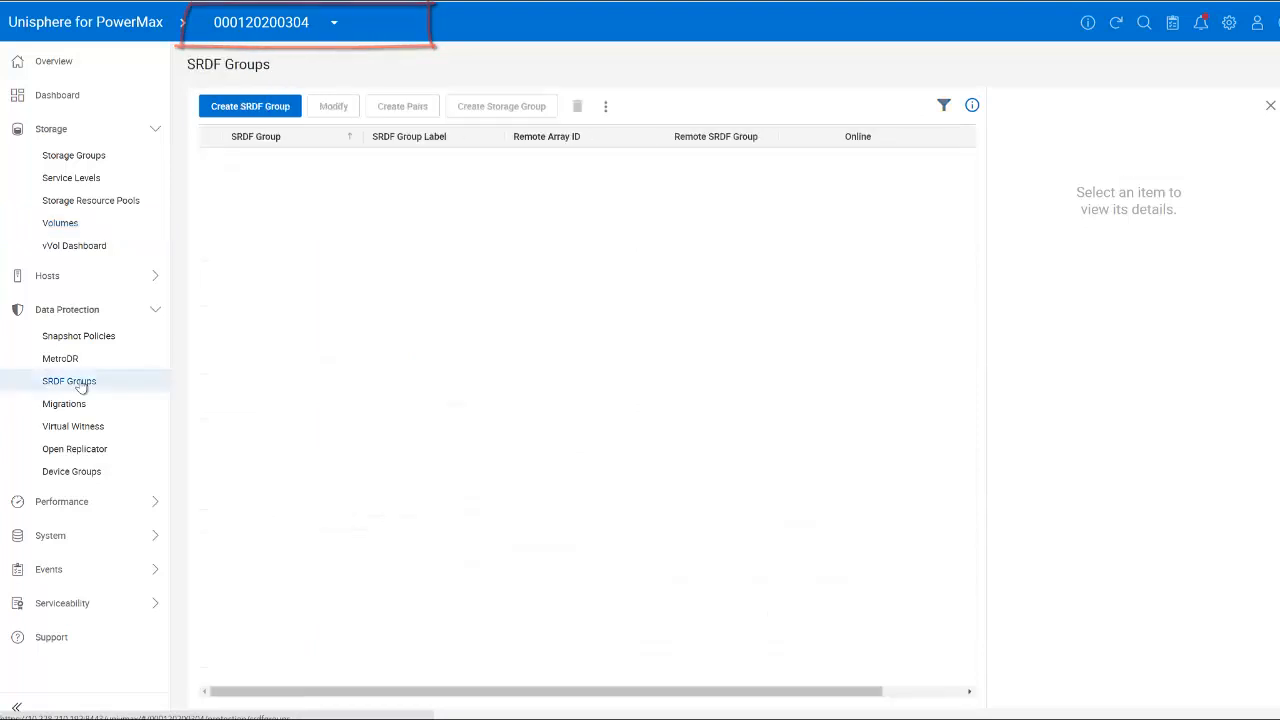
pyautogui.click(215, 182)
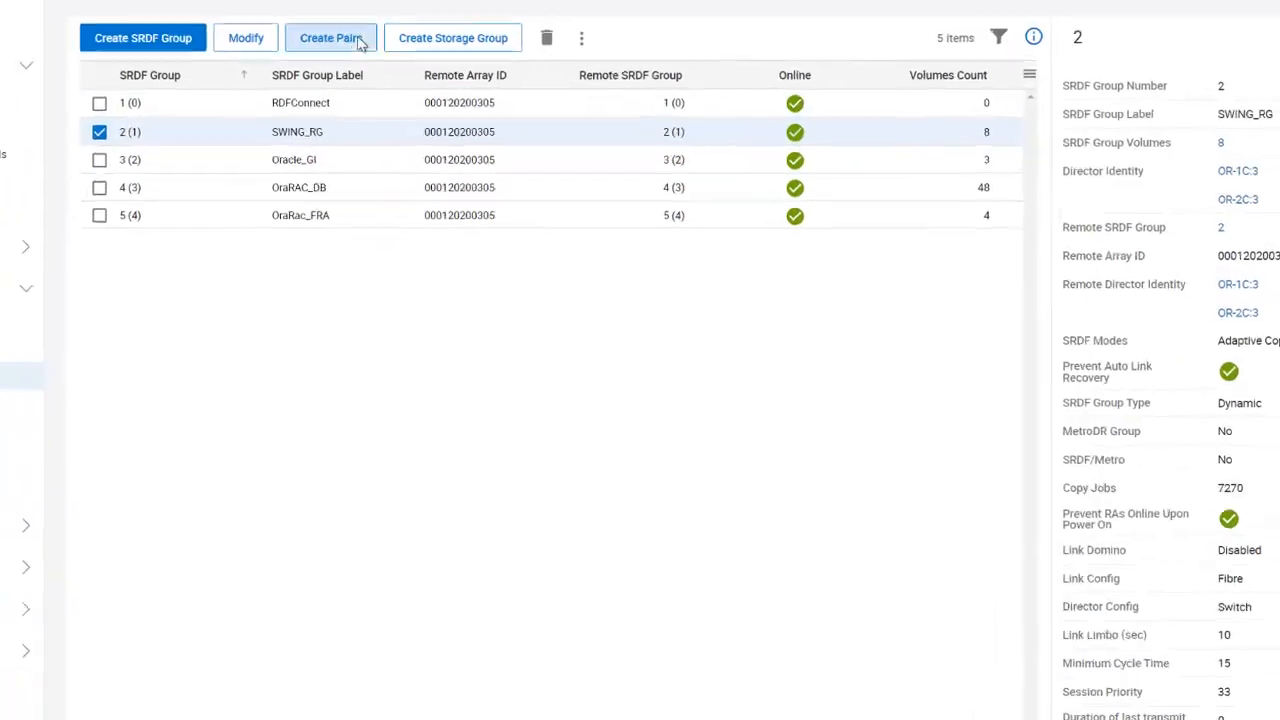
pyautogui.click(330, 37)
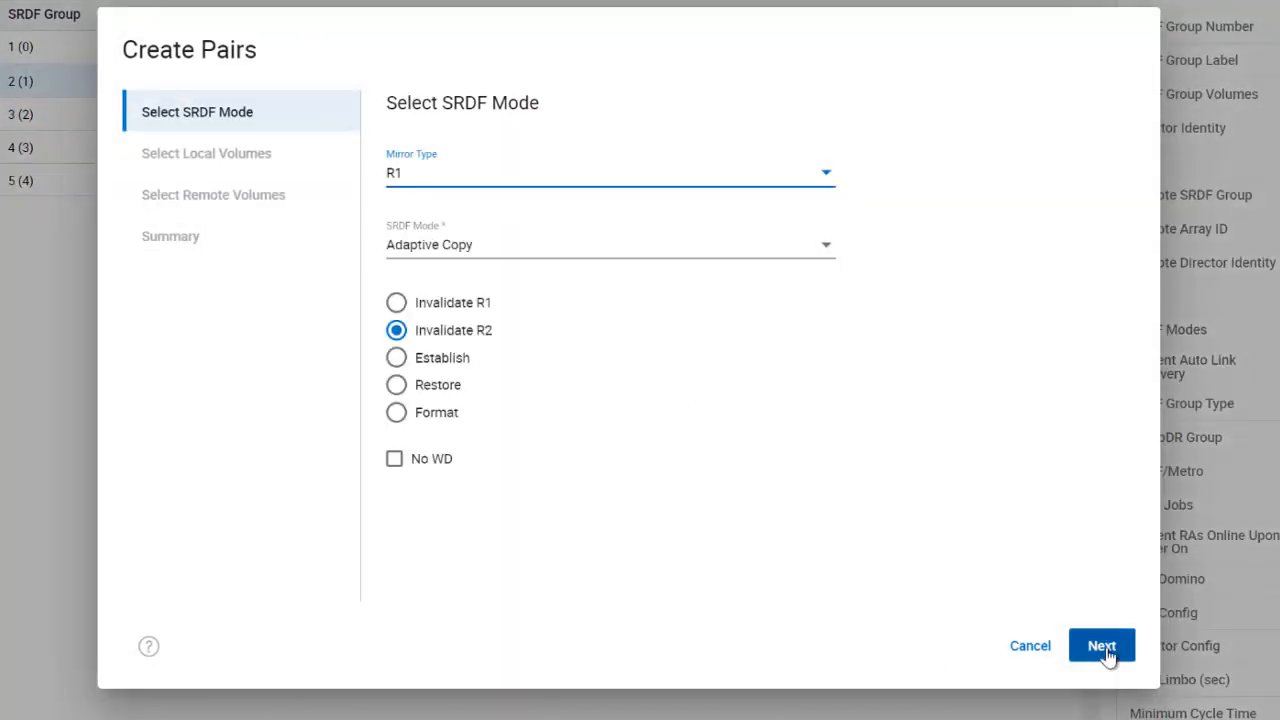
pyautogui.click(1101, 645)
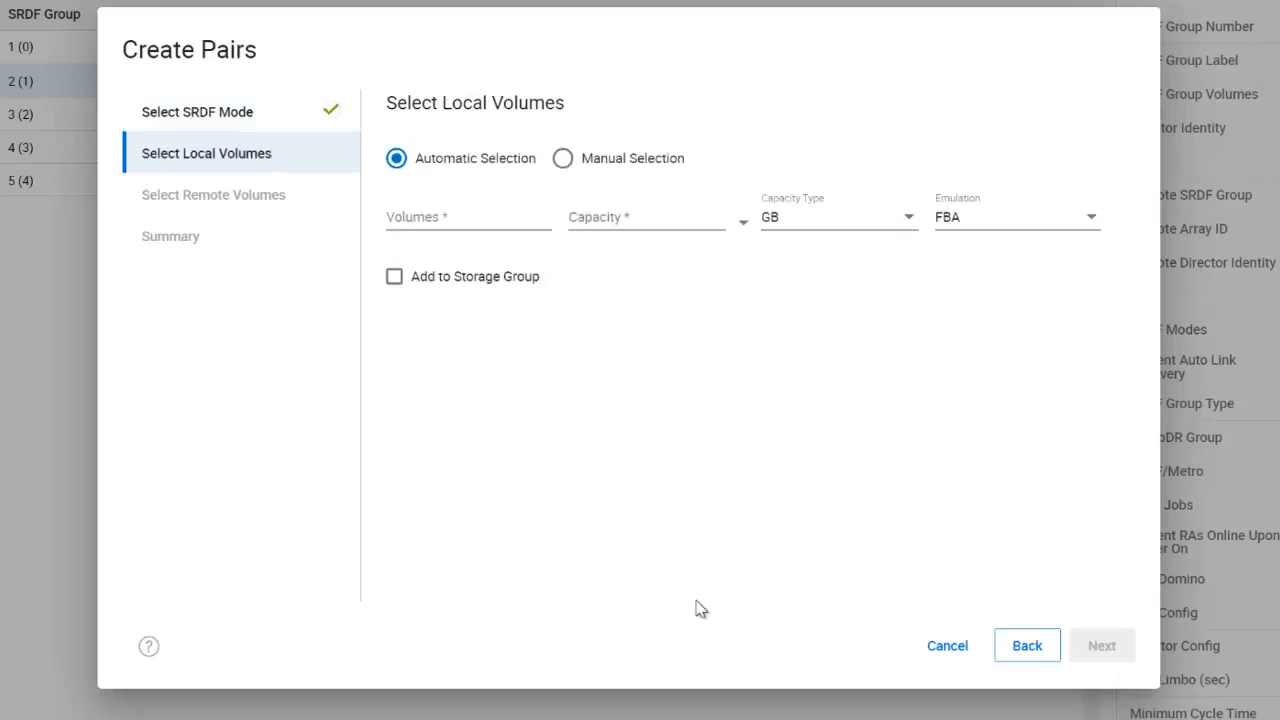
# - Select local volumes manually, adding pairs to storage group SWING_DATA, and open Find Local Volumes
pyautogui.click(563, 158)
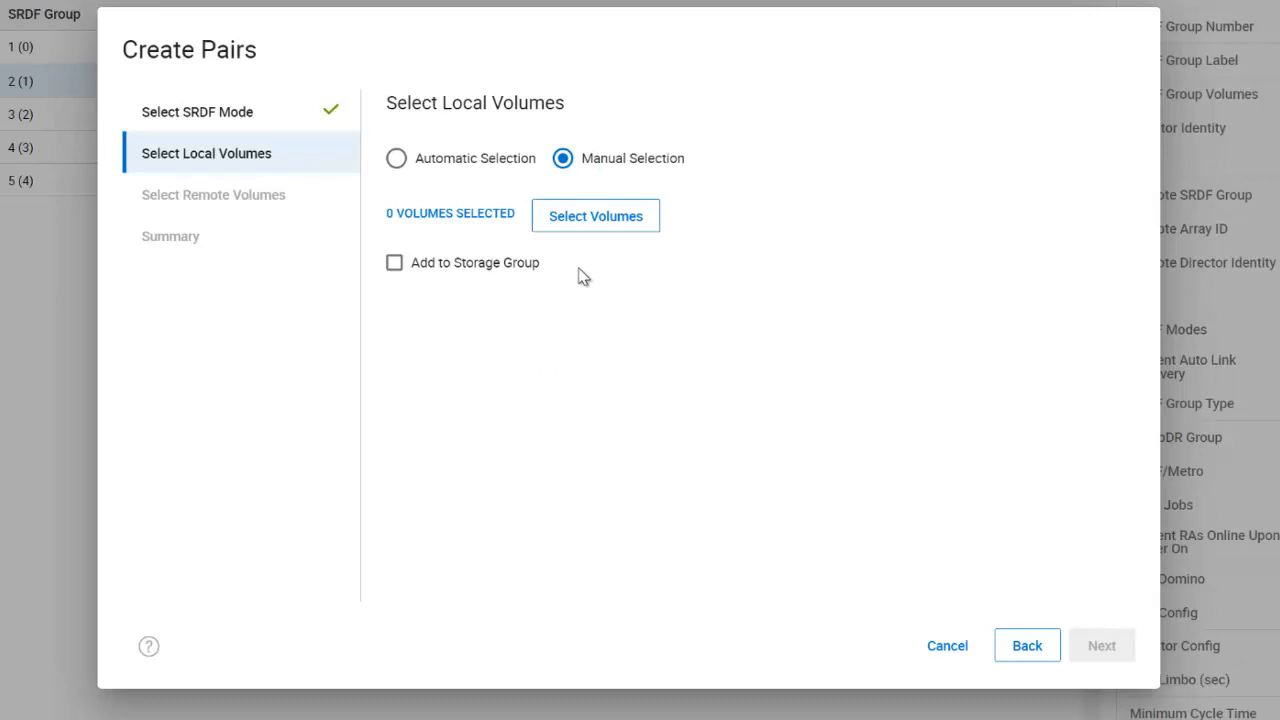
pyautogui.click(394, 262)
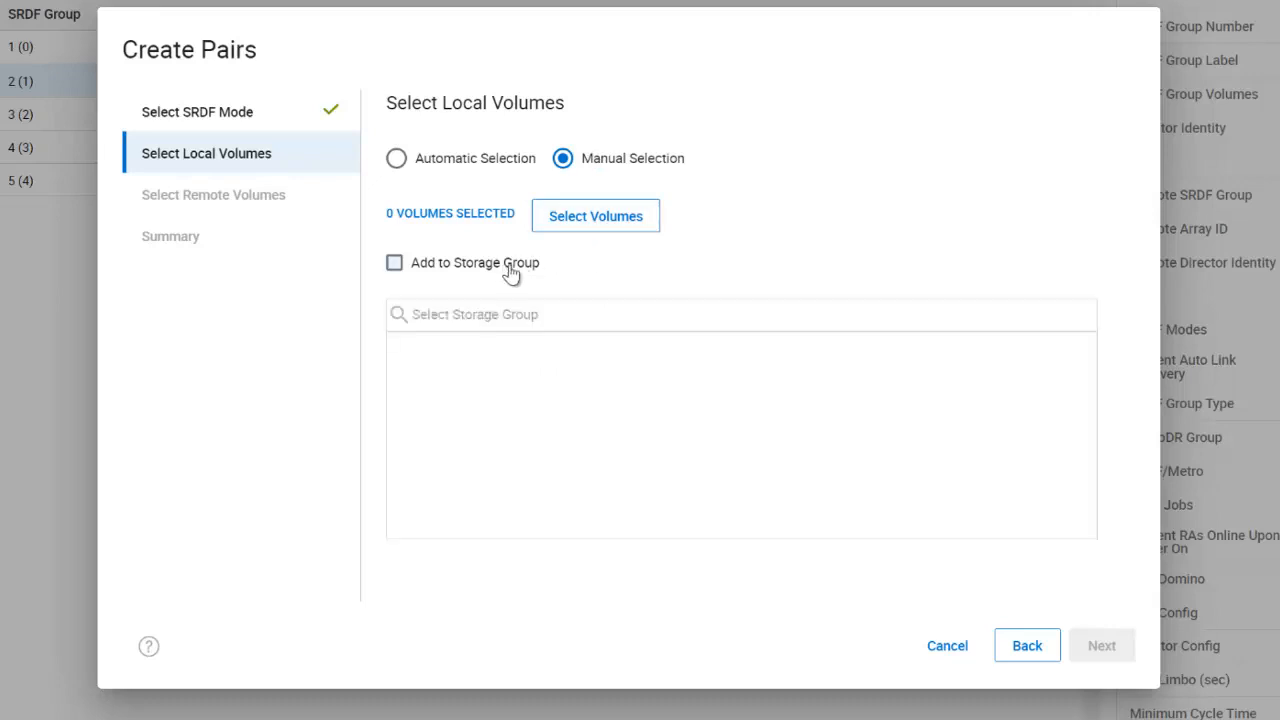
pyautogui.click(394, 262)
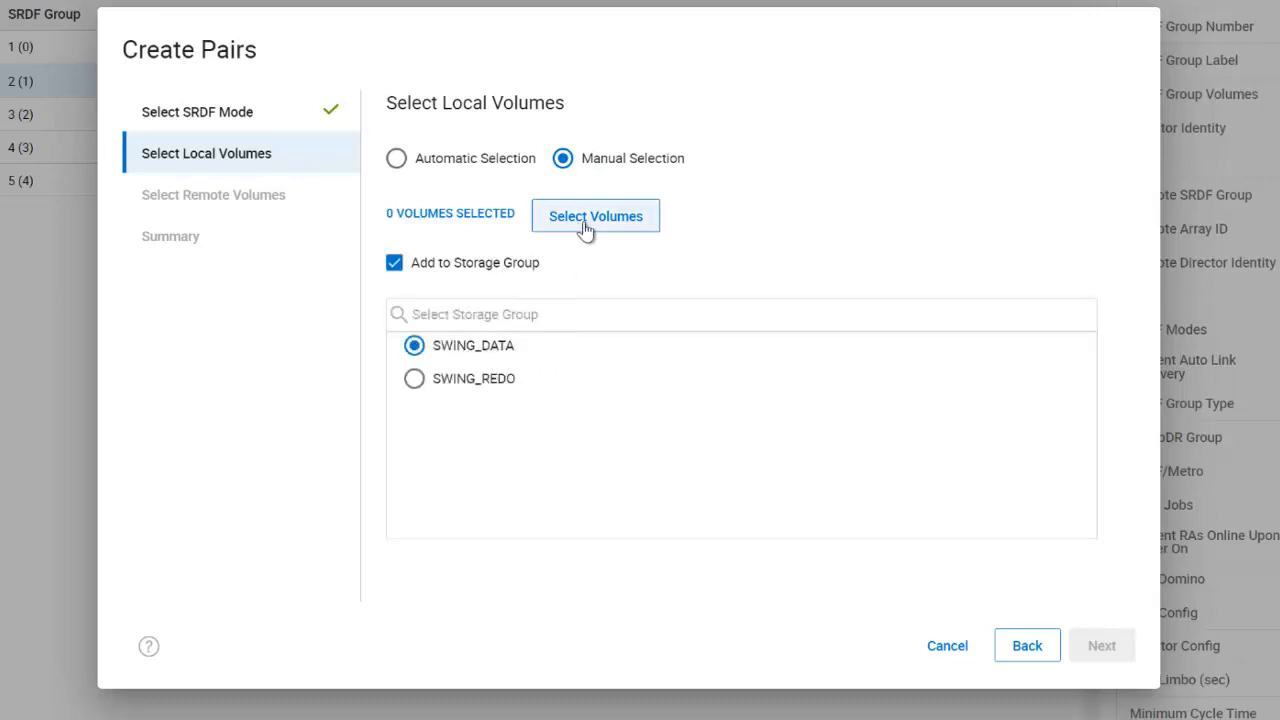
pyautogui.click(595, 215)
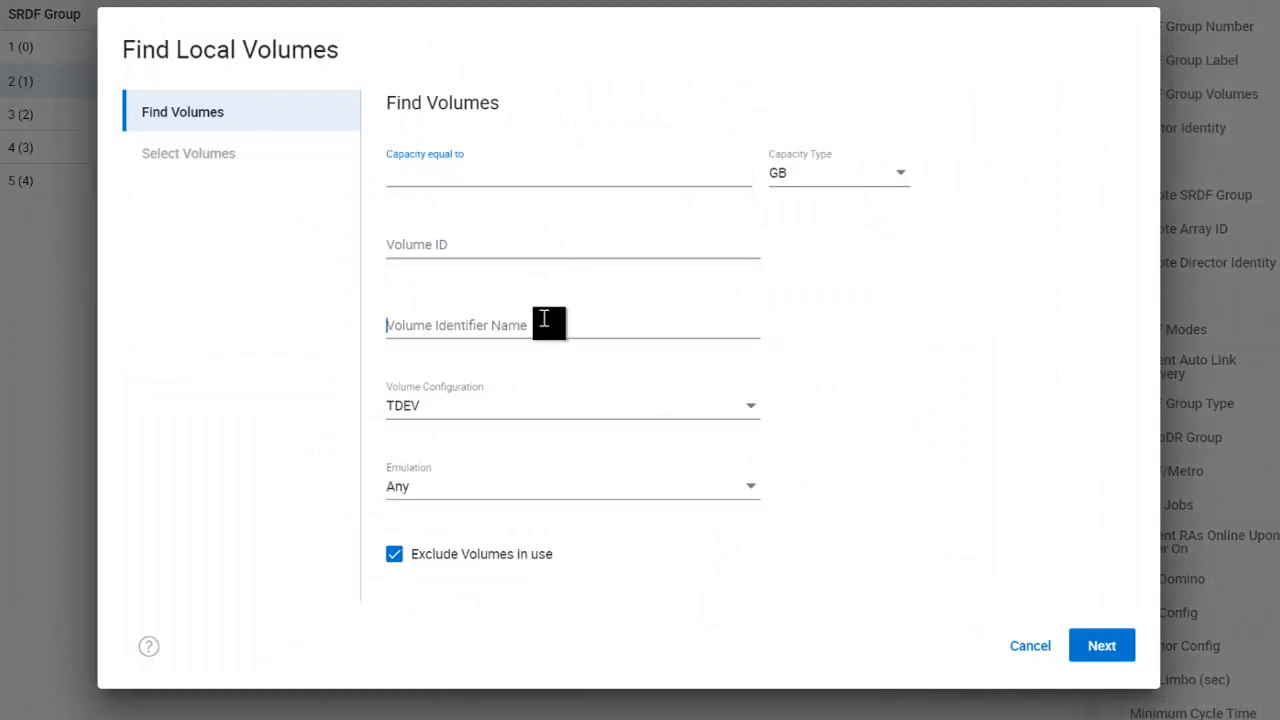
# - Search local volumes by name SWING_DATA and select SWING_DATA4 and SWING_DATA5
pyautogui.write('SWING_DATA')
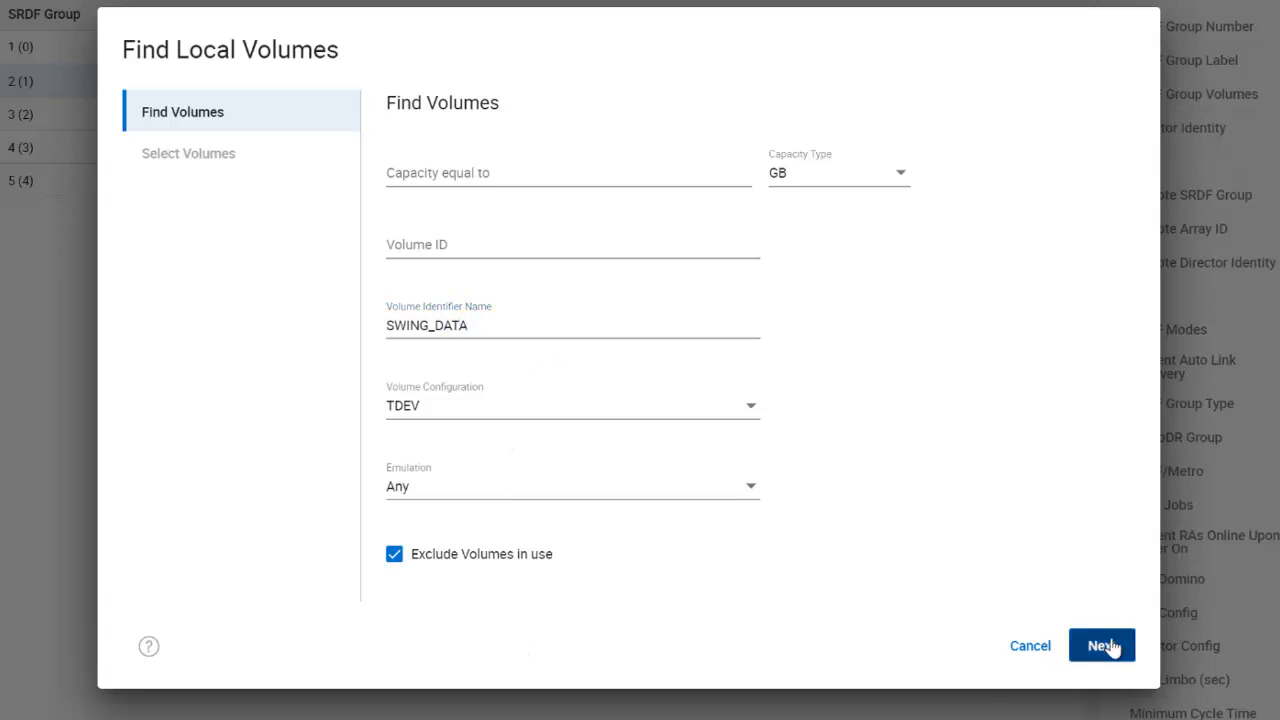
pyautogui.click(1101, 645)
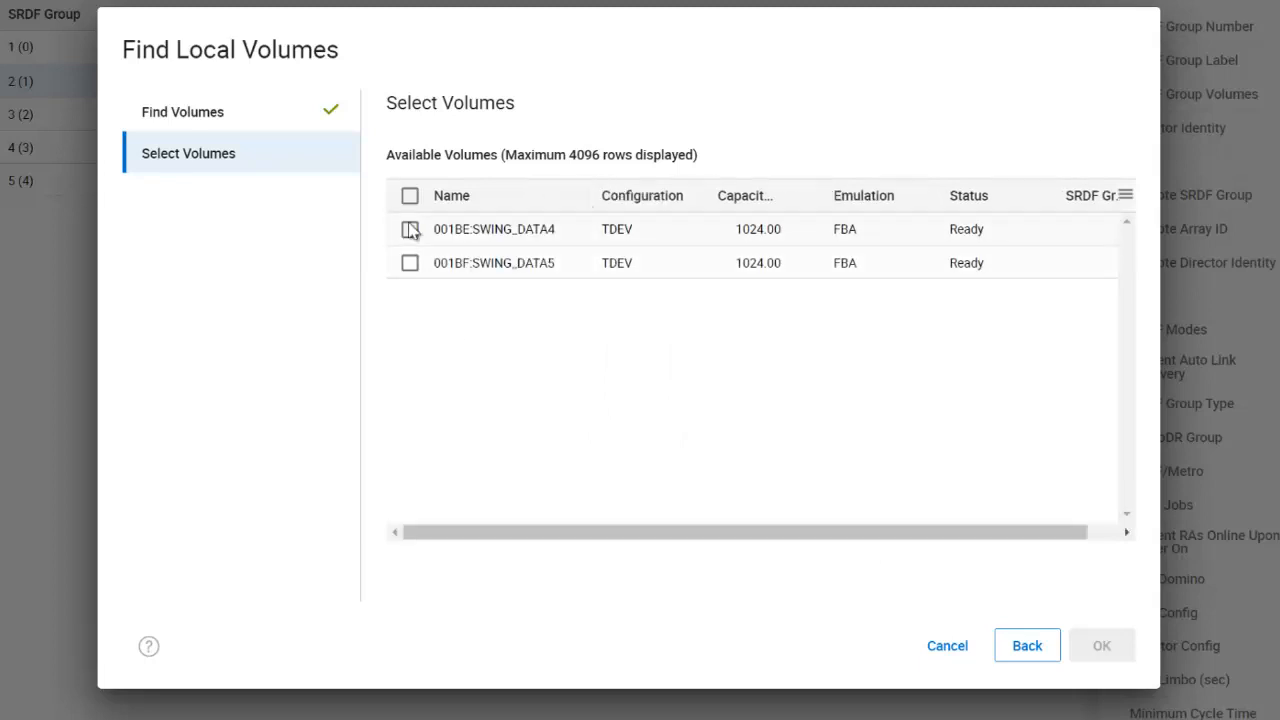
pyautogui.click(409, 195)
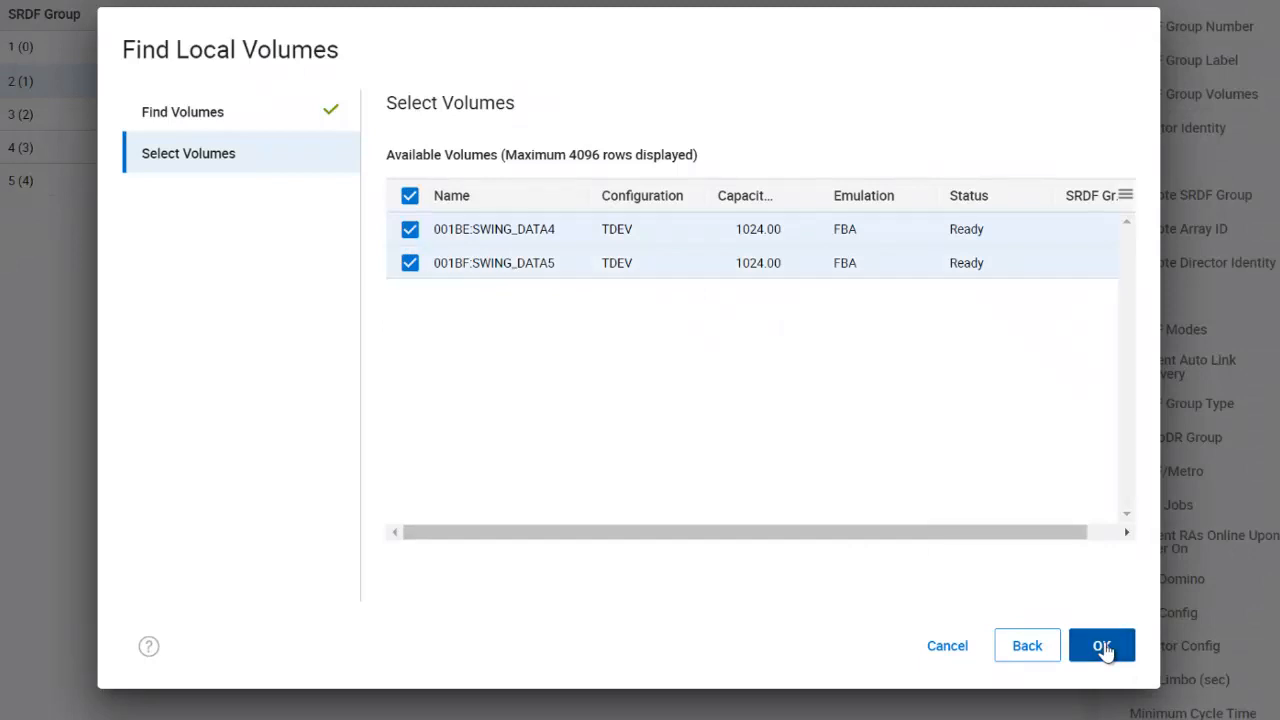
pyautogui.click(1101, 645)
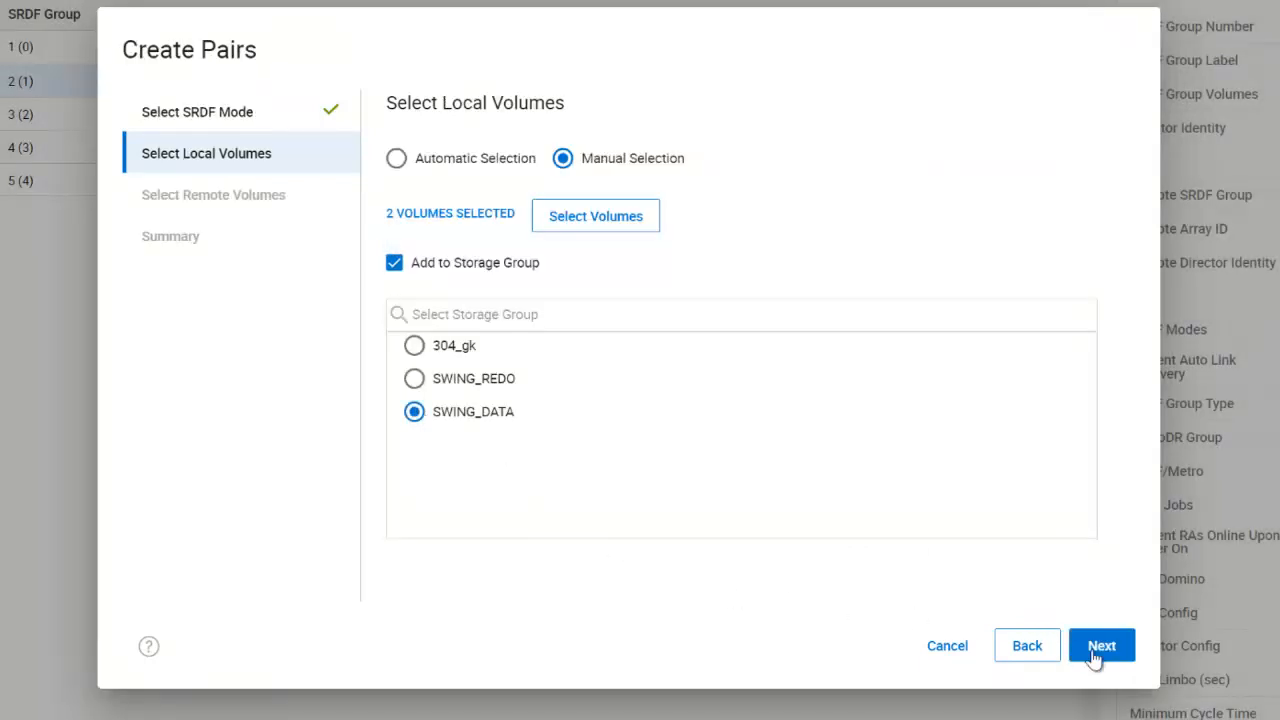
# - Filter remote volumes by 'SWING' and pick SWING_DATA4 and SWING_DATA5 as pair partners
pyautogui.click(1101, 645)
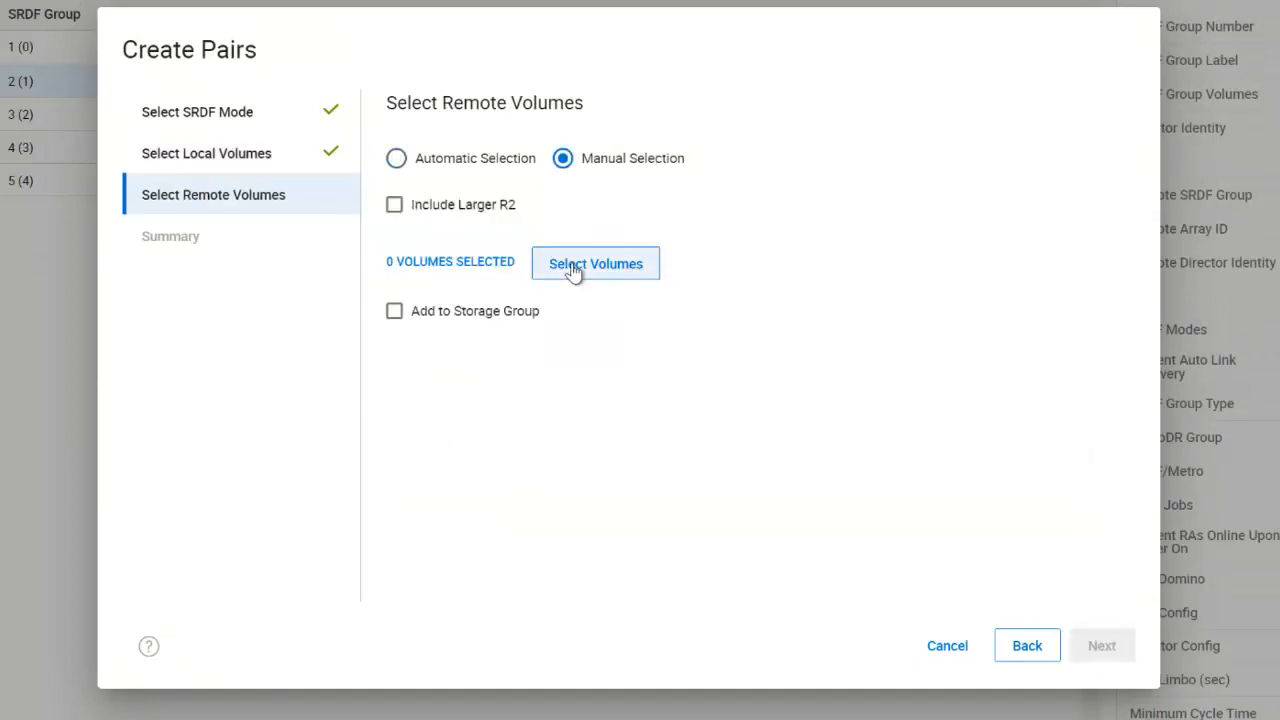
pyautogui.click(595, 263)
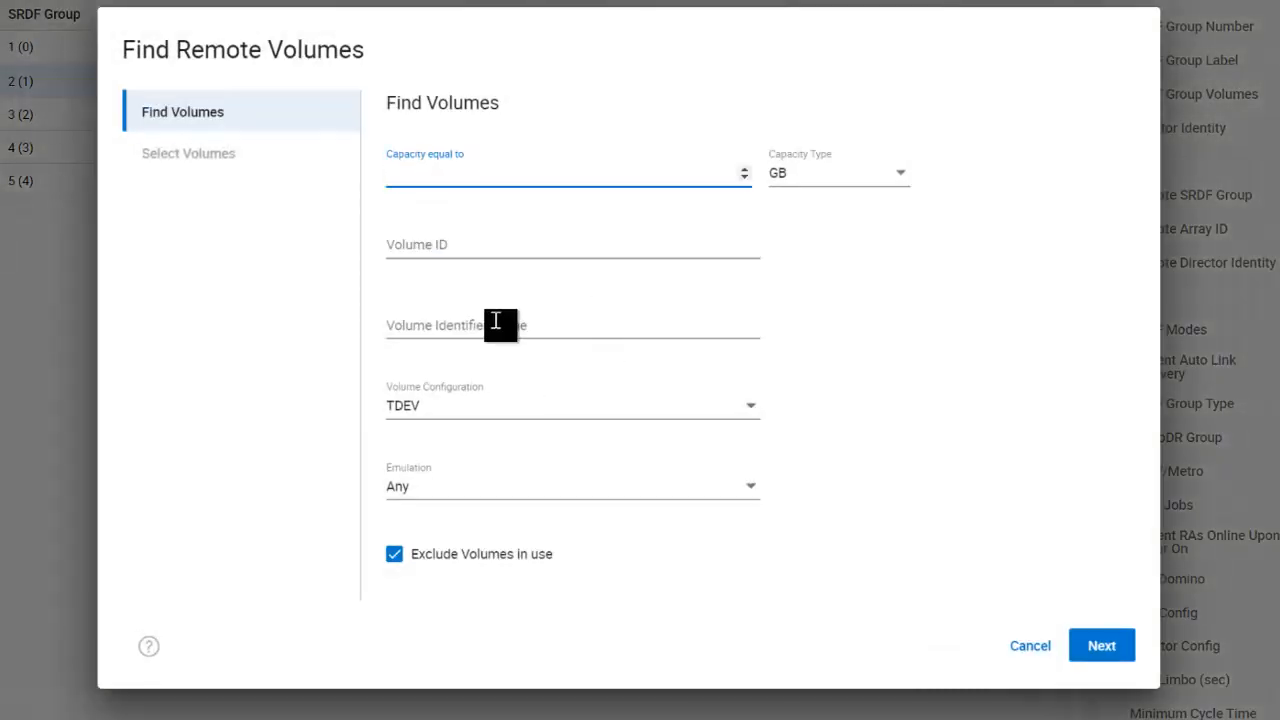
pyautogui.write('SWING')
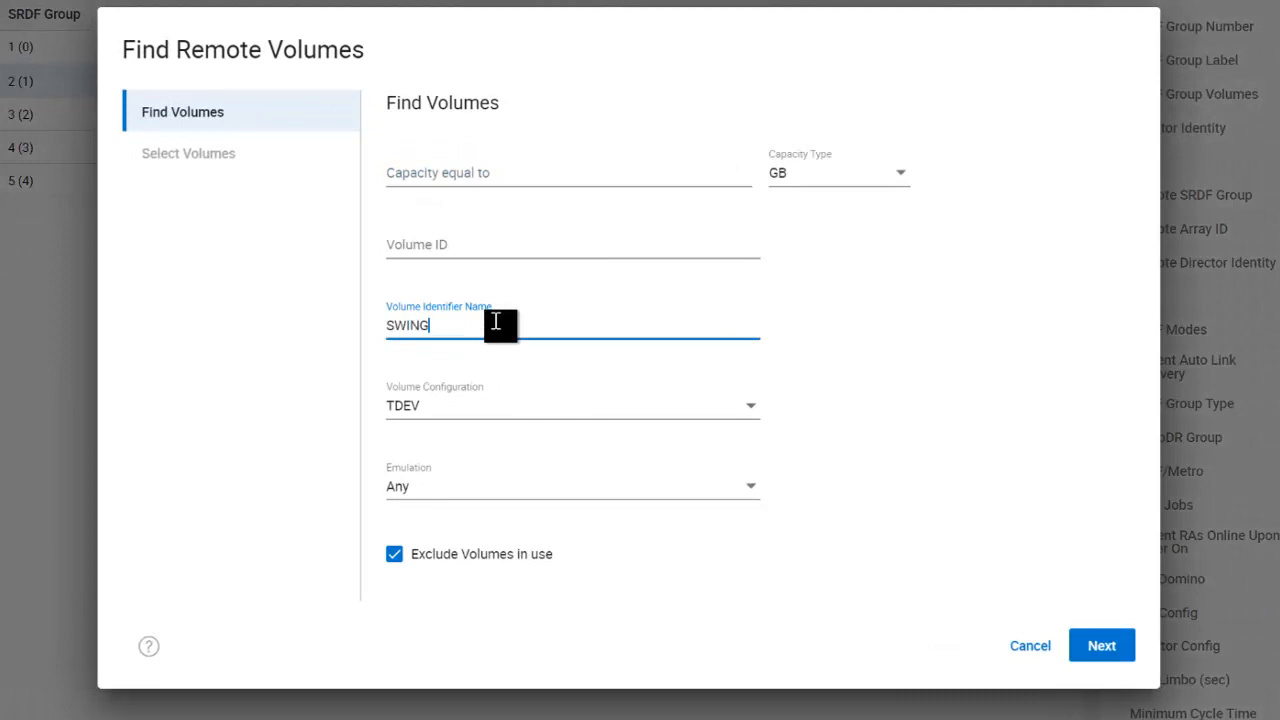
pyautogui.click(1101, 645)
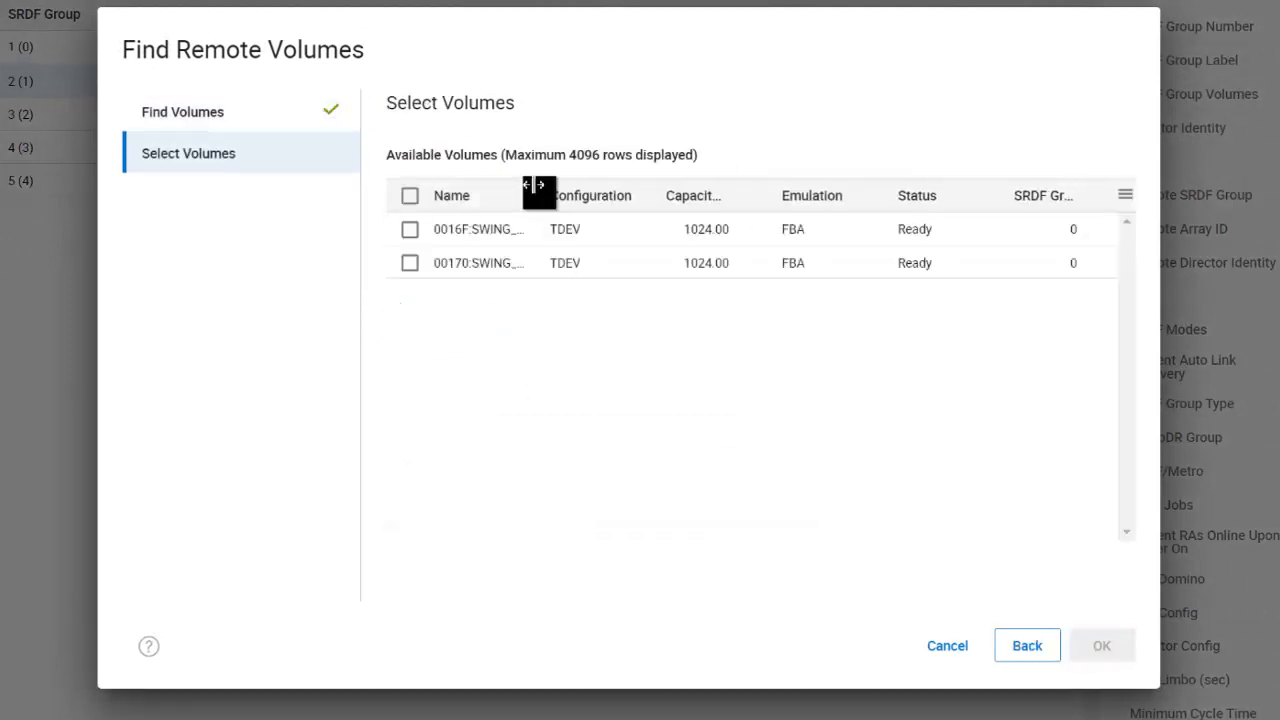
pyautogui.click(409, 195)
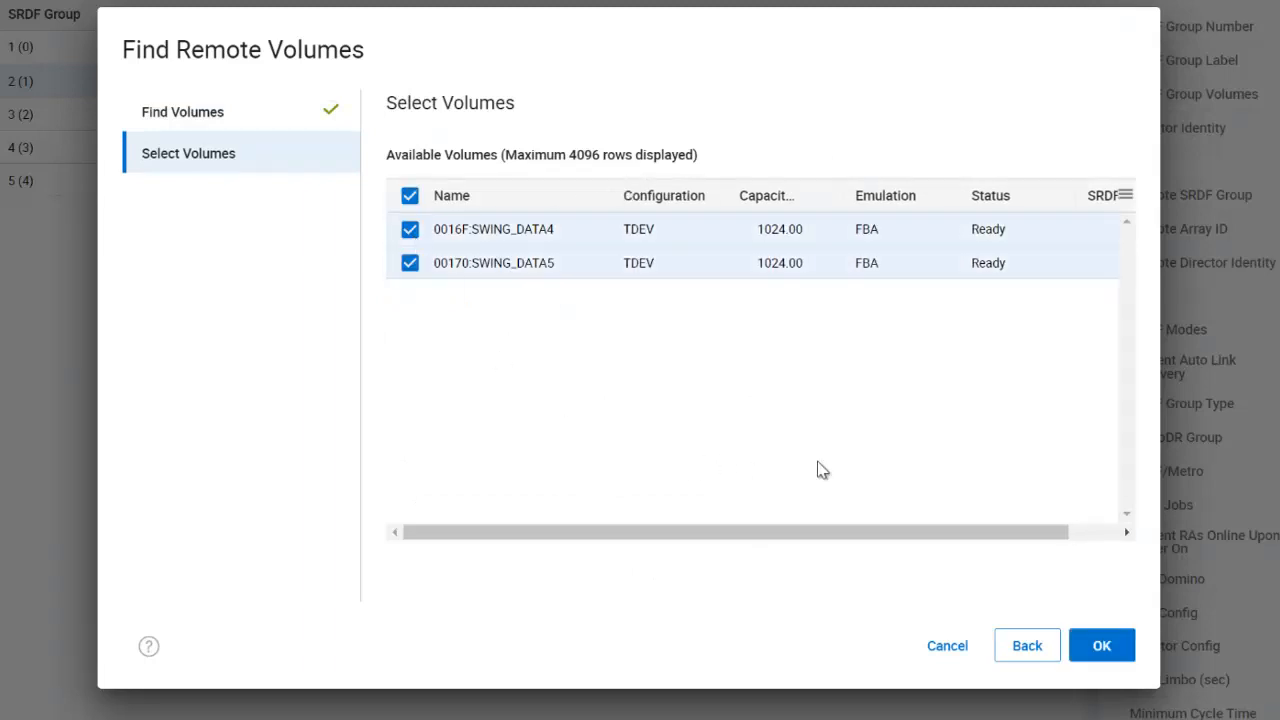
pyautogui.click(1101, 645)
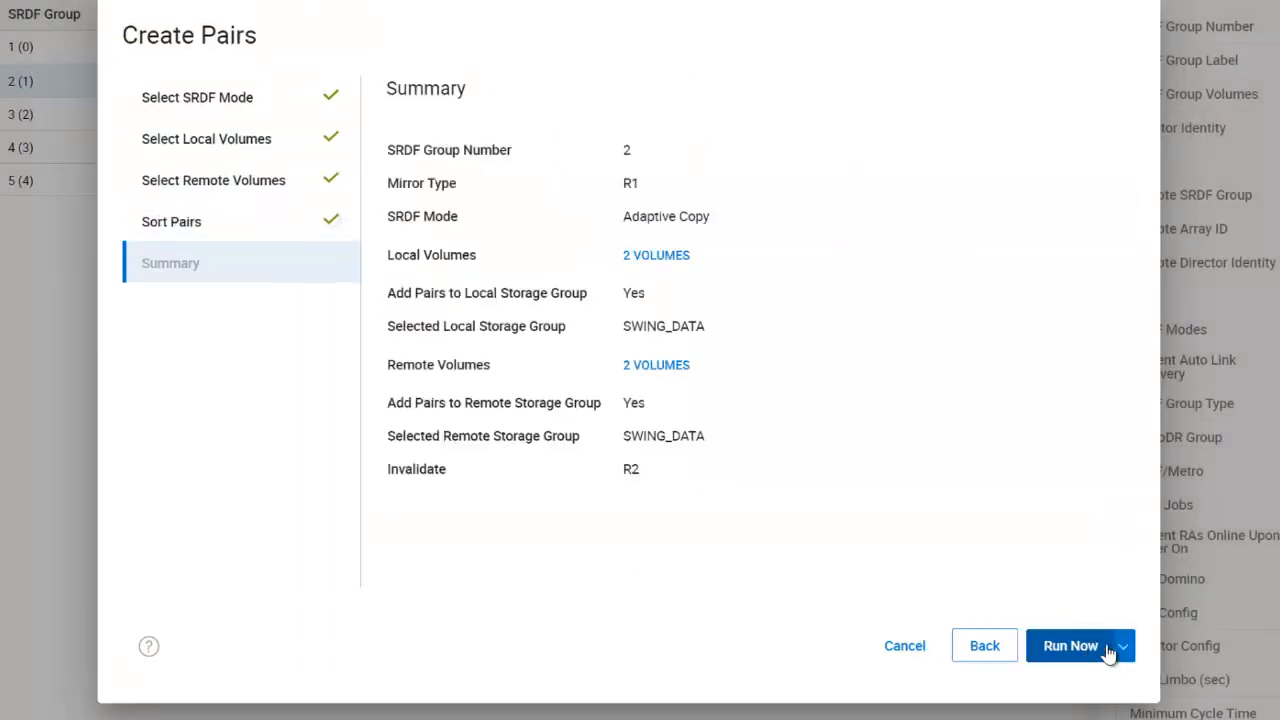
# - Create the pairs local 001BE/001BF to remote 0016F/00170 and acknowledge the success report
pyautogui.click(1070, 645)
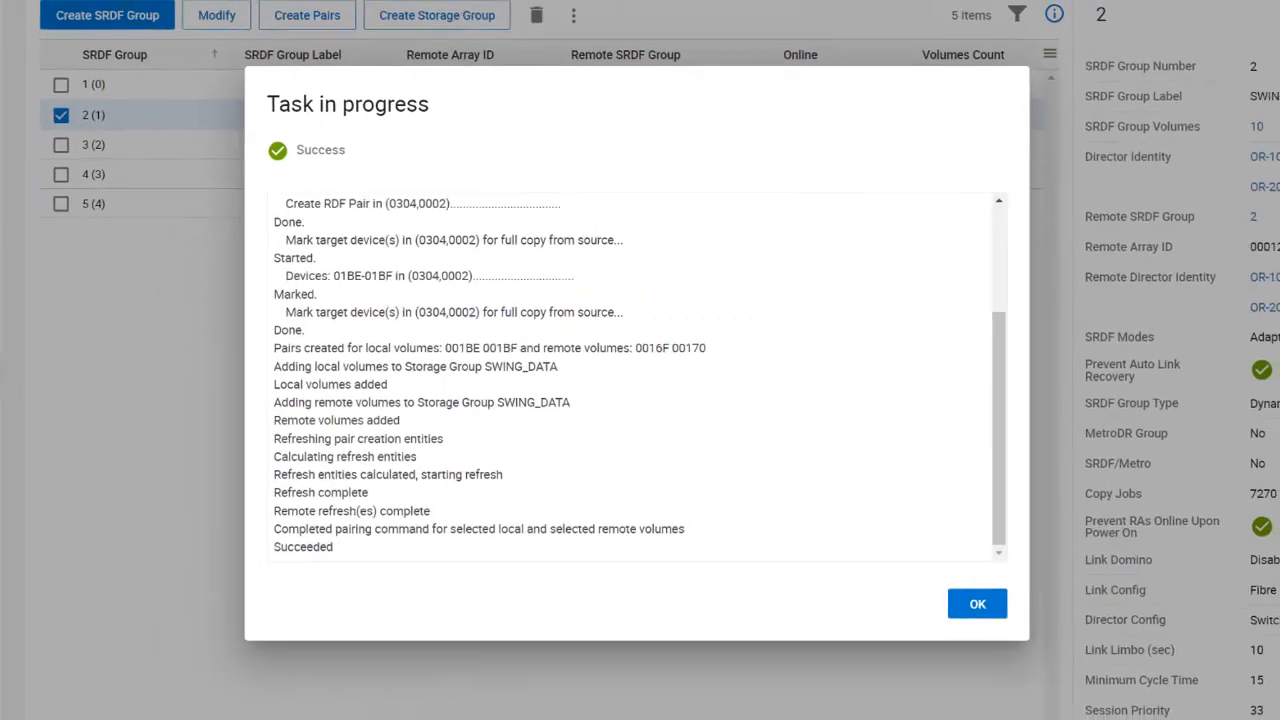
pyautogui.click(977, 603)
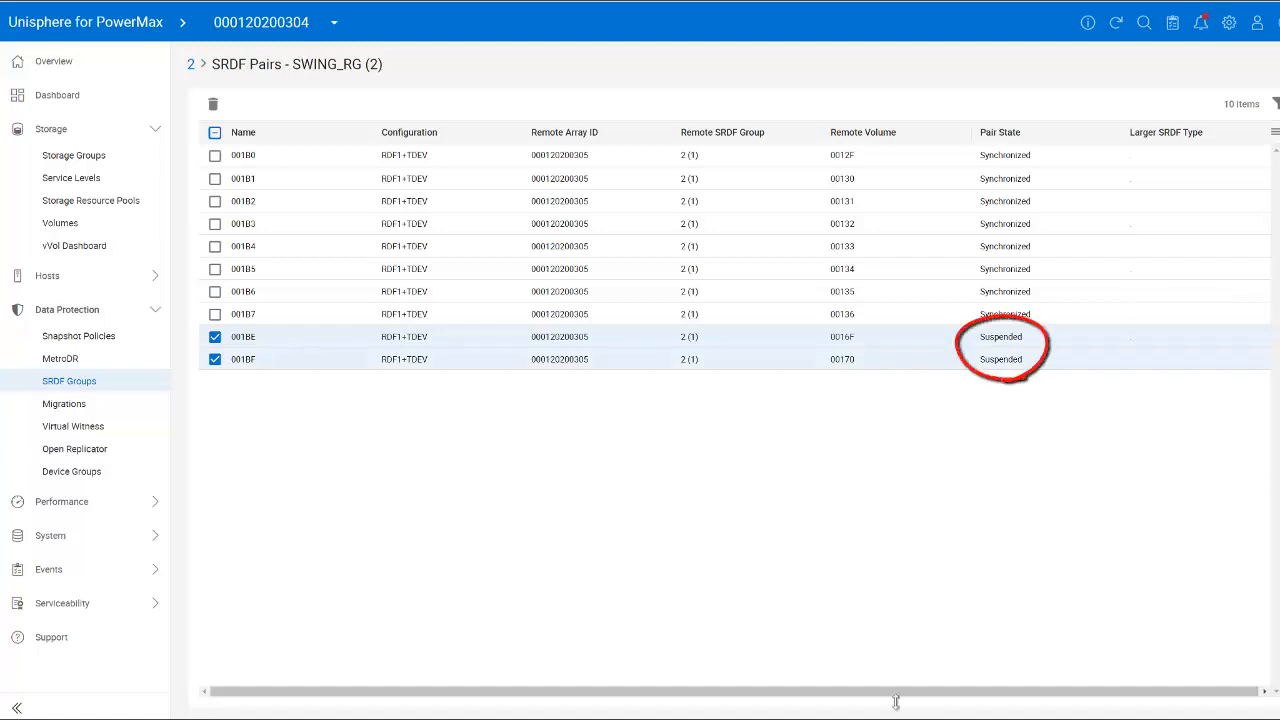
pyautogui.moveTo(116, 181)
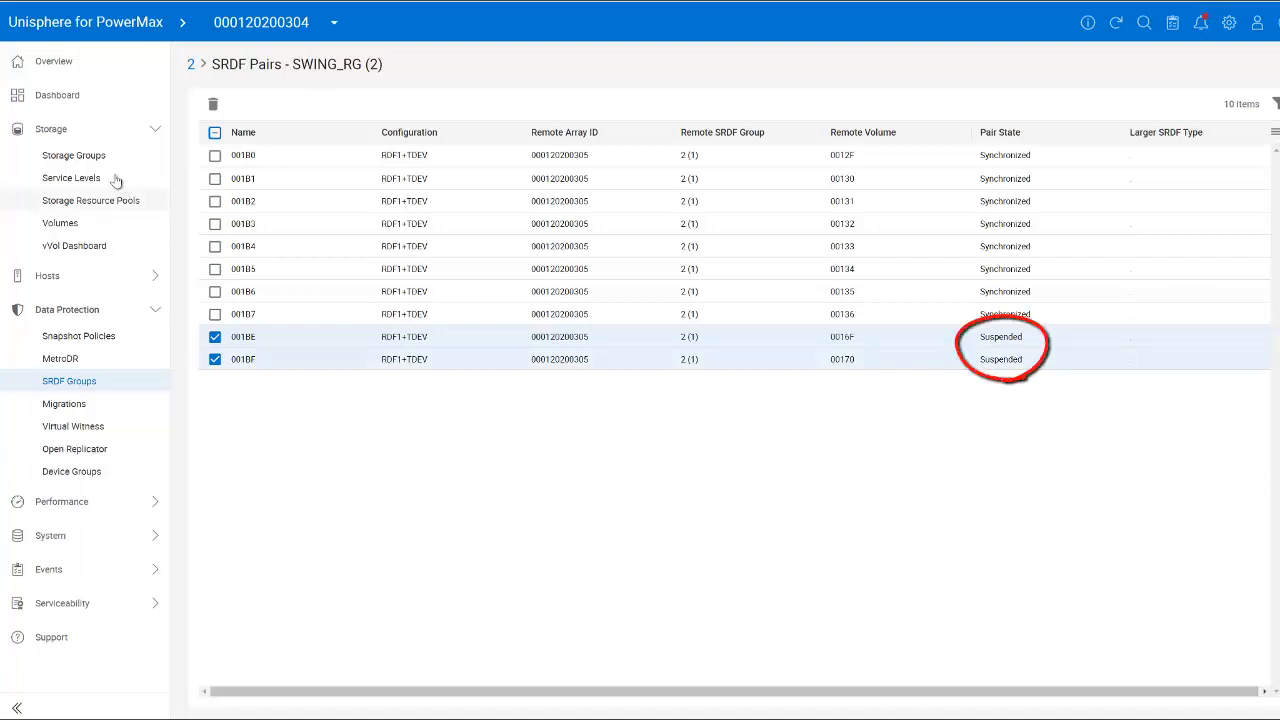
# - Resume SRDF replication for SWING_DATA from its Data Protection SRDF view
pyautogui.click(73, 155)
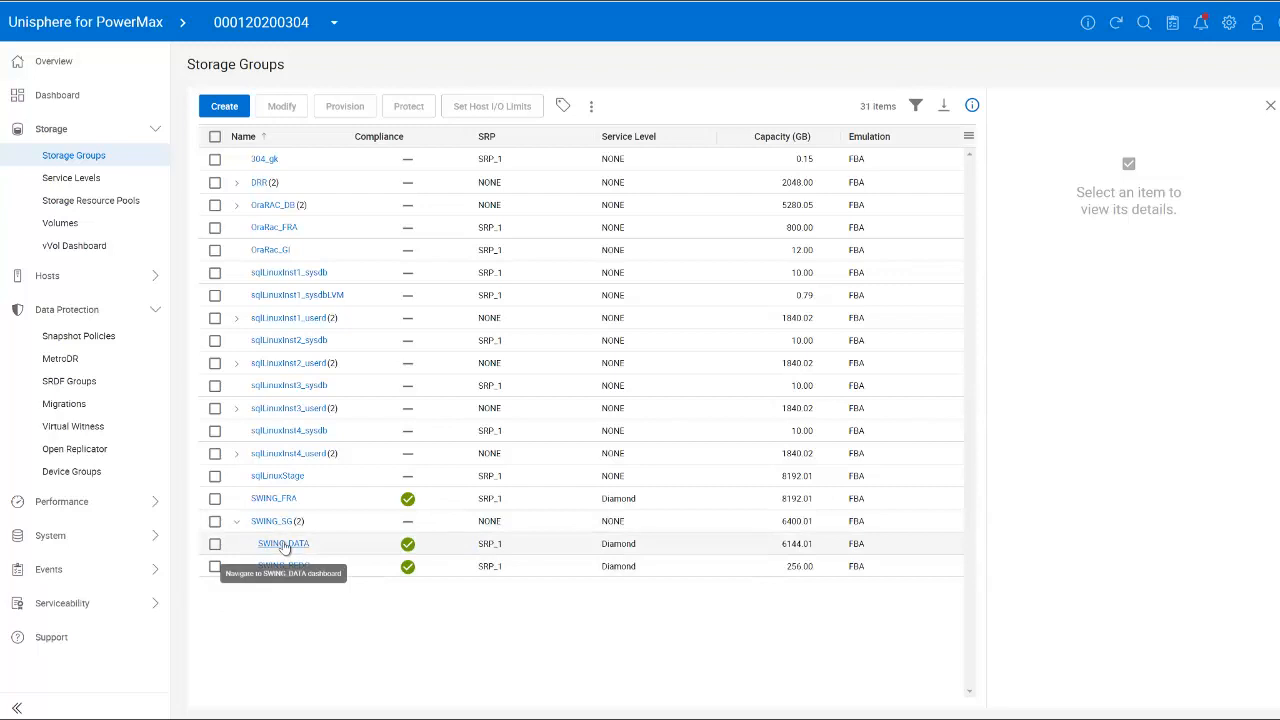
pyautogui.click(283, 543)
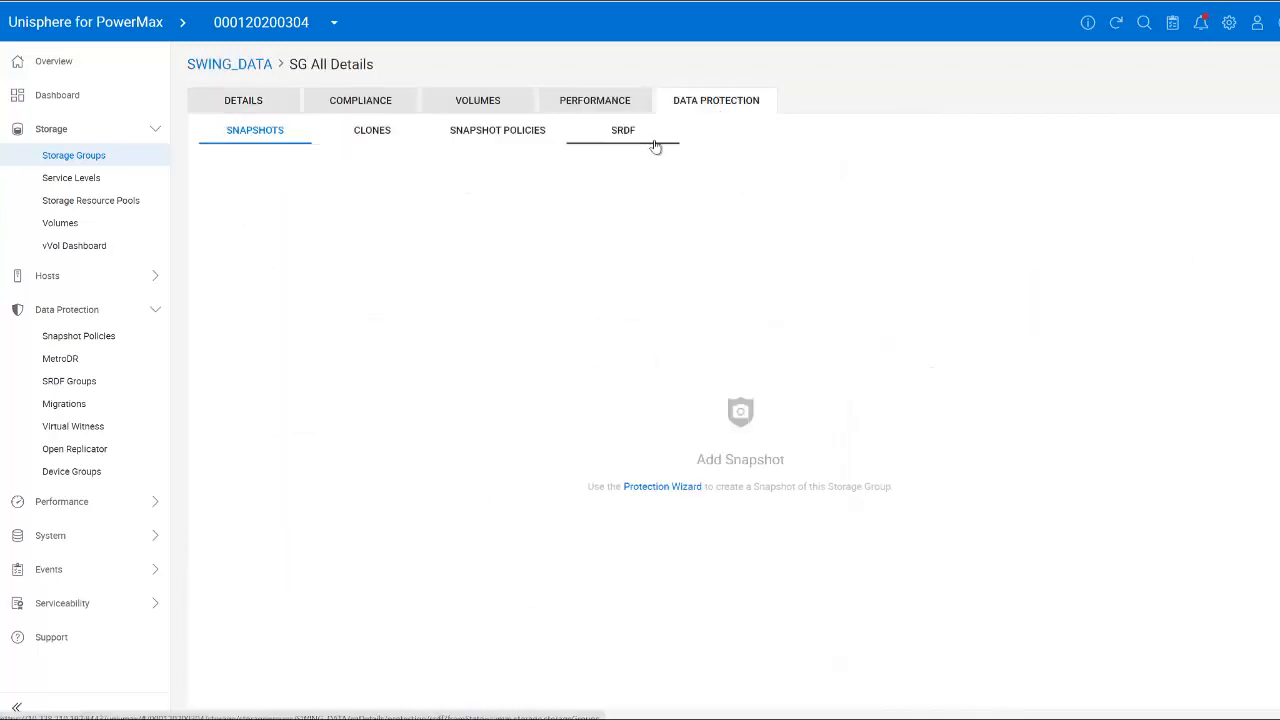
pyautogui.click(622, 130)
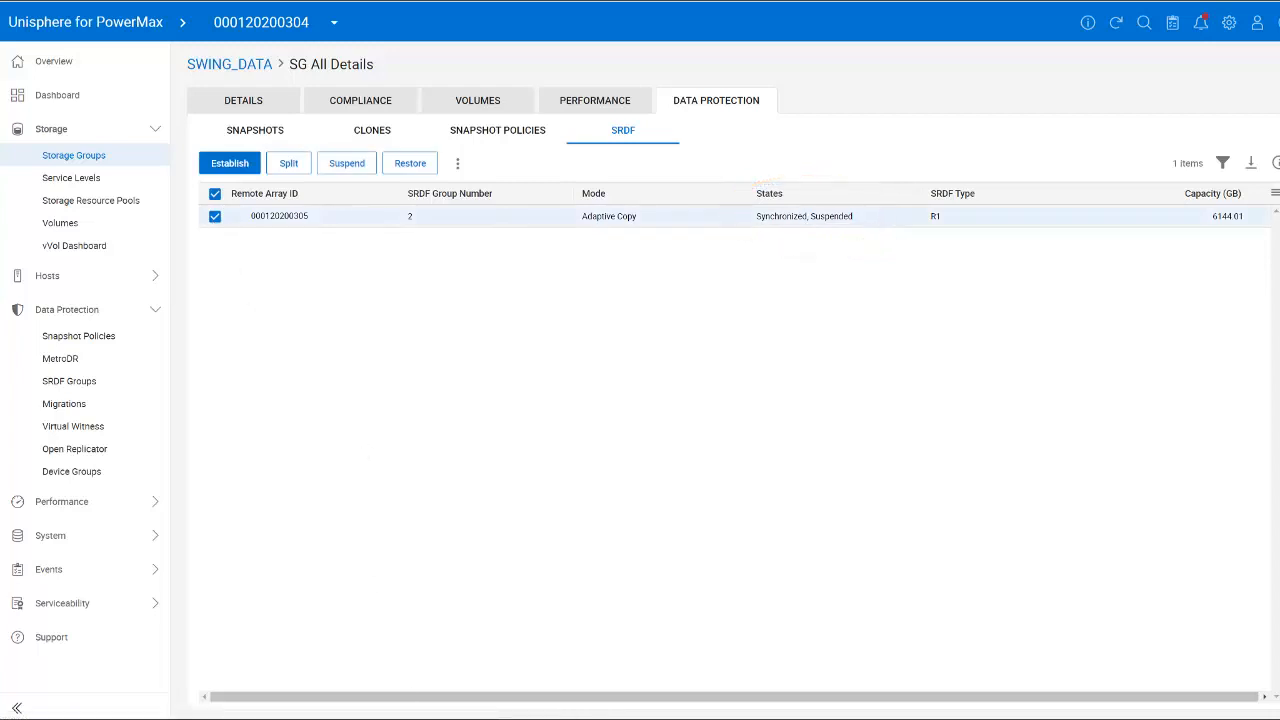
pyautogui.click(457, 163)
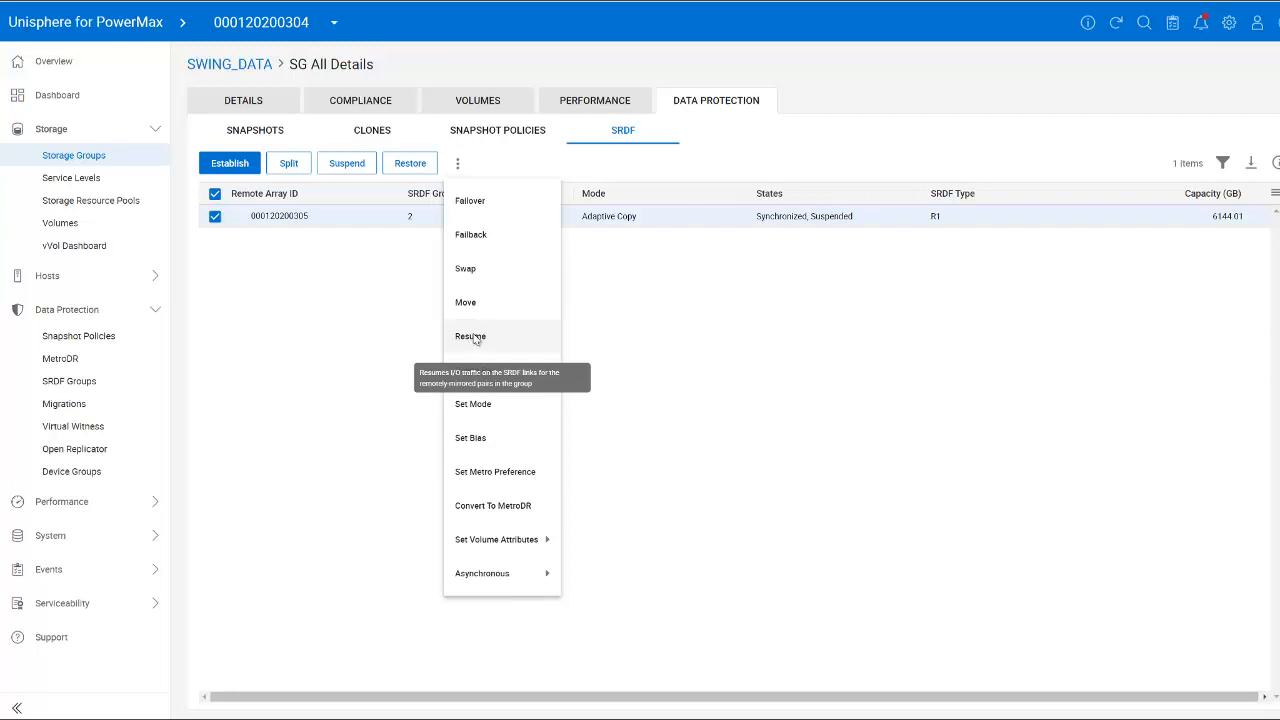
pyautogui.click(470, 336)
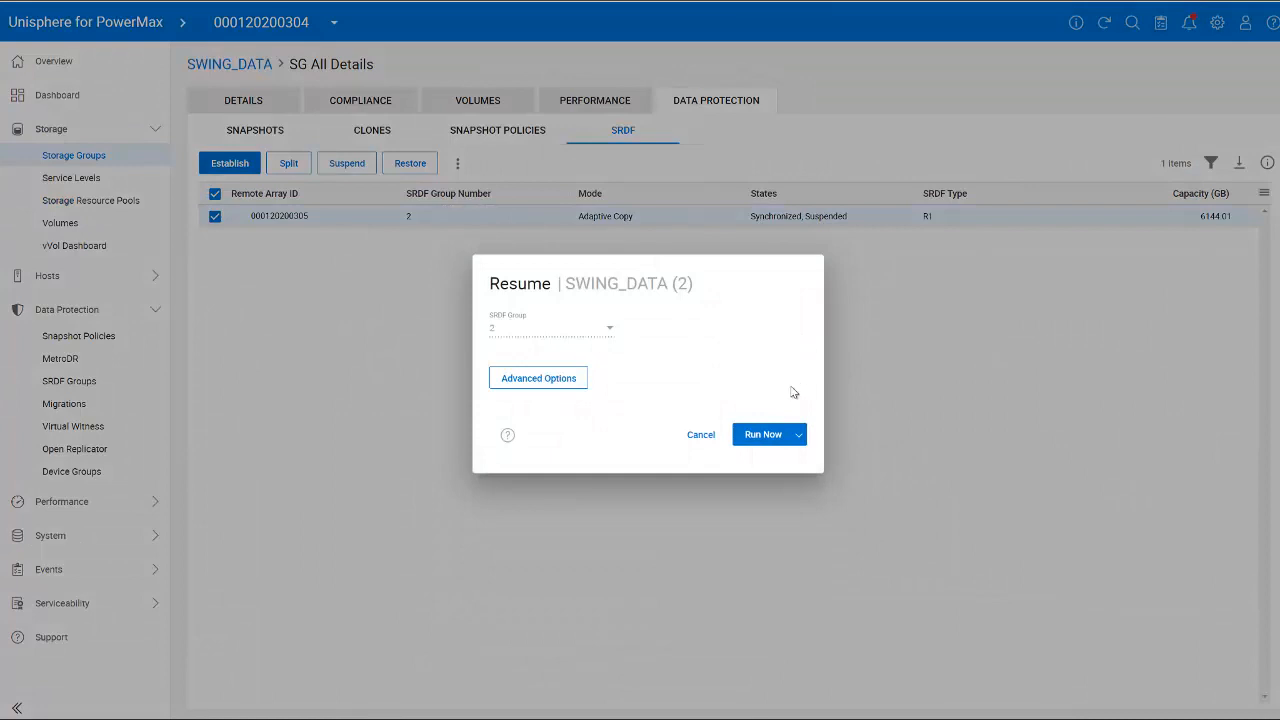
pyautogui.click(762, 434)
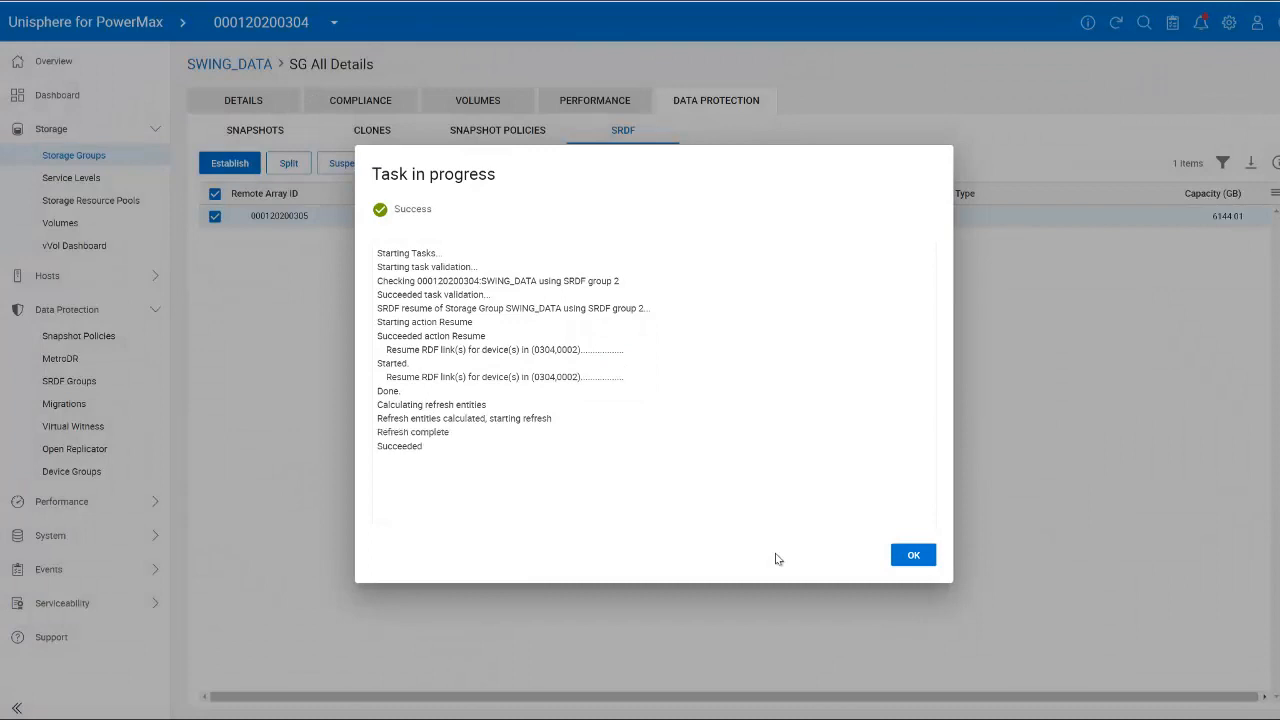
pyautogui.click(912, 555)
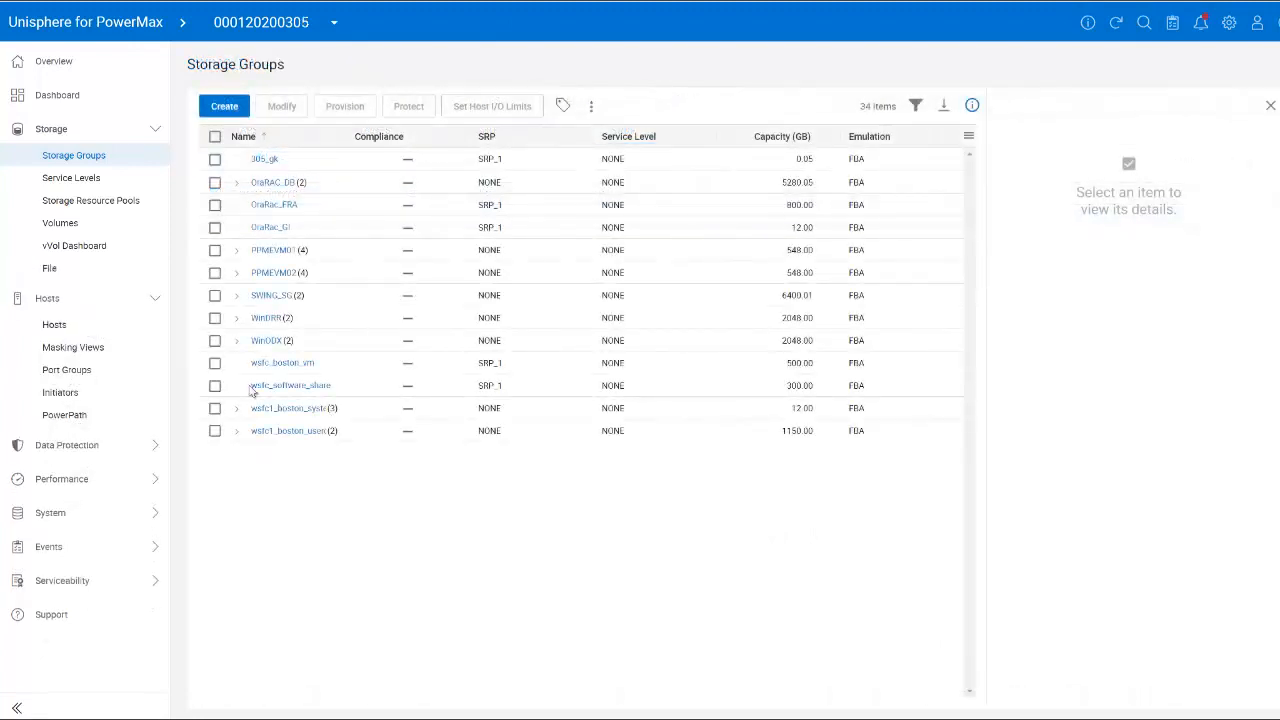
# - Inspect SWING_DATA under SWING_SG: R2 SRDF status and its six write-disabled volumes, then reselect it
pyautogui.click(237, 295)
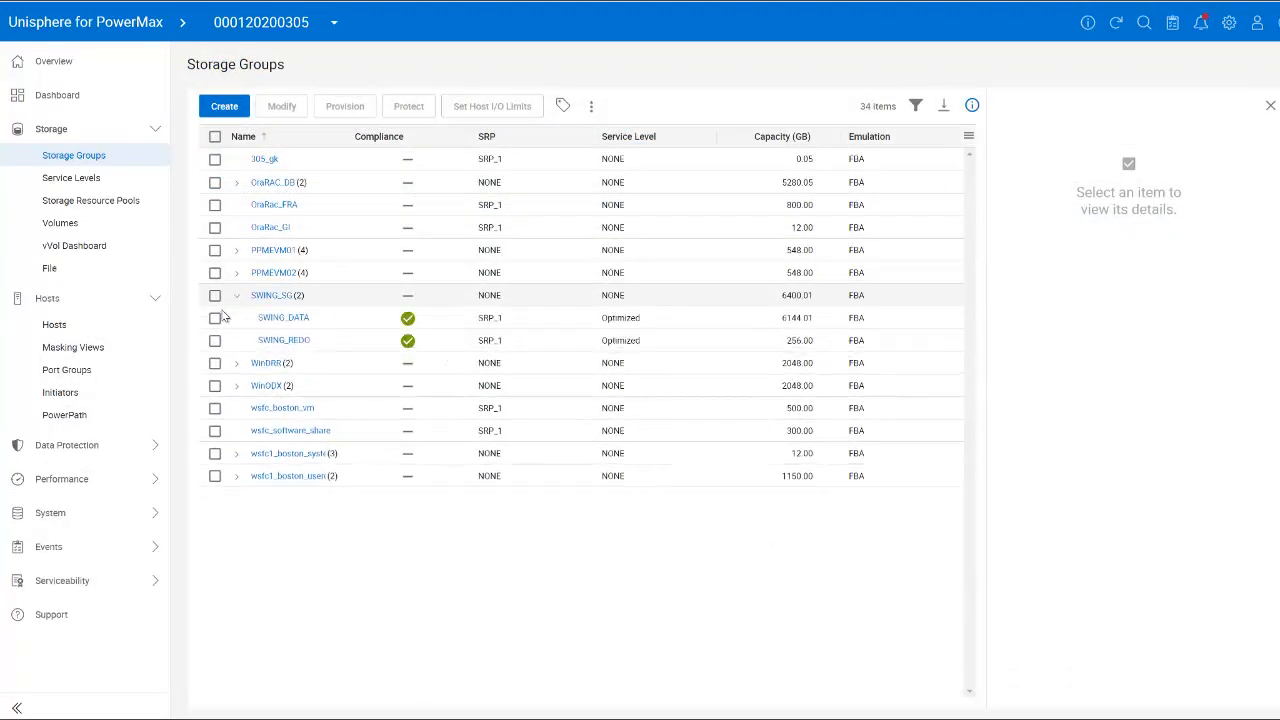
pyautogui.click(214, 318)
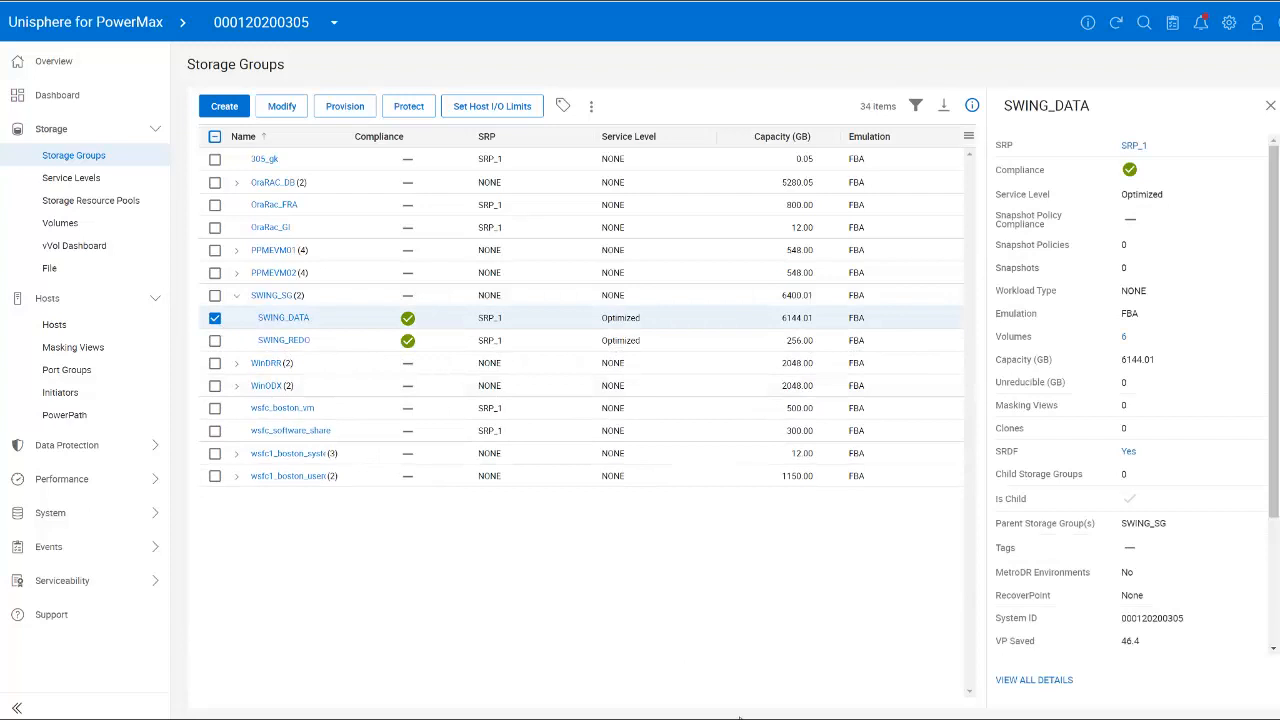
pyautogui.moveTo(840, 685)
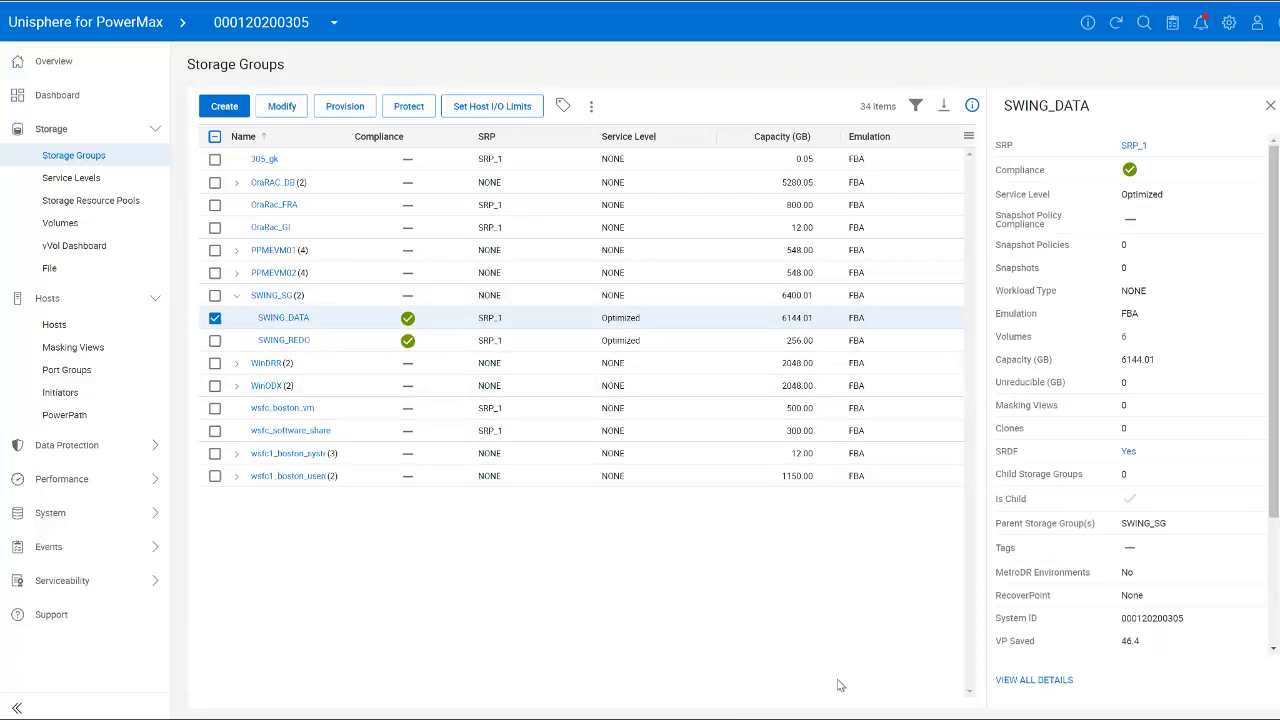
pyautogui.moveTo(1130, 451)
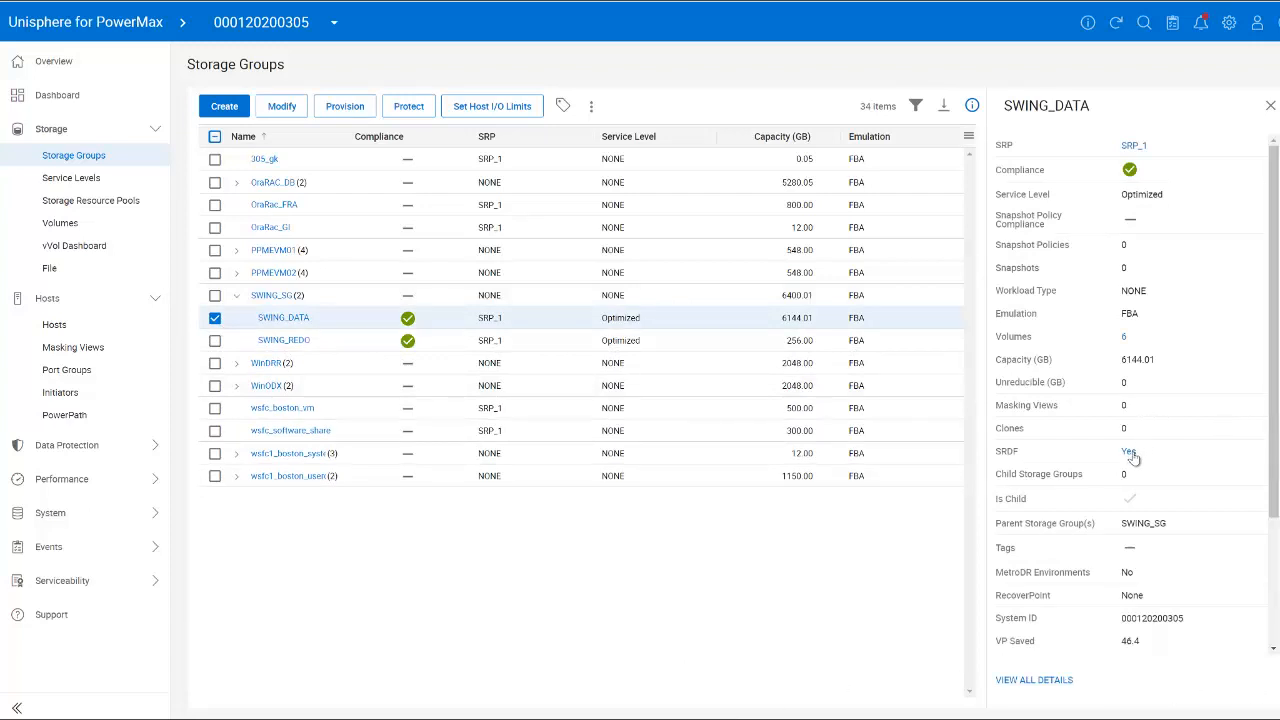
pyautogui.click(1130, 452)
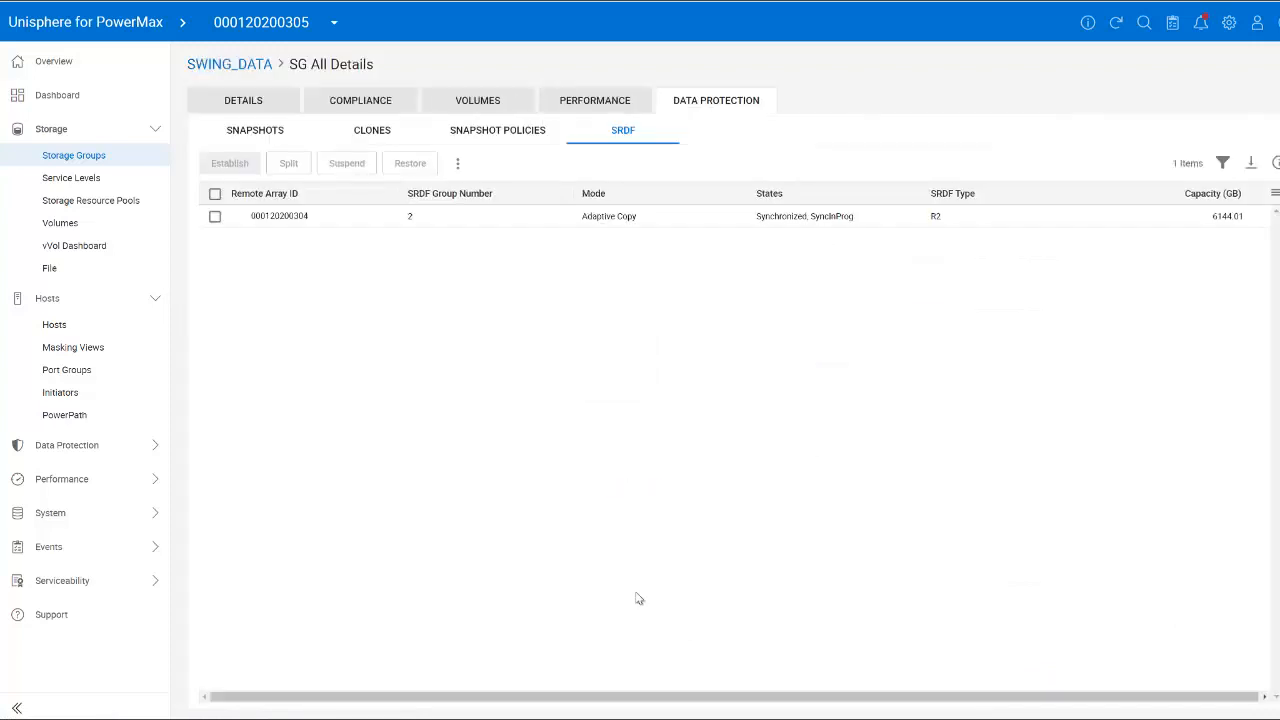
pyautogui.moveTo(658, 530)
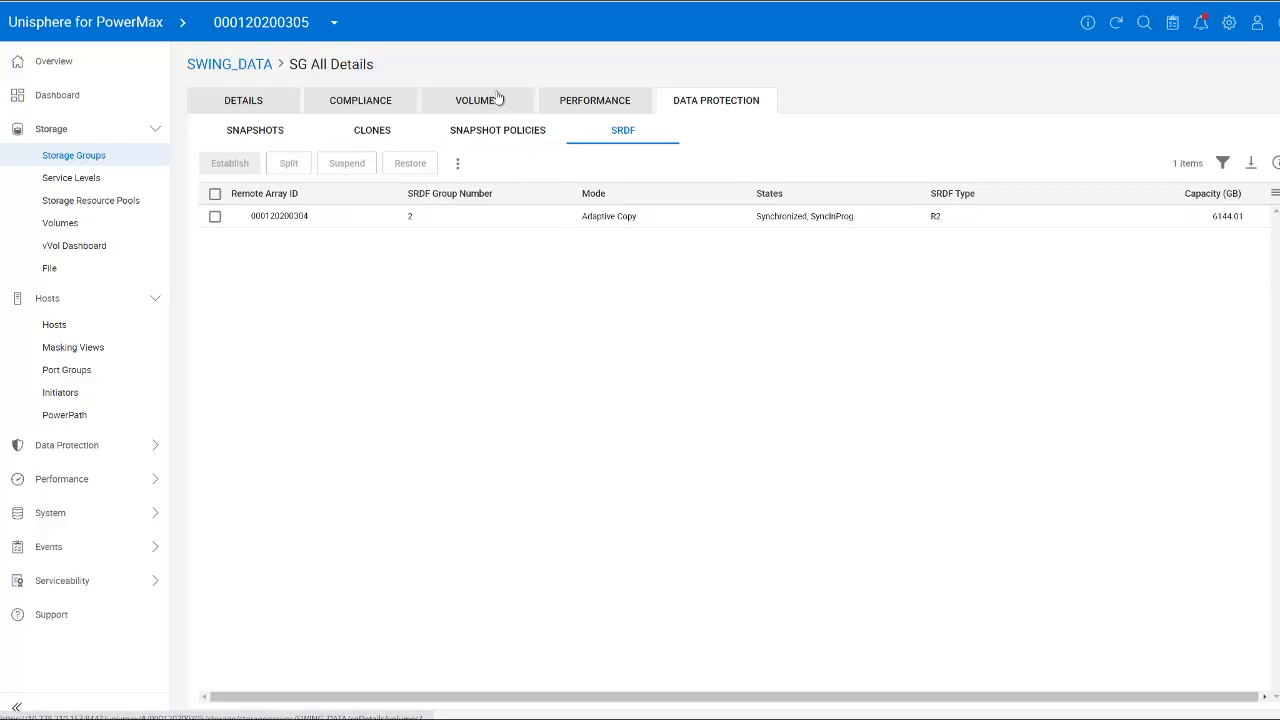
pyautogui.click(476, 100)
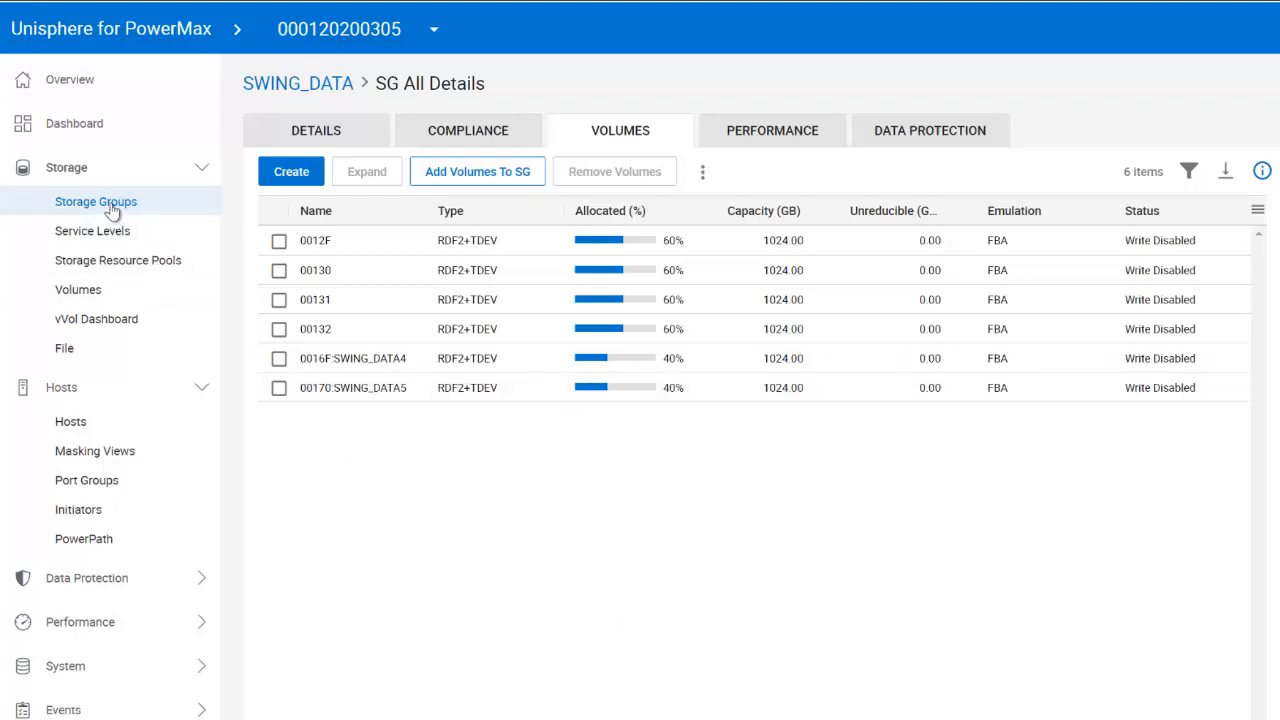
pyautogui.click(95, 201)
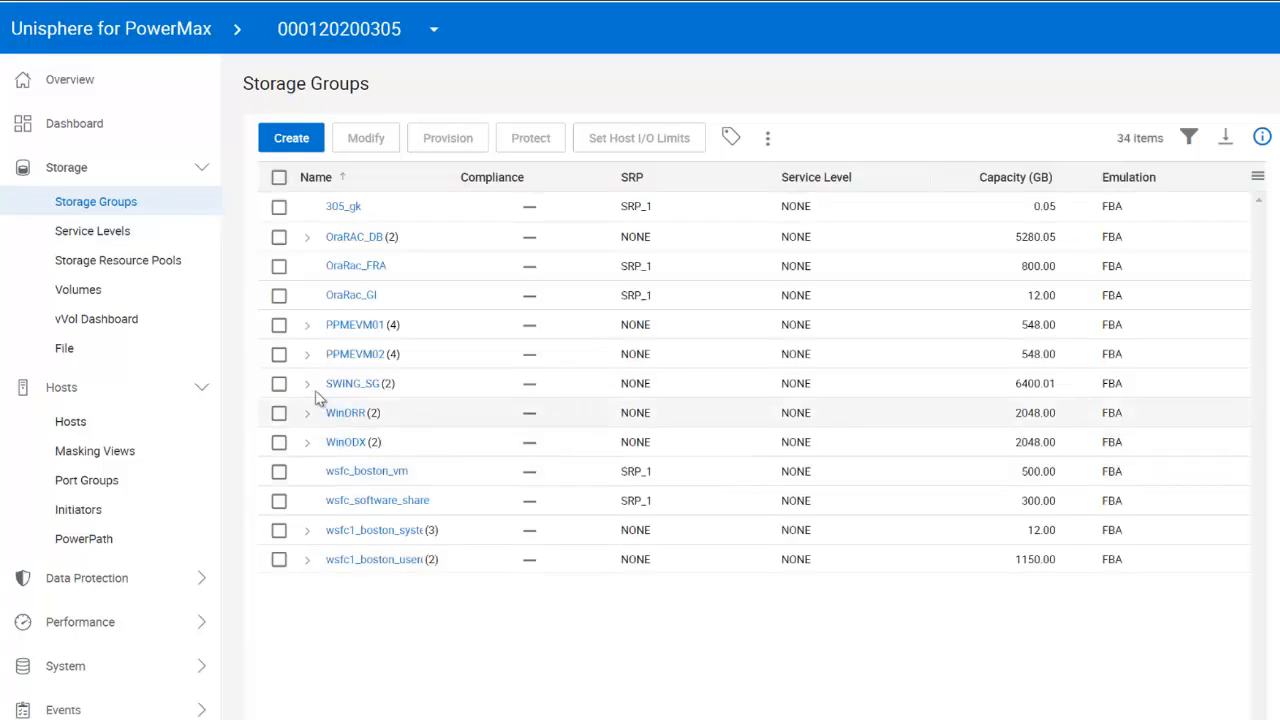
pyautogui.click(307, 383)
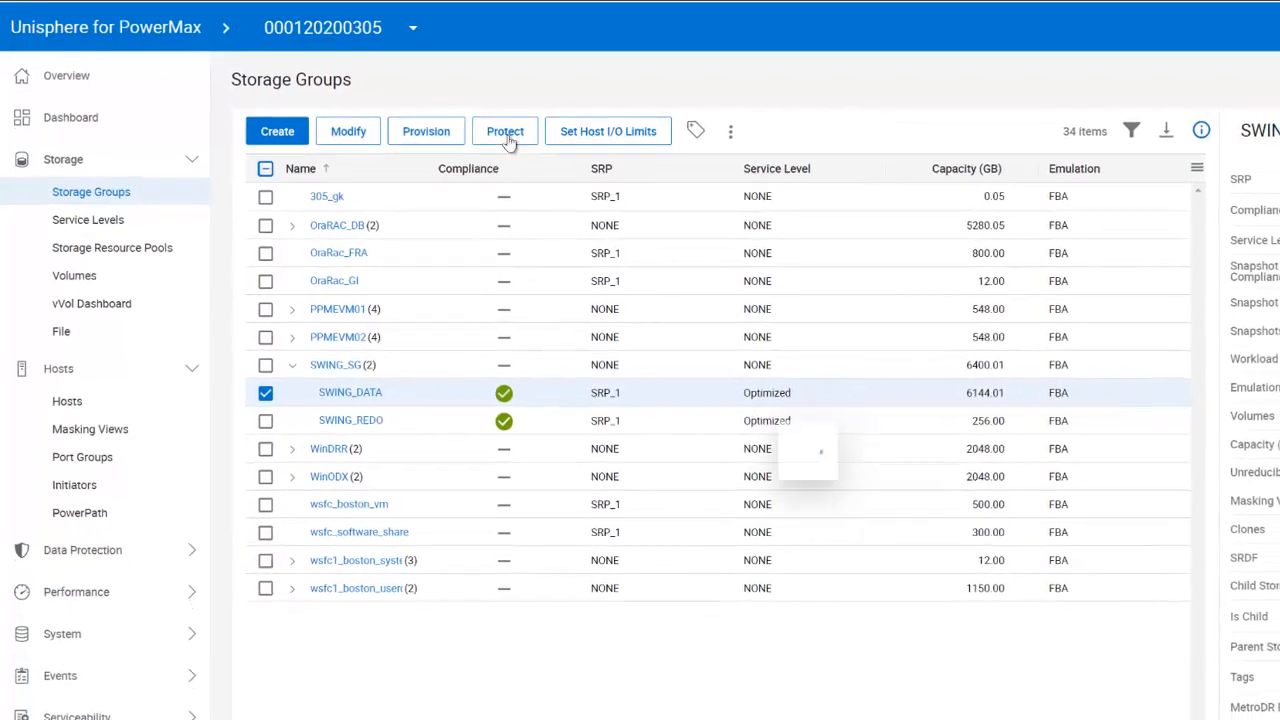
pyautogui.click(505, 131)
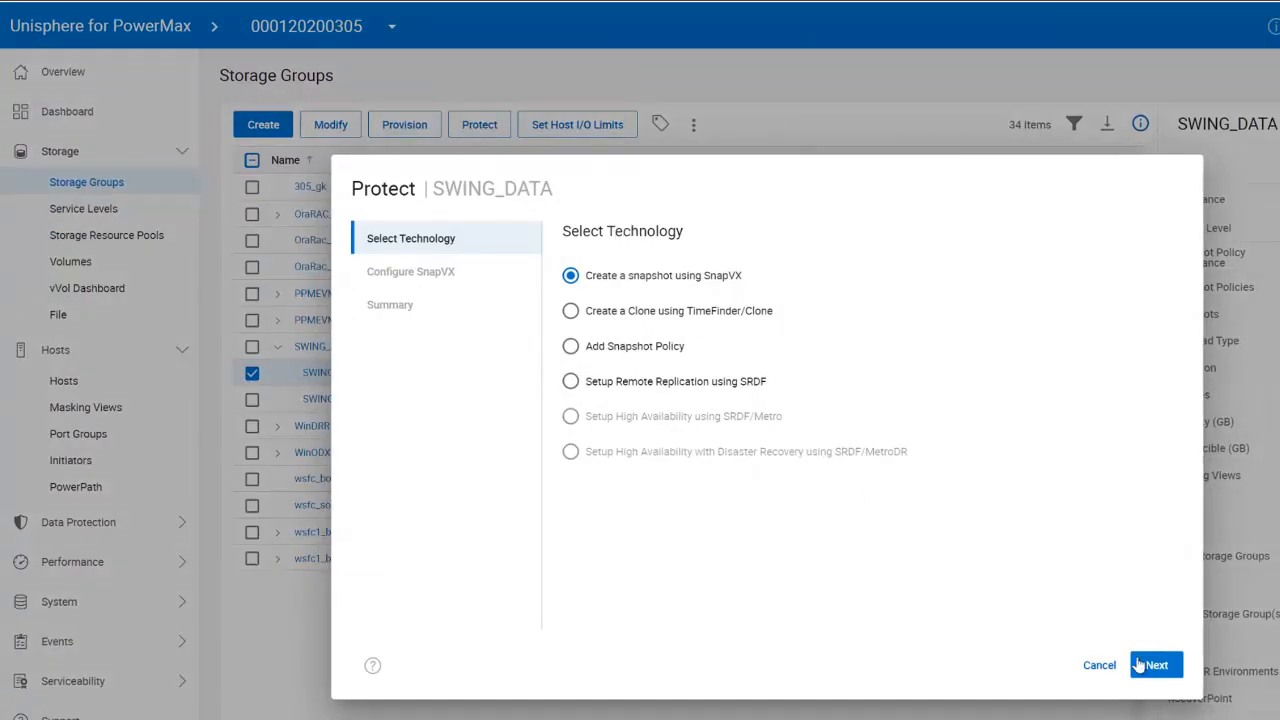
pyautogui.click(1155, 665)
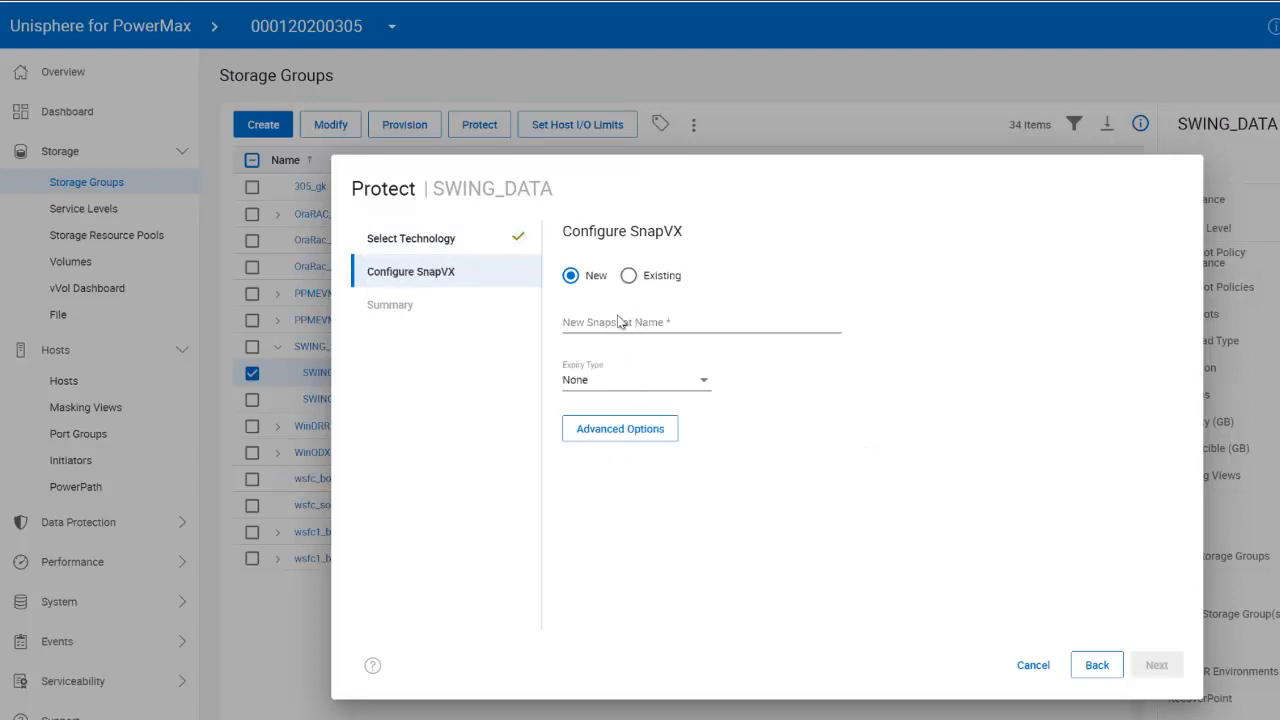
pyautogui.click(700, 322)
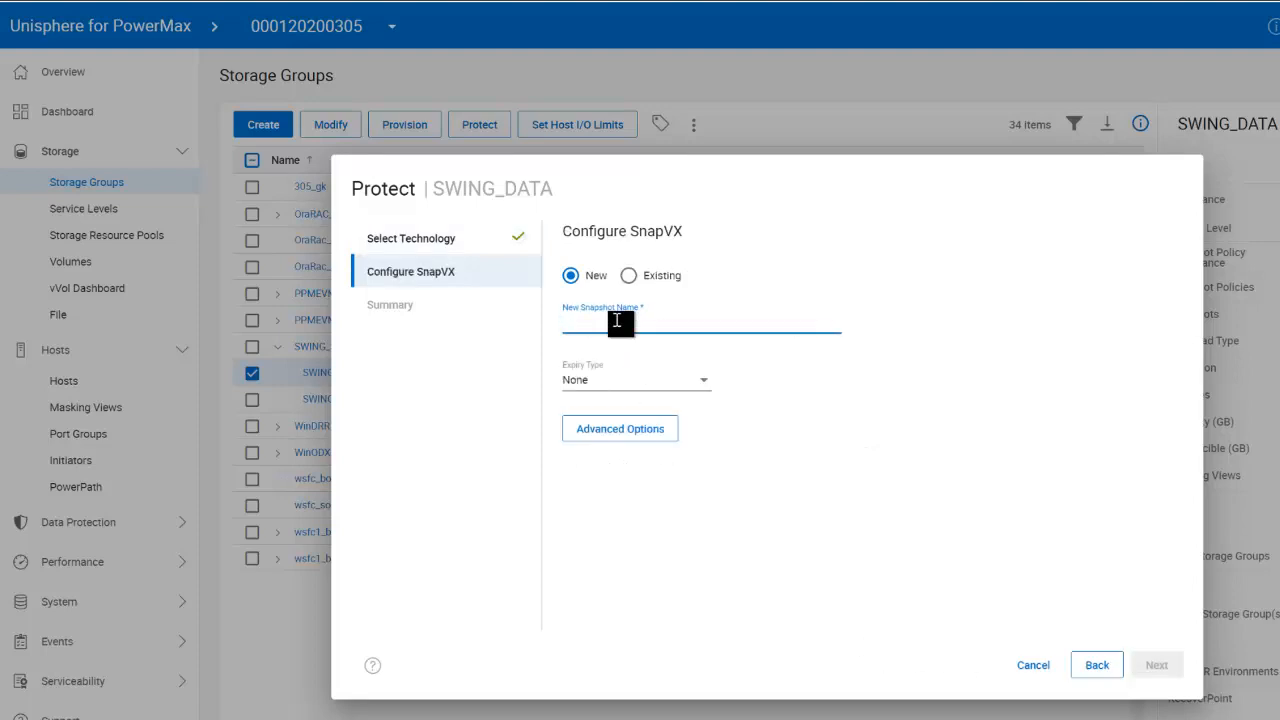
pyautogui.write('SWING_DATA_SNAP')
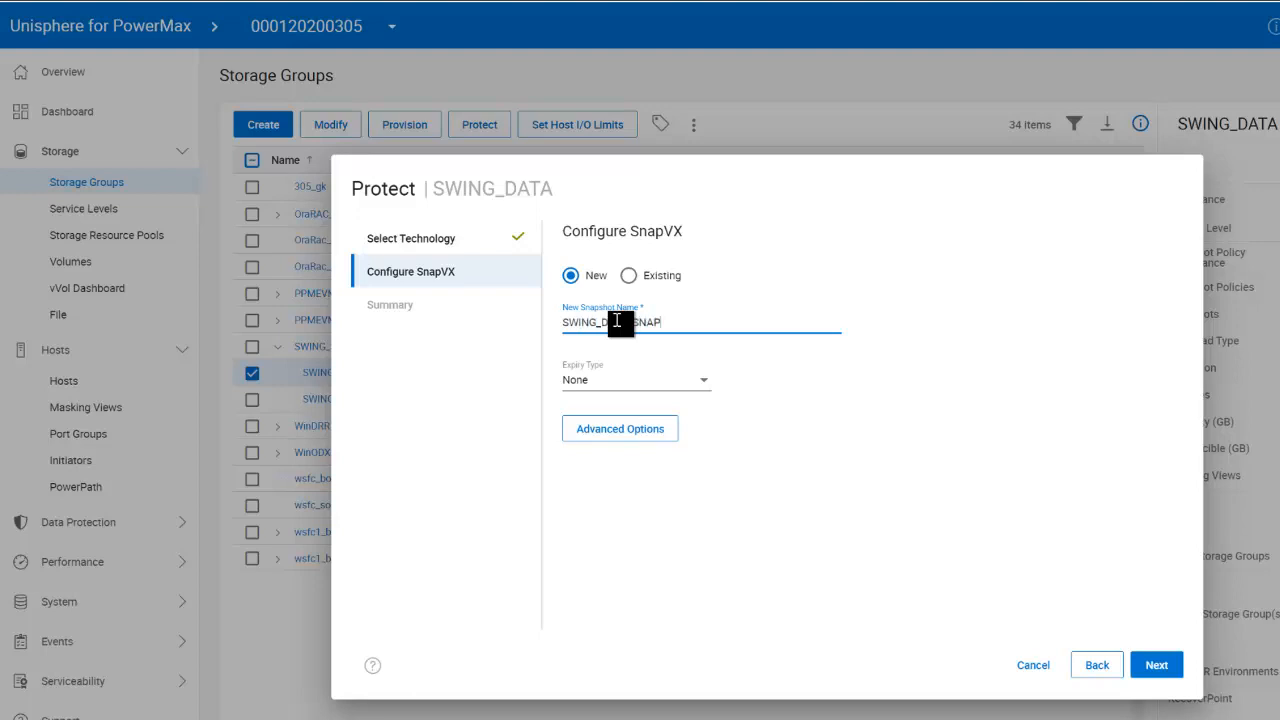
pyautogui.click(619, 428)
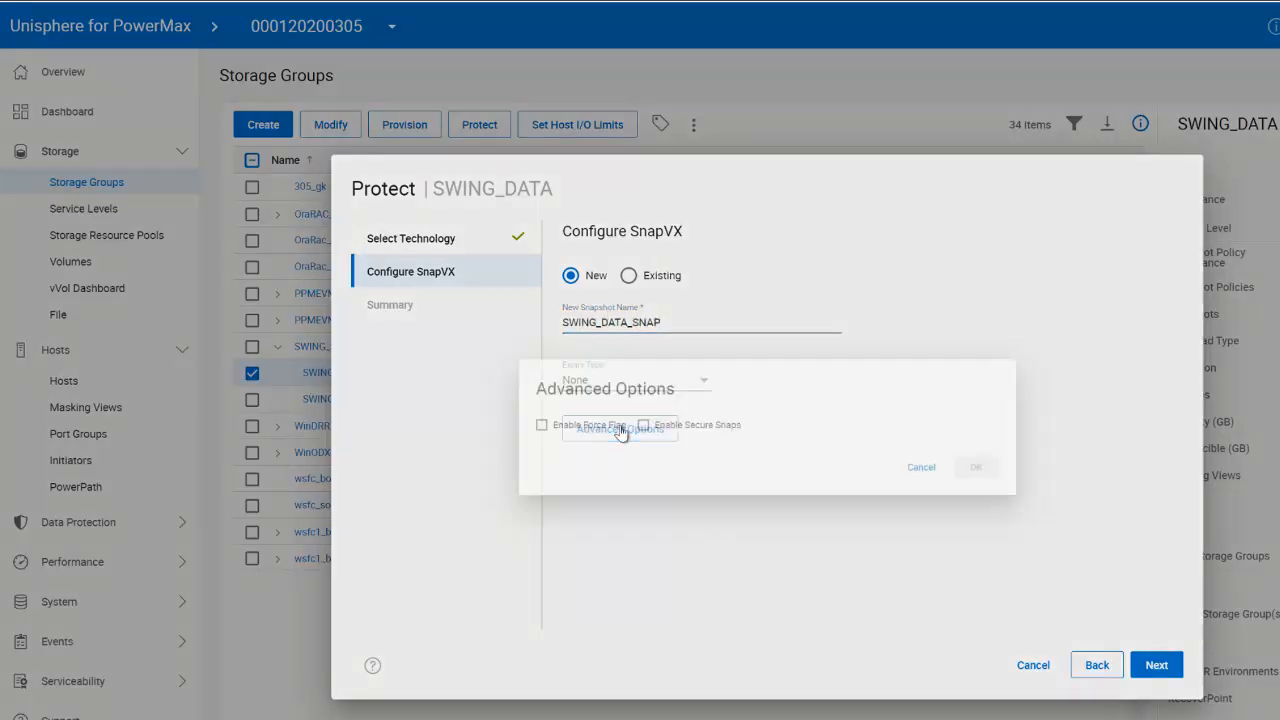
pyautogui.click(505, 424)
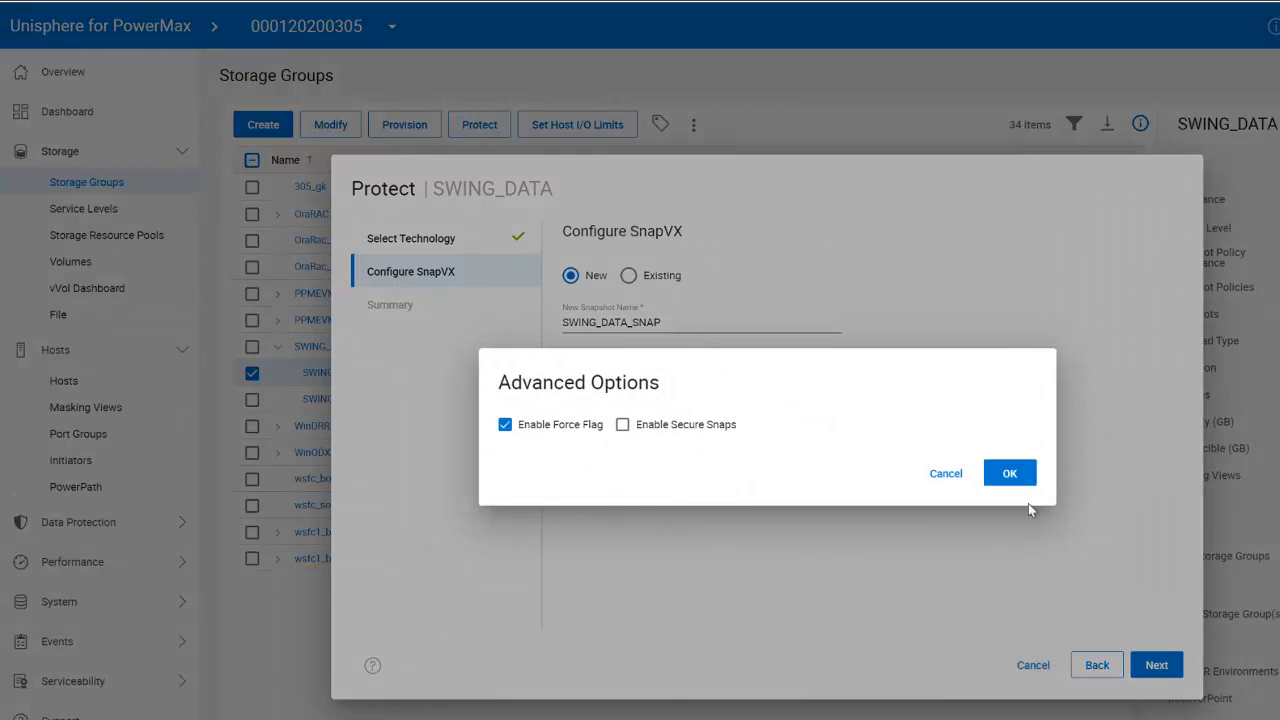
pyautogui.click(1009, 472)
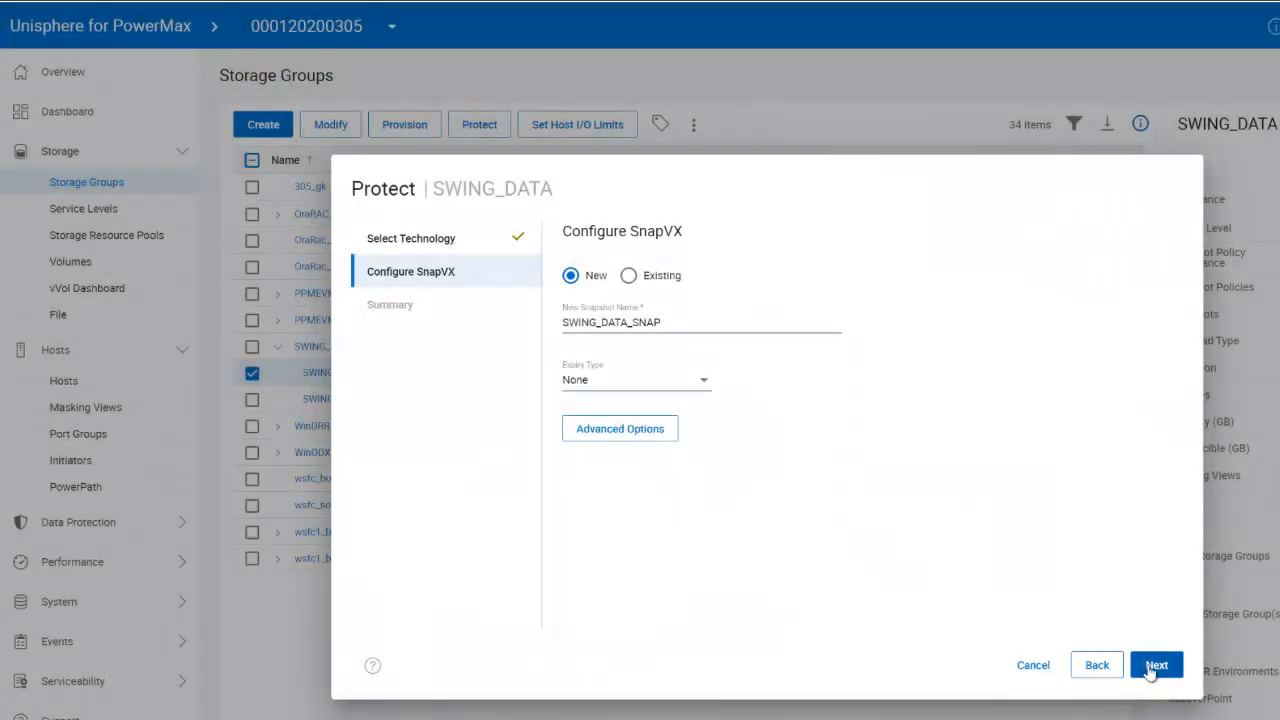
pyautogui.click(1156, 664)
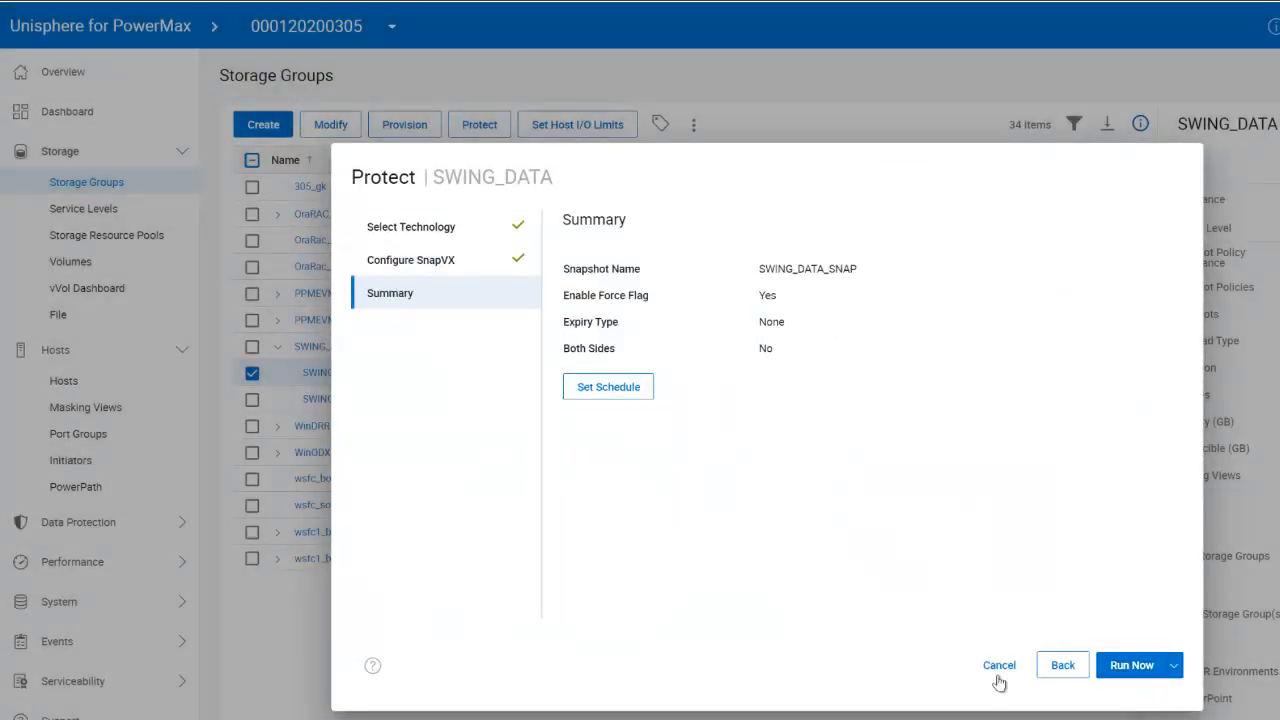
pyautogui.moveTo(1131, 665)
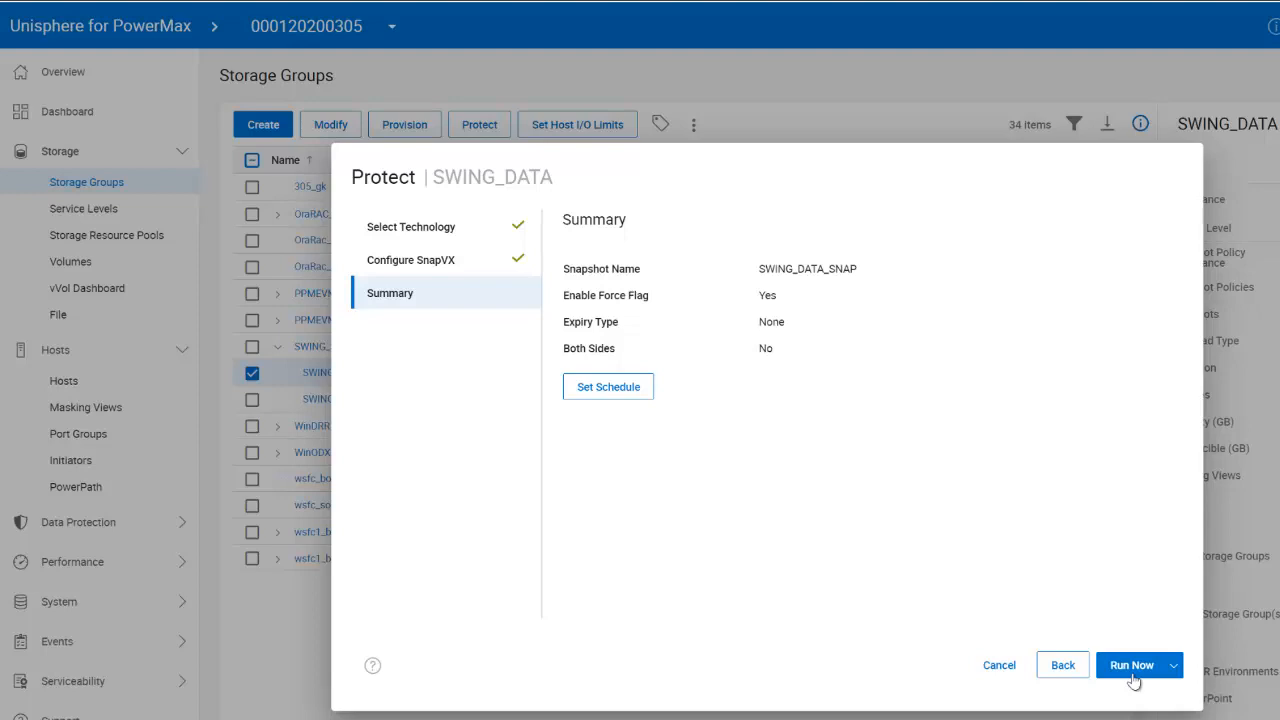
pyautogui.click(1131, 665)
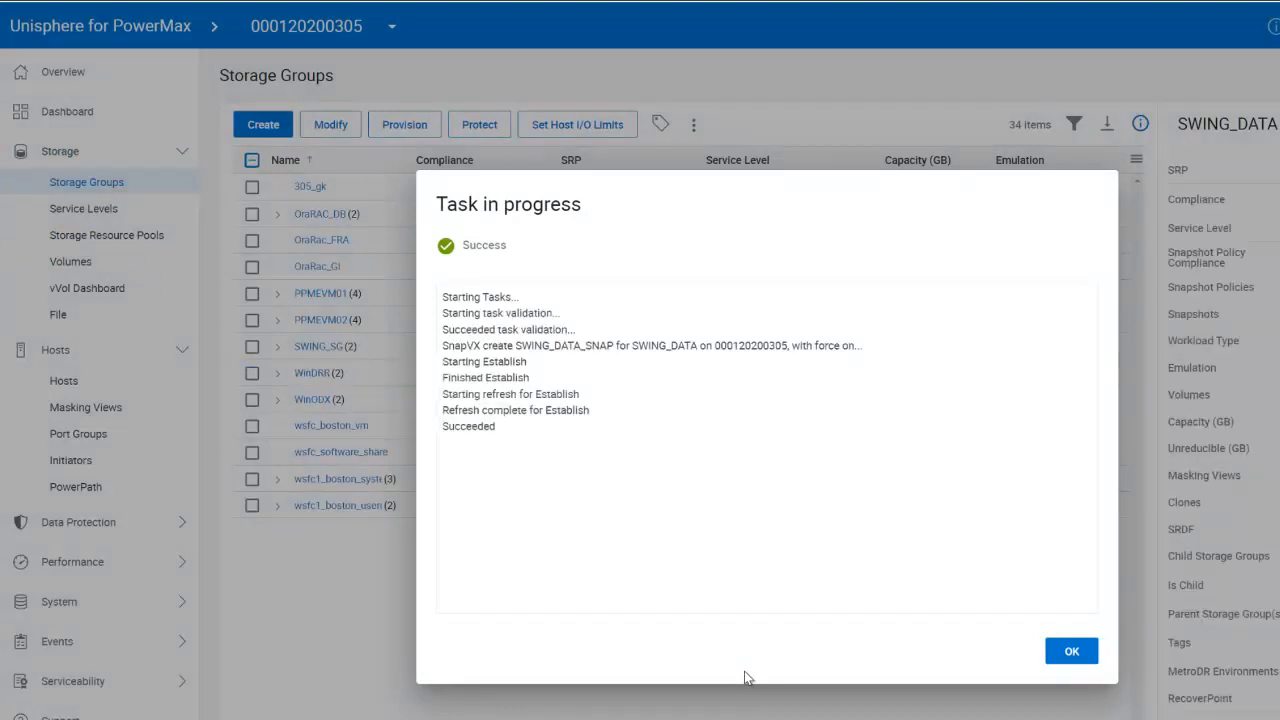
pyautogui.click(1071, 651)
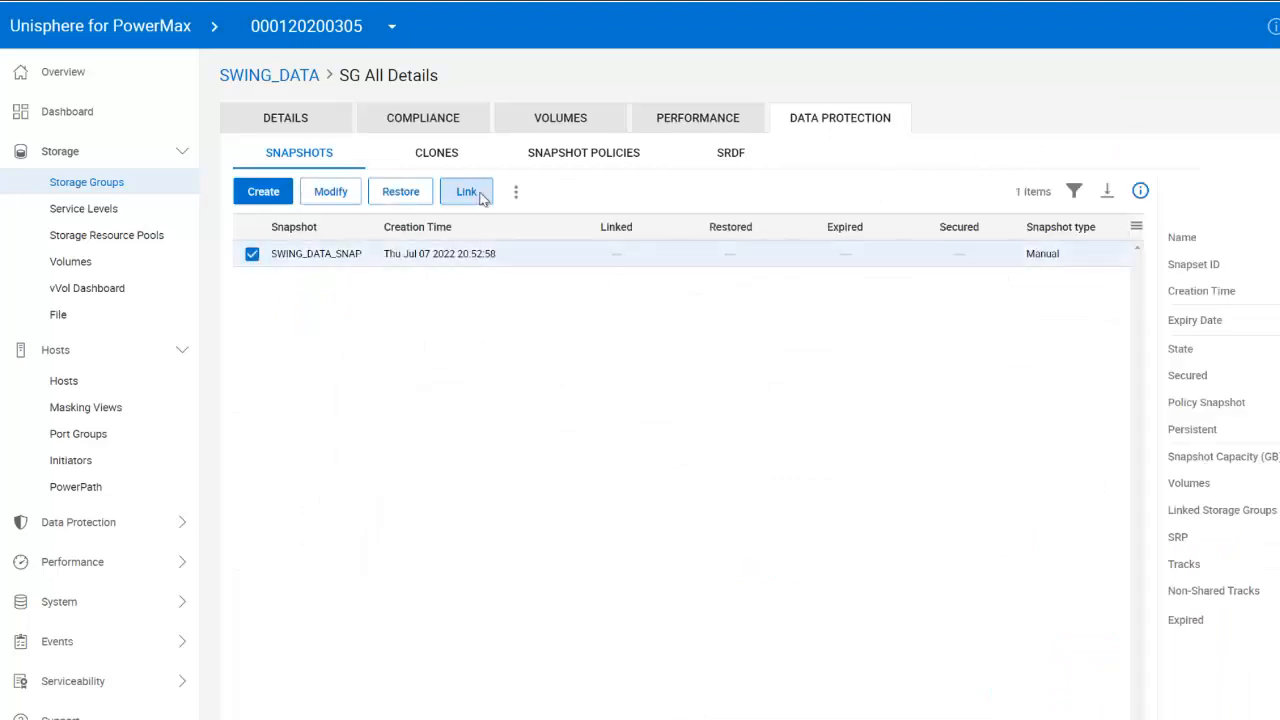
# - Link SWING_DATA_SNAP, creating SWING_DATA_LNK_SG_001 with volumes 00171–00176, and select that group
pyautogui.click(466, 191)
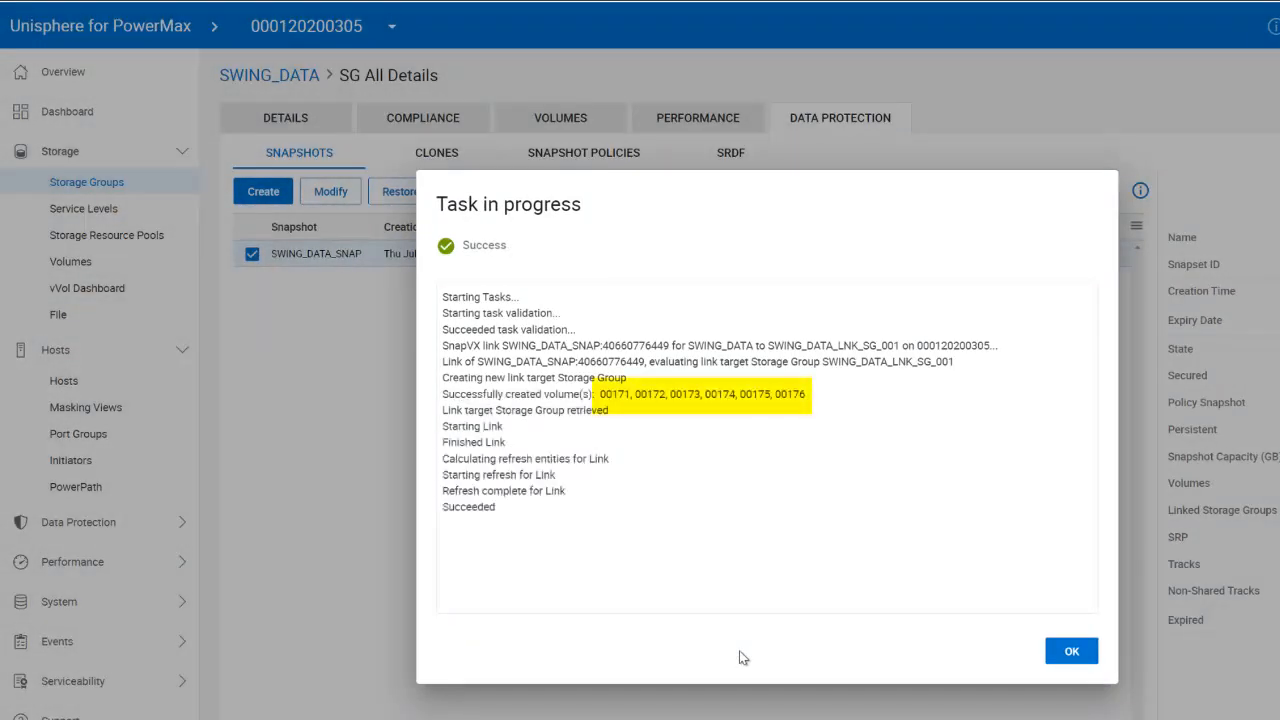
pyautogui.click(1071, 651)
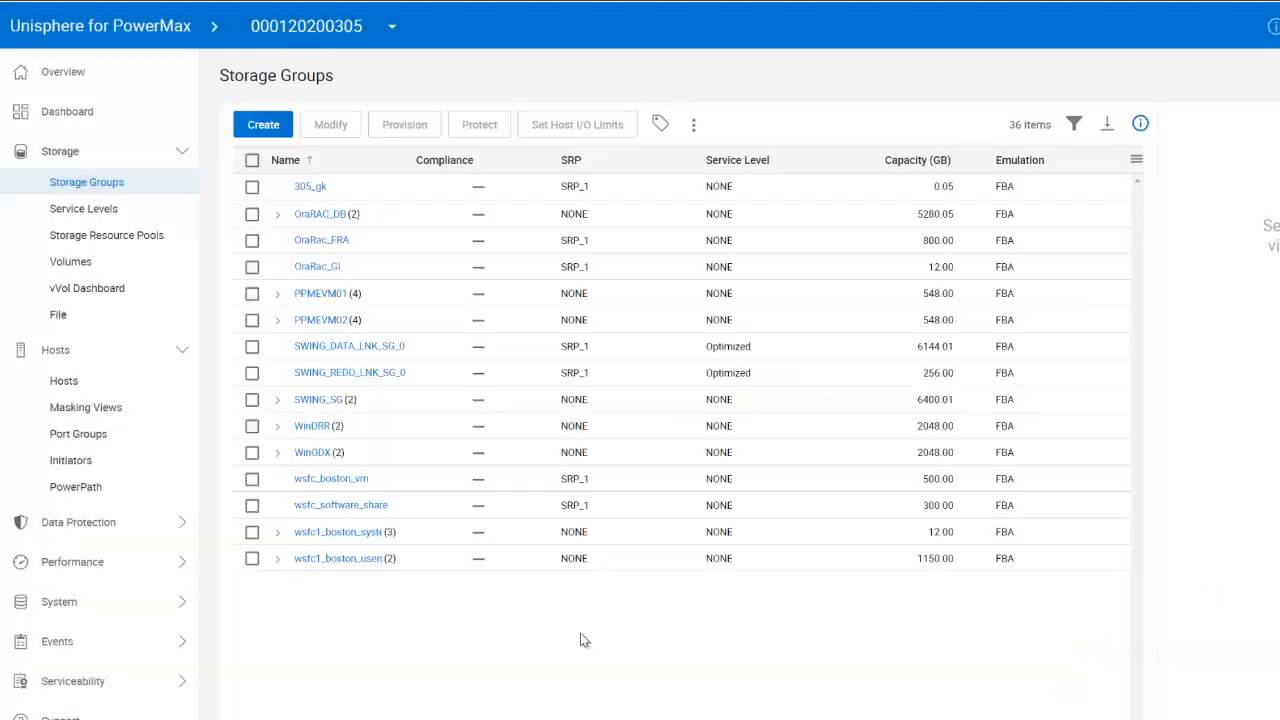
pyautogui.click(252, 346)
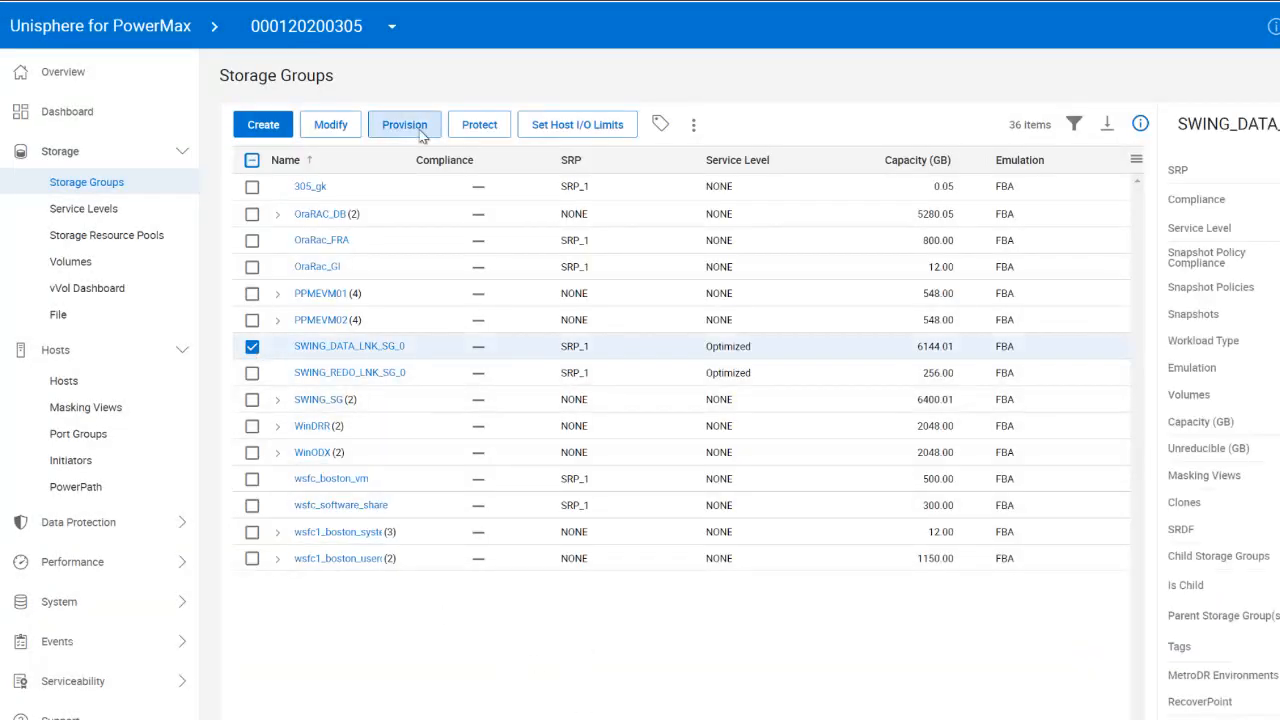
# - Provision SWING_DATA_LNK_SG_001 to host OraRacMetro through existing port group 305_FC
pyautogui.click(404, 124)
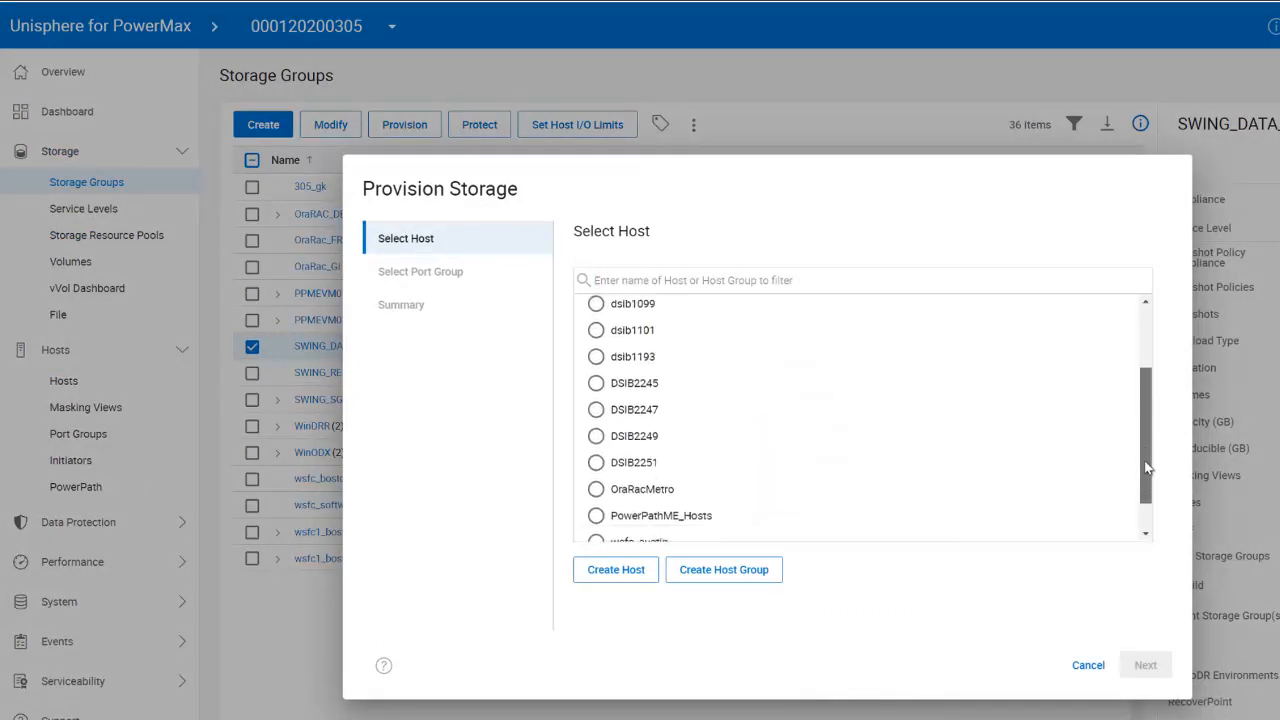
pyautogui.scroll(-3)
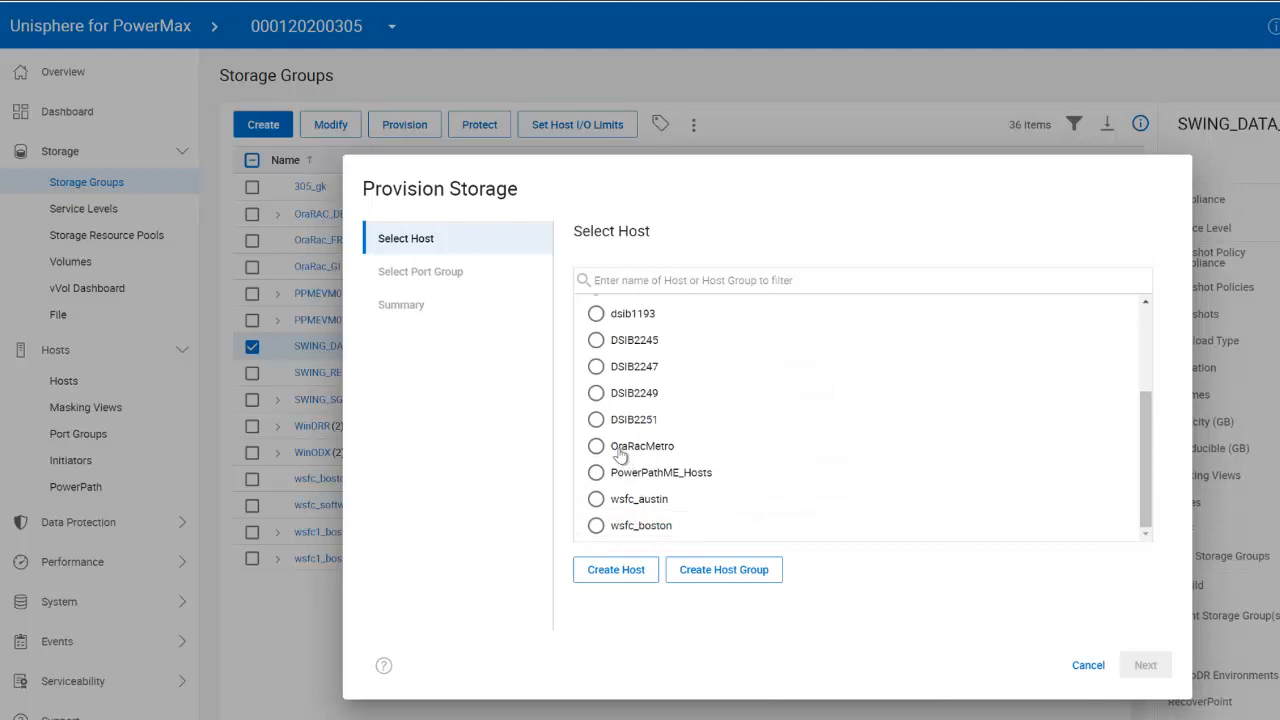
pyautogui.click(596, 446)
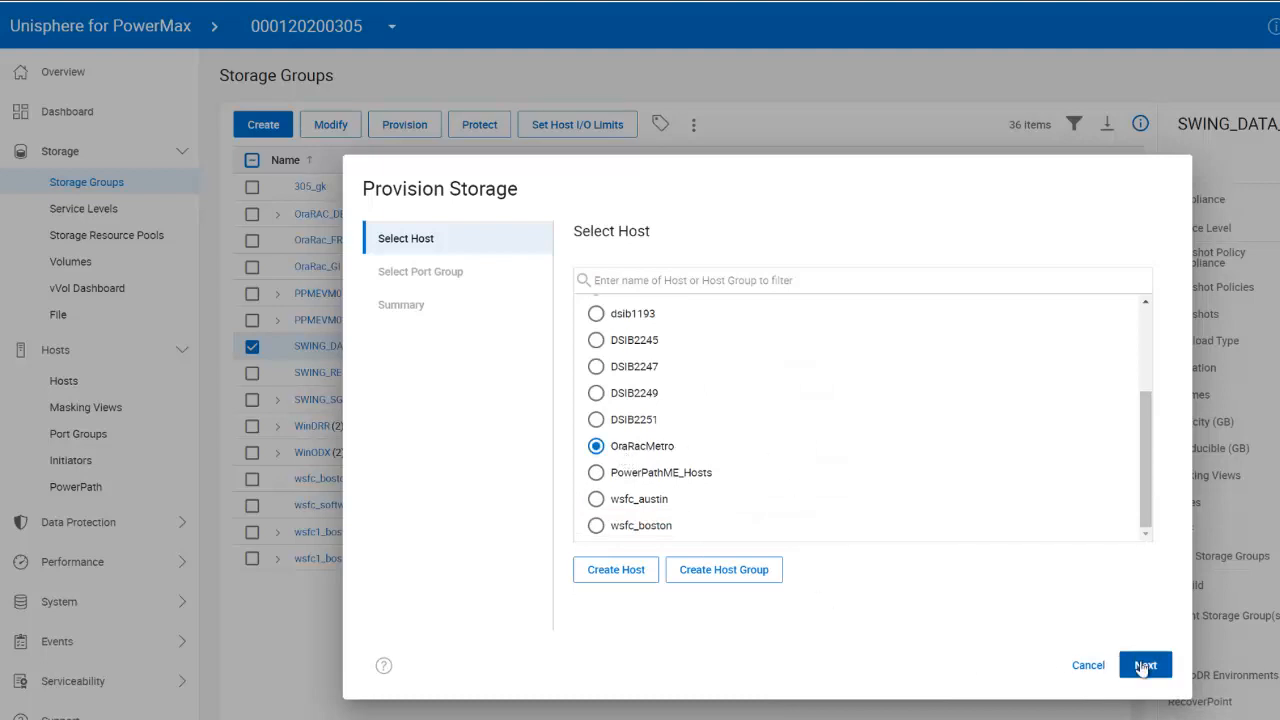
pyautogui.click(1144, 664)
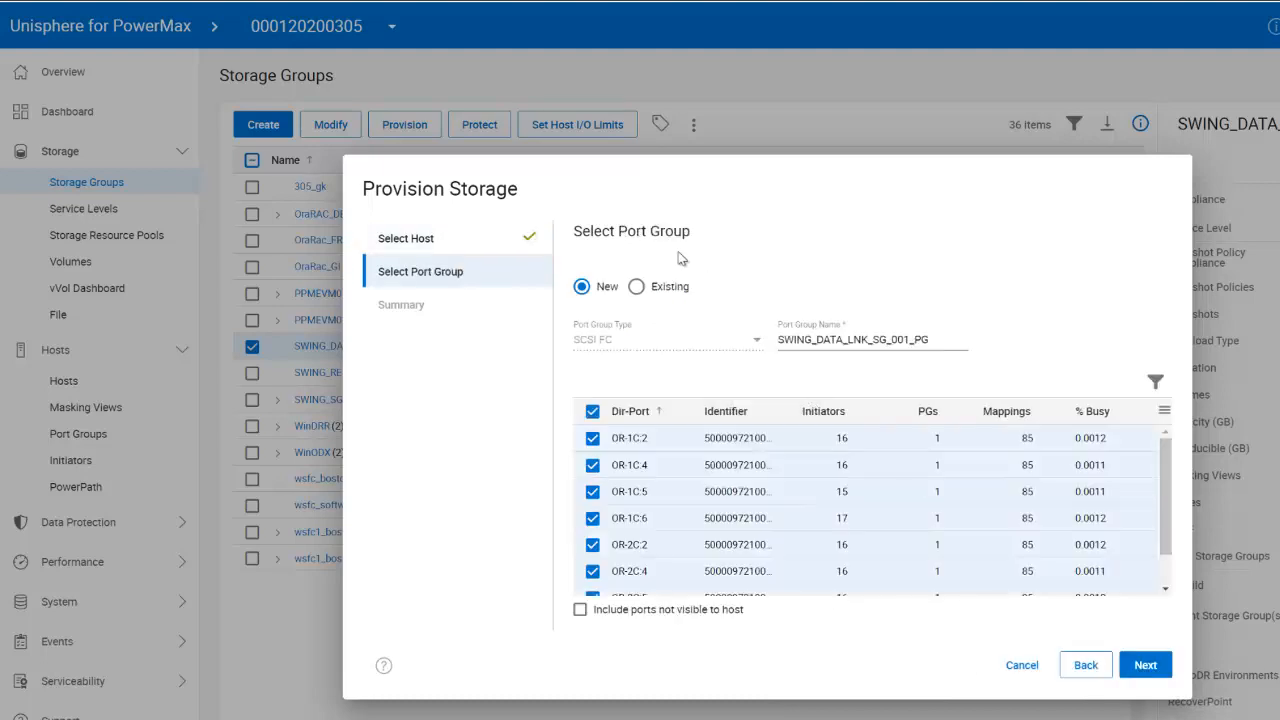
pyautogui.click(637, 286)
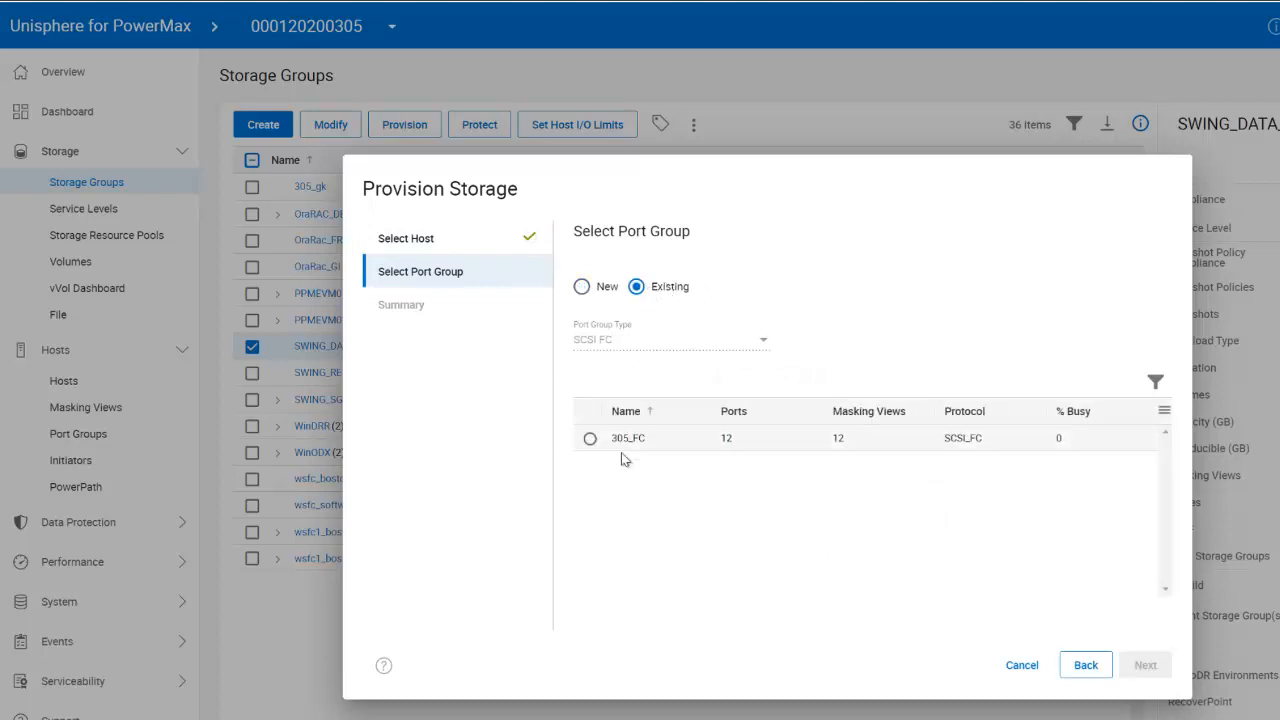
pyautogui.click(590, 438)
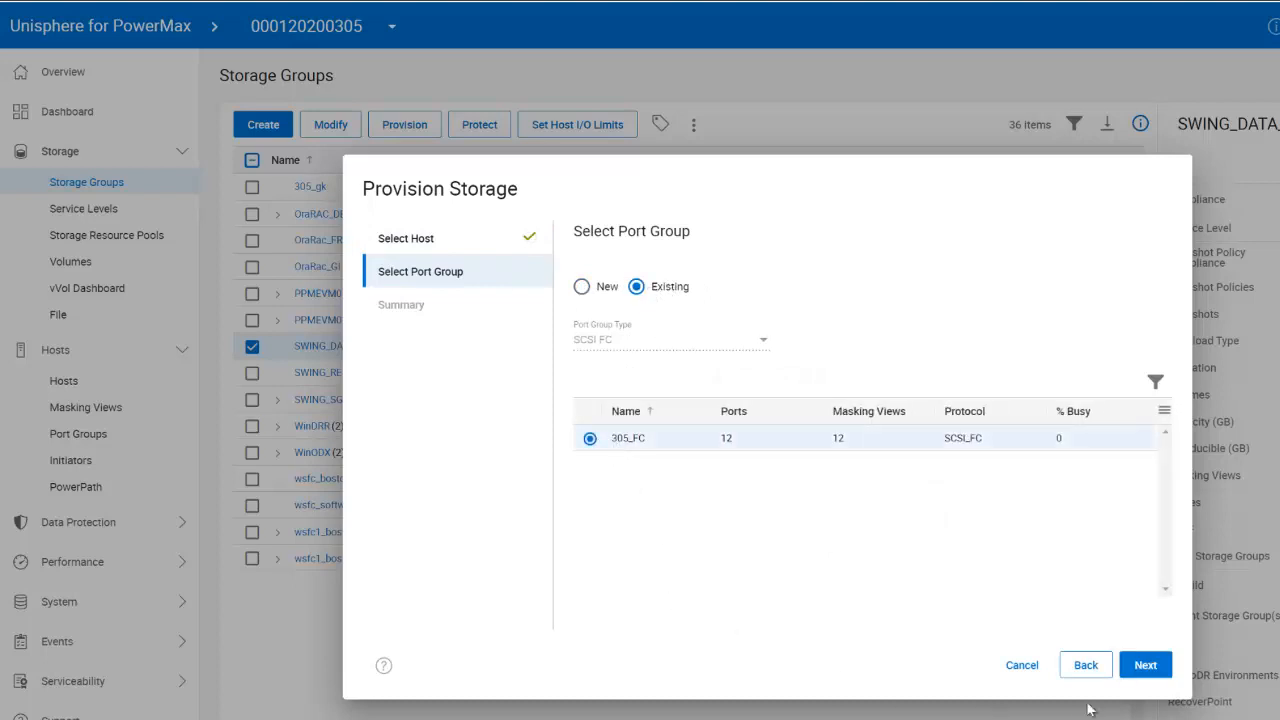
pyautogui.click(1145, 664)
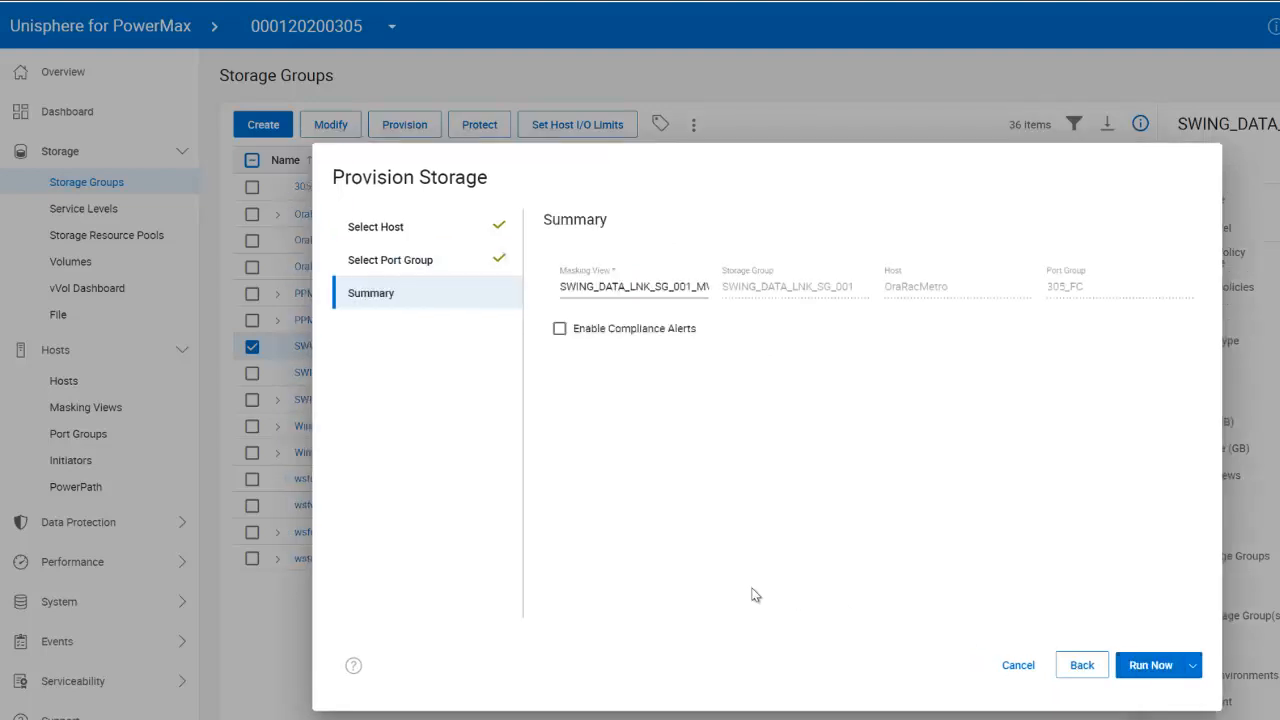
pyautogui.click(1150, 664)
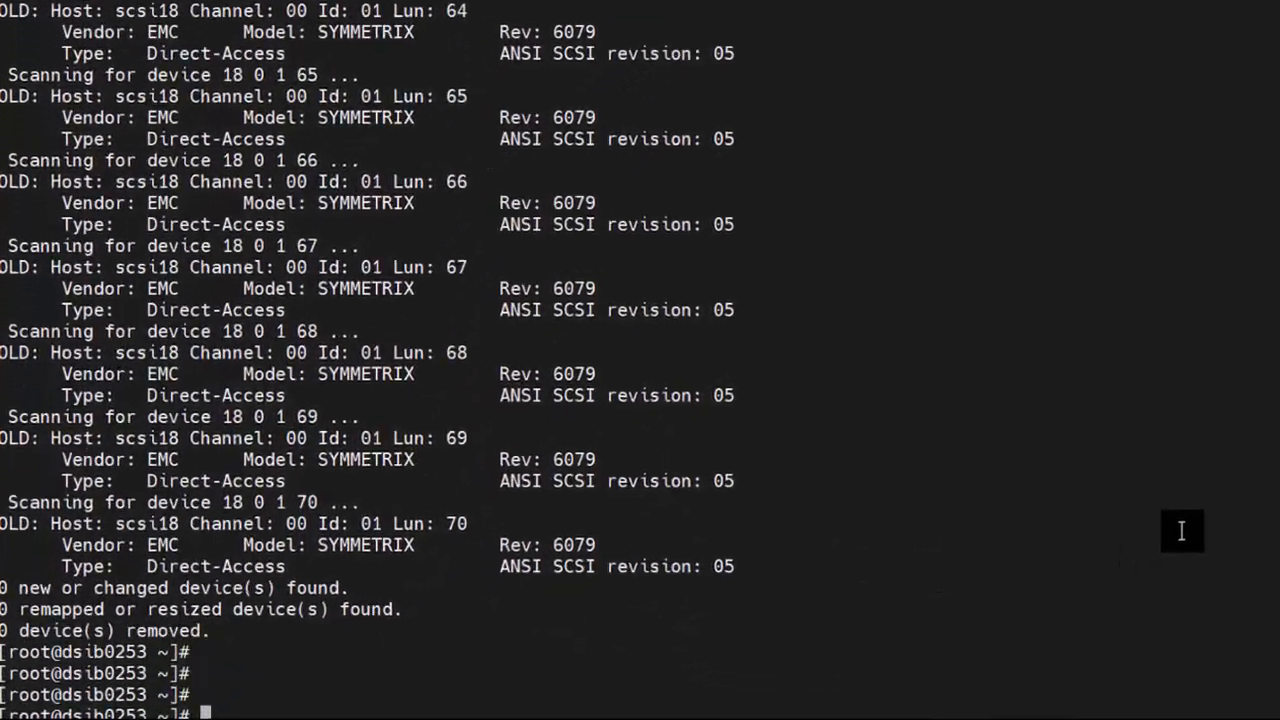
# - Run 'powermt check dev=all' on dsib0253 to verify PowerPath devices
pyautogui.write('powermt check dev=all')
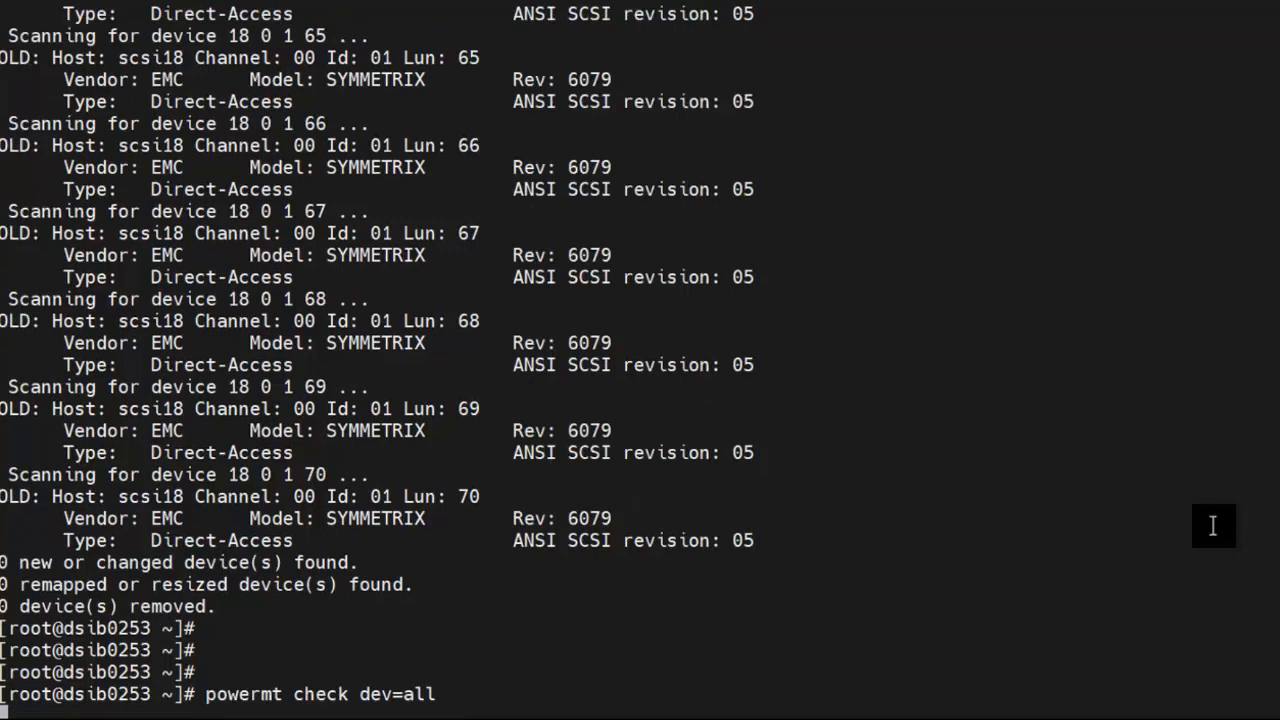
pyautogui.write('sy')
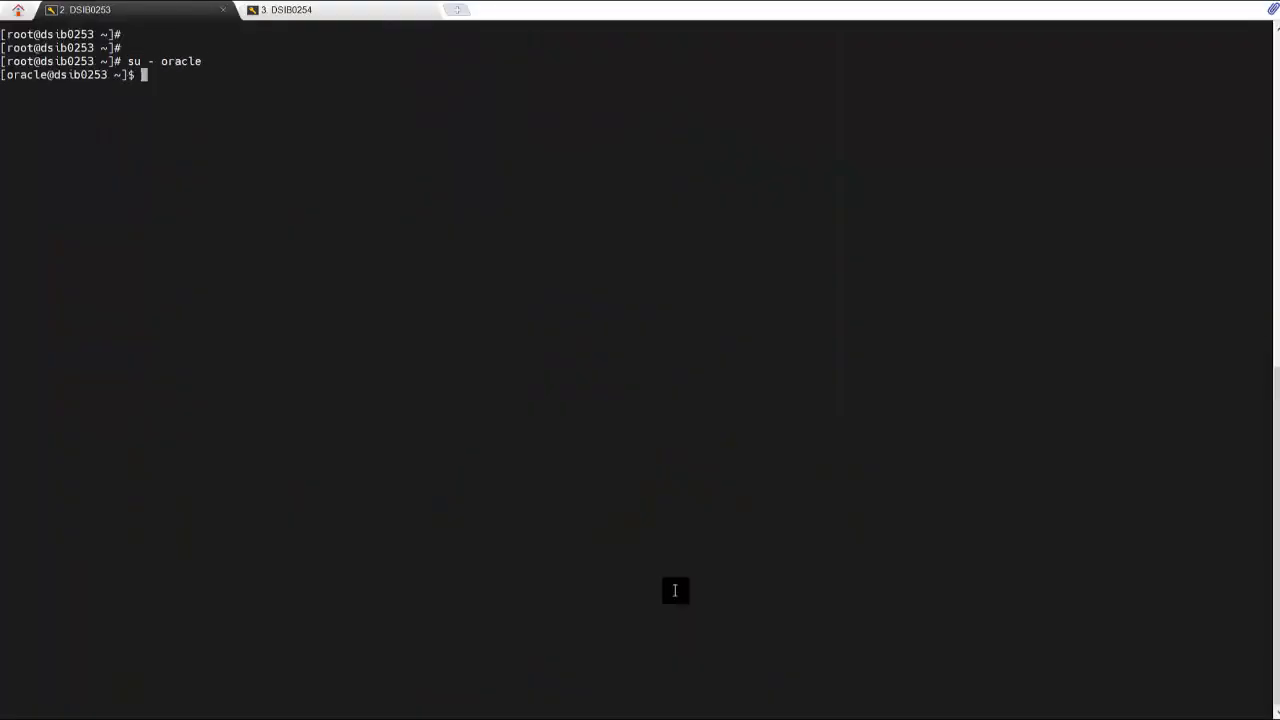
# - Set the +ASM3 environment, run asmcmd afd_scan, and list ASM filter disks with afd_lsdsk
pyautogui.write('. oraenv')
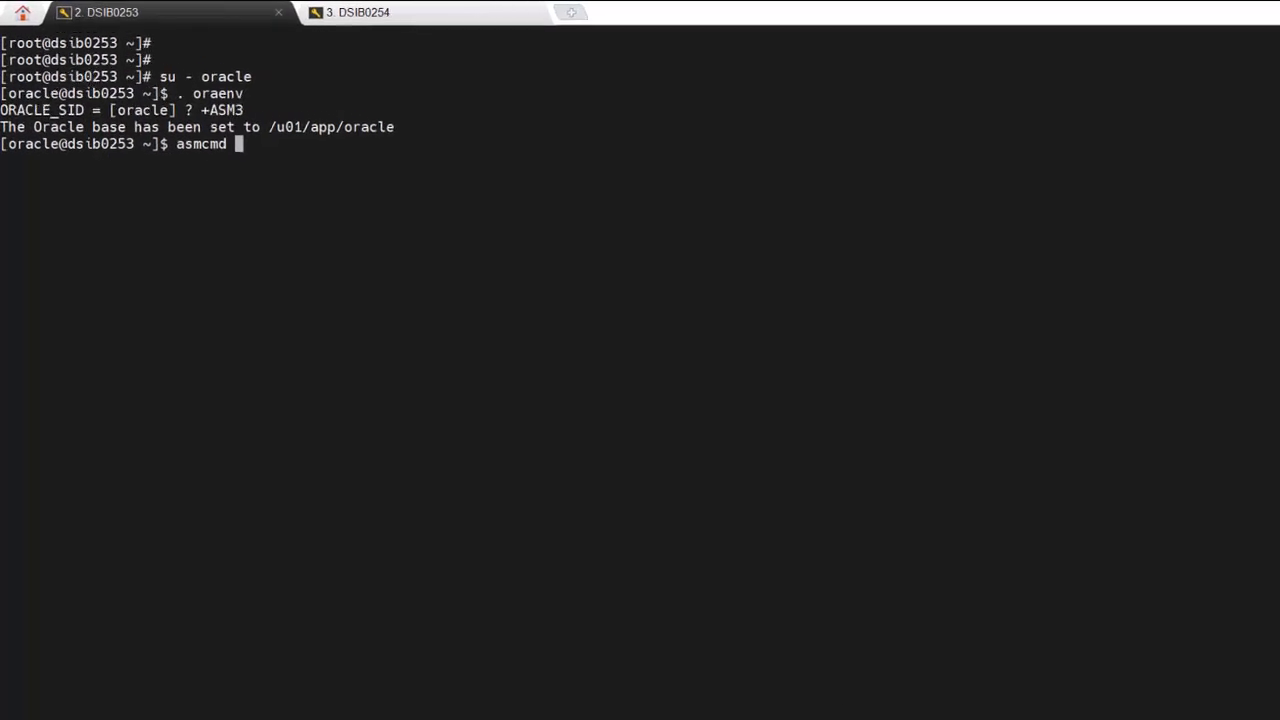
pyautogui.write('af')
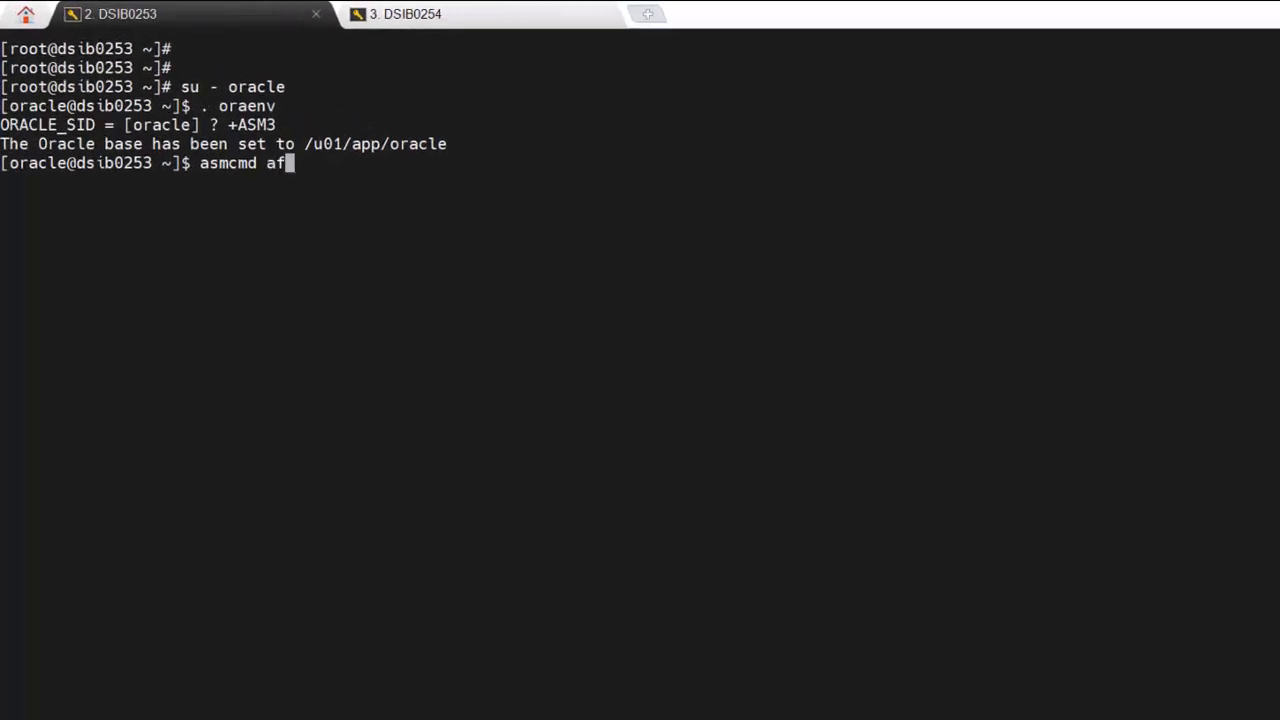
pyautogui.write('d_scan')
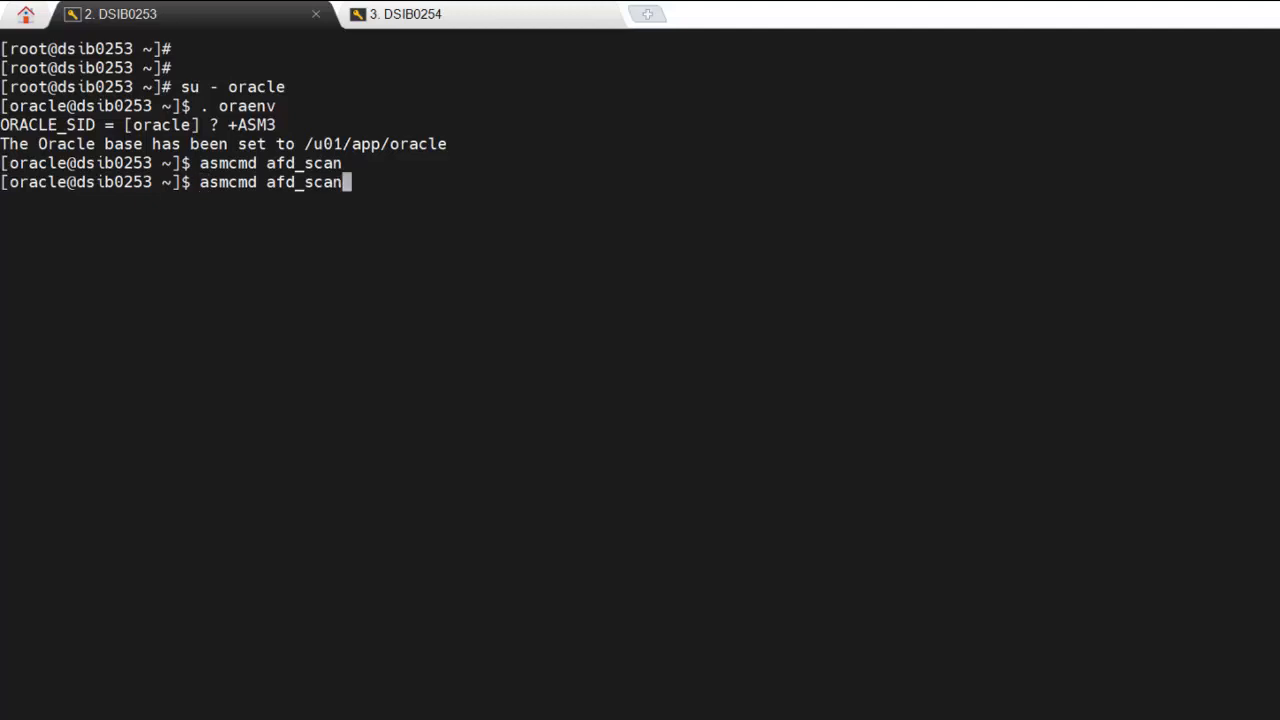
pyautogui.write('afd_l')
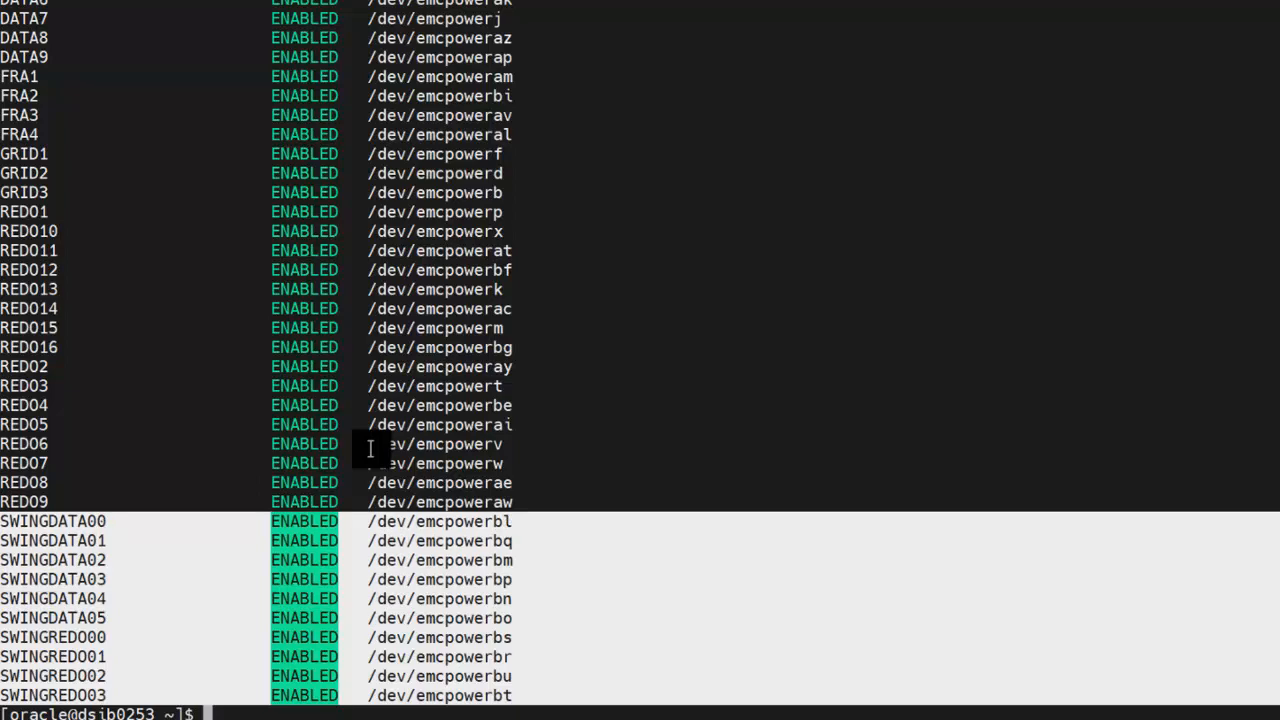
pyautogui.moveTo(803, 306)
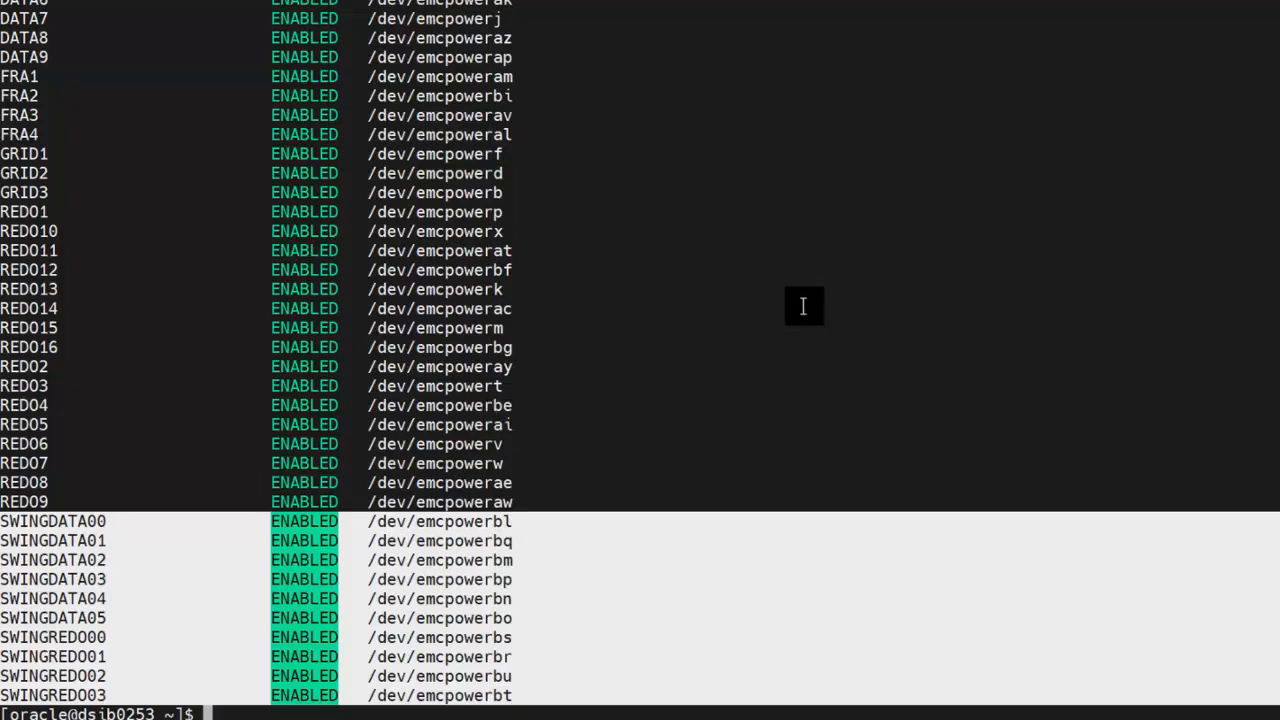